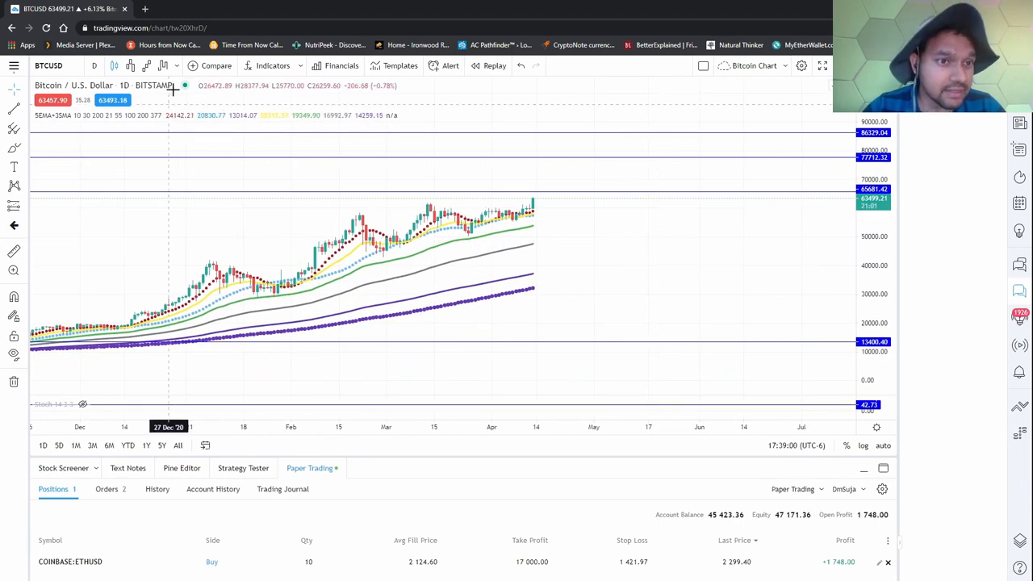
Add the Stochastic indicator from favourites to the Bitcoin daily chart in its own pane
left_click(272, 65)
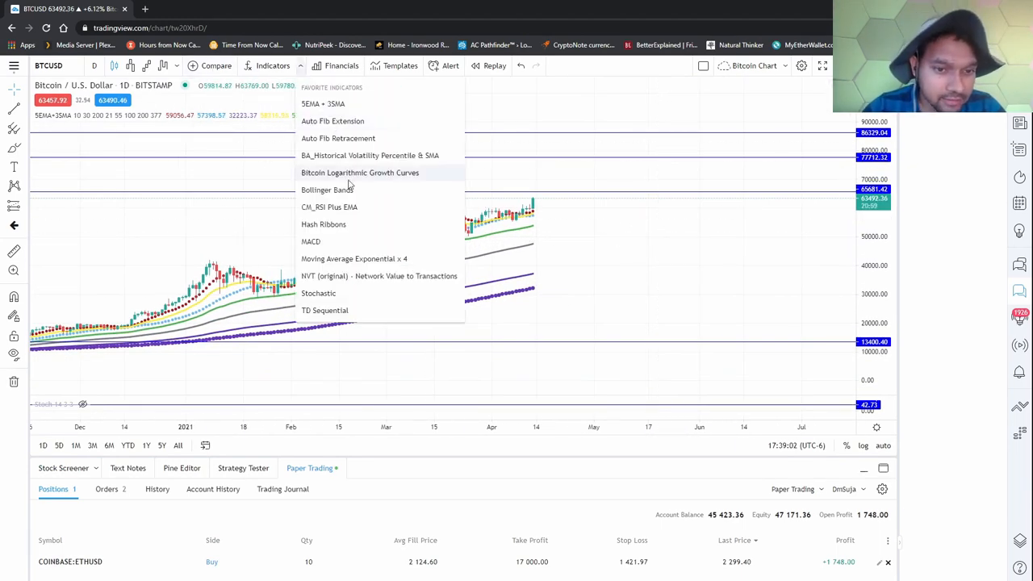
left_click(318, 293)
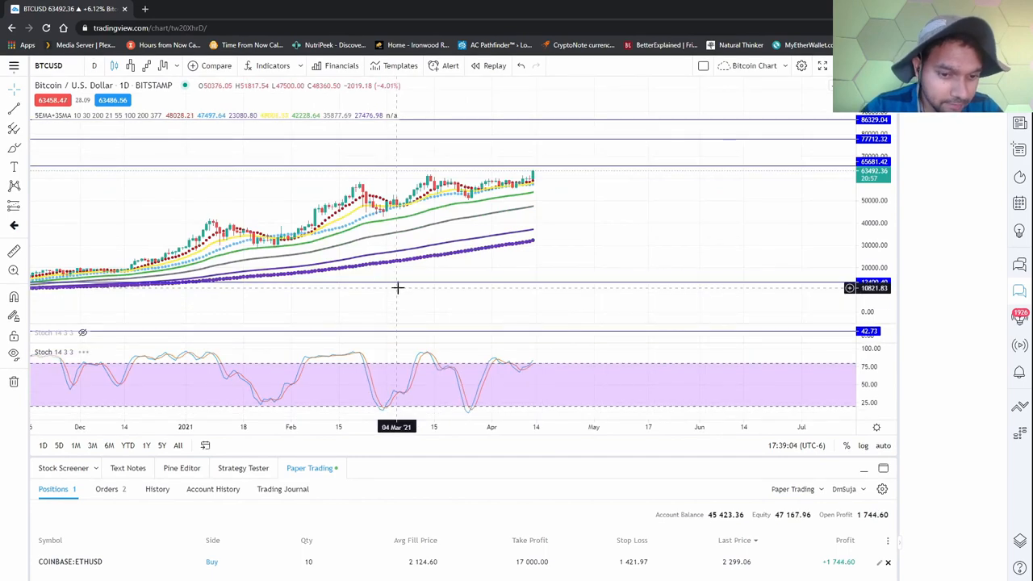
mouse_move(620, 182)
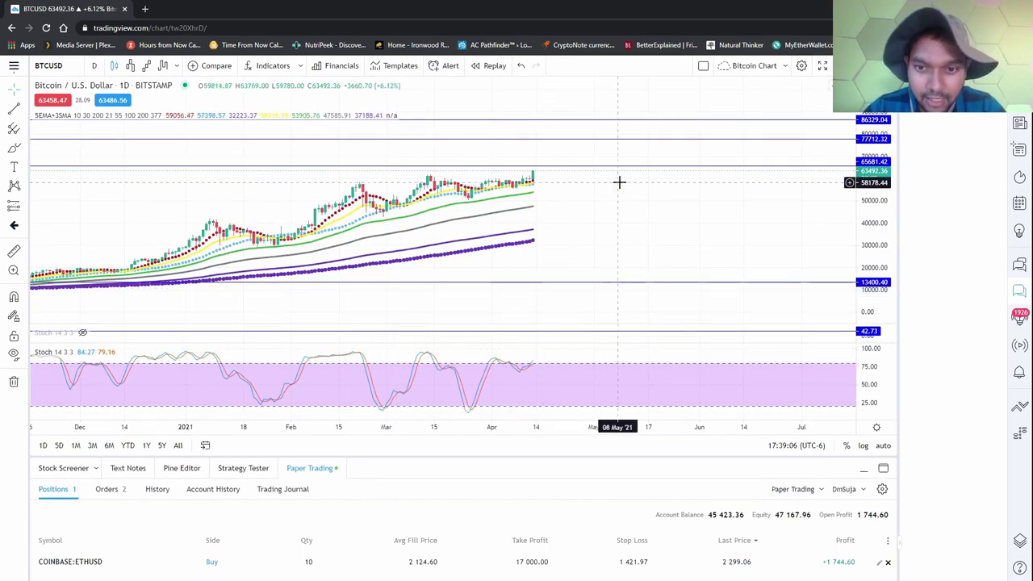
left_click(164, 66)
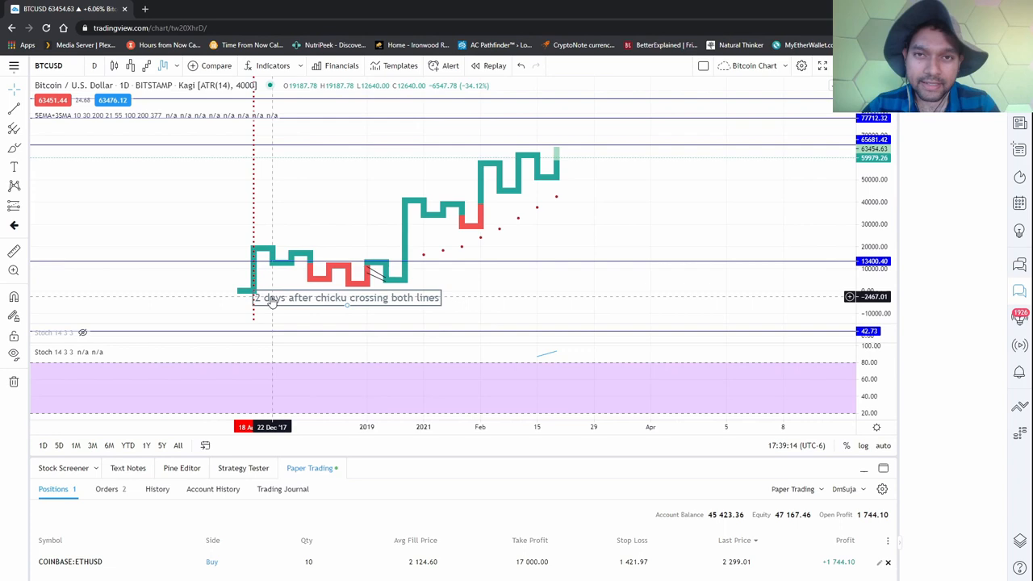
mouse_move(265, 258)
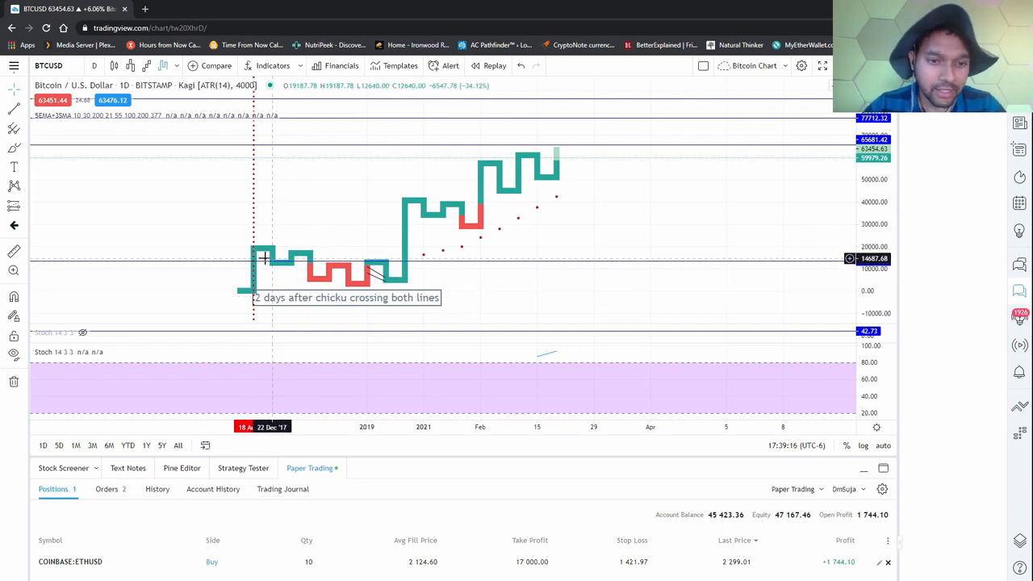
mouse_move(341, 271)
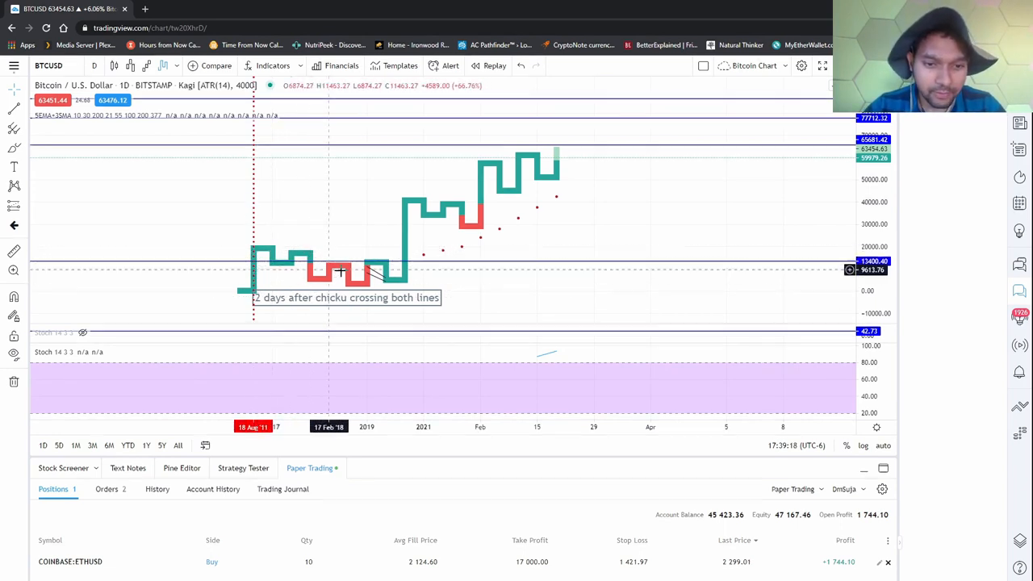
mouse_move(456, 200)
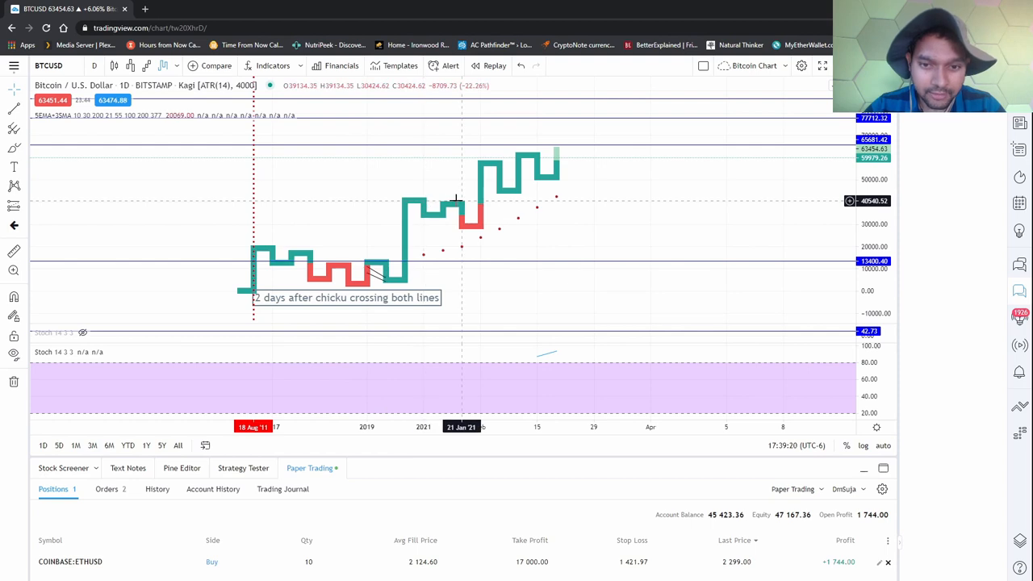
mouse_move(480, 232)
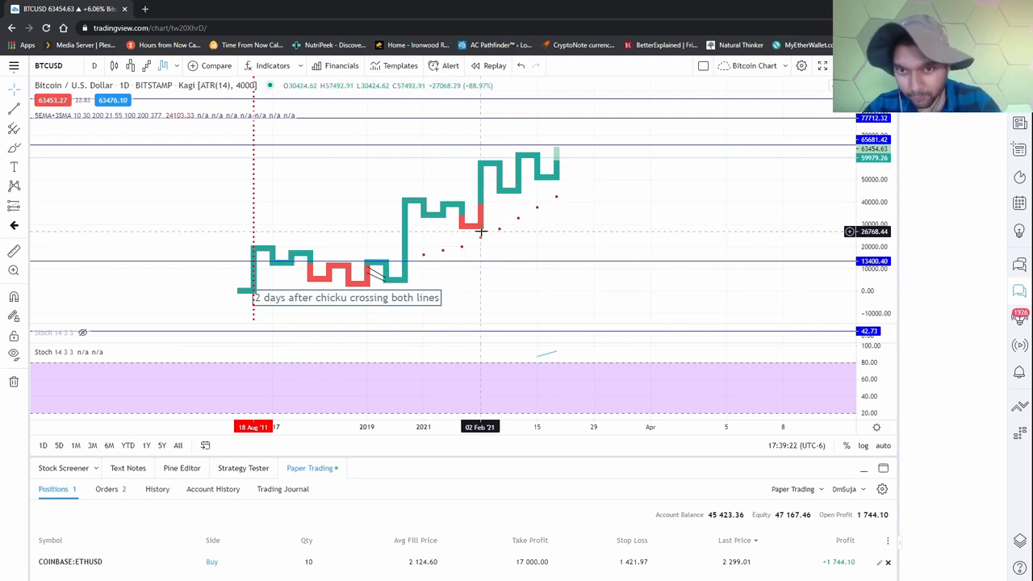
mouse_move(565, 152)
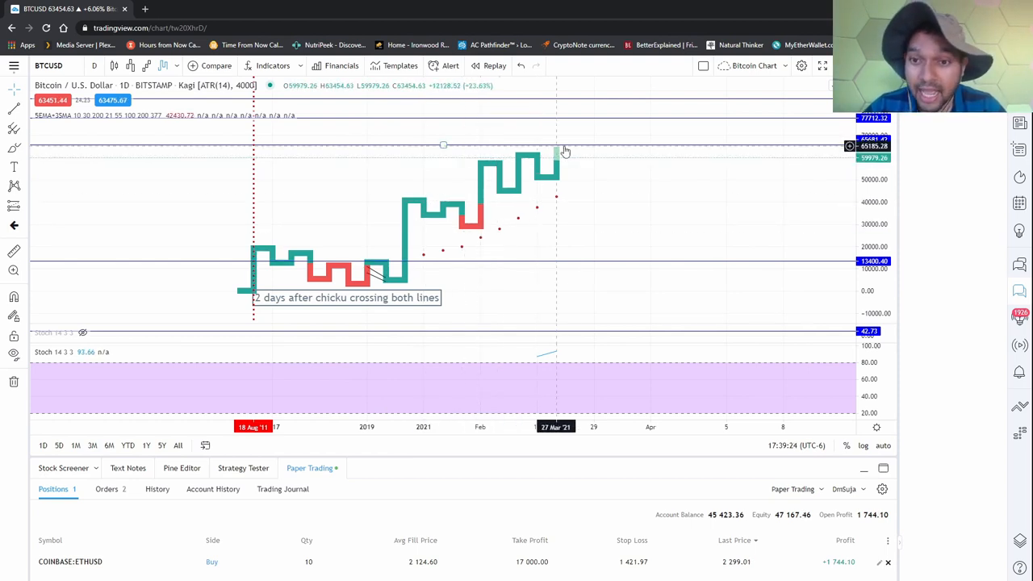
mouse_move(580, 143)
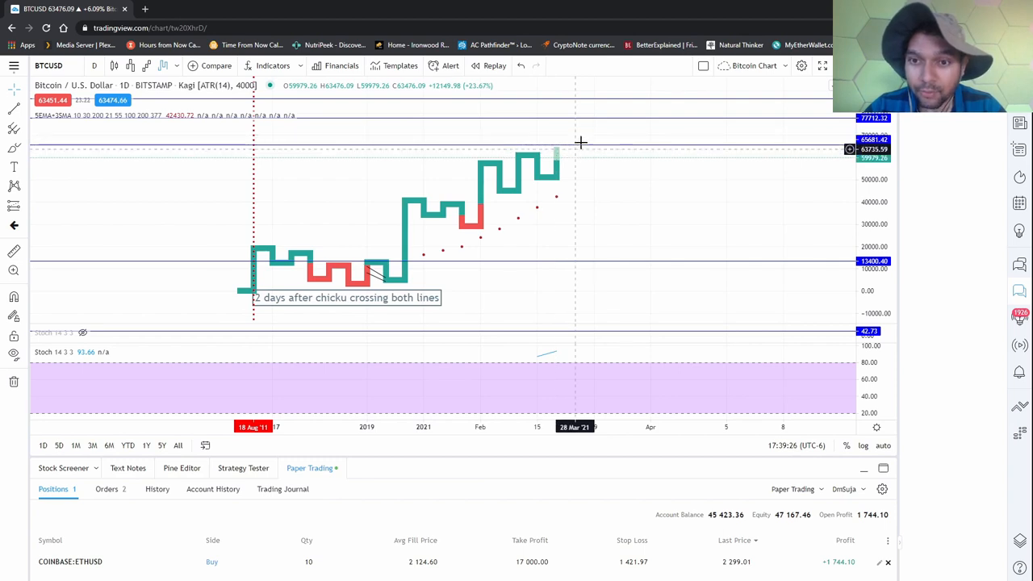
mouse_move(588, 125)
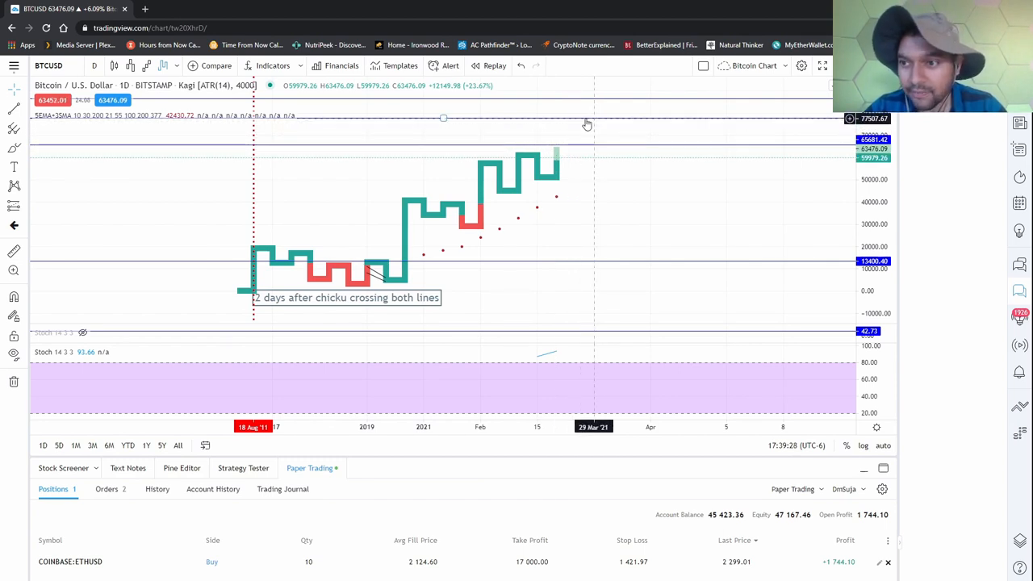
mouse_move(601, 170)
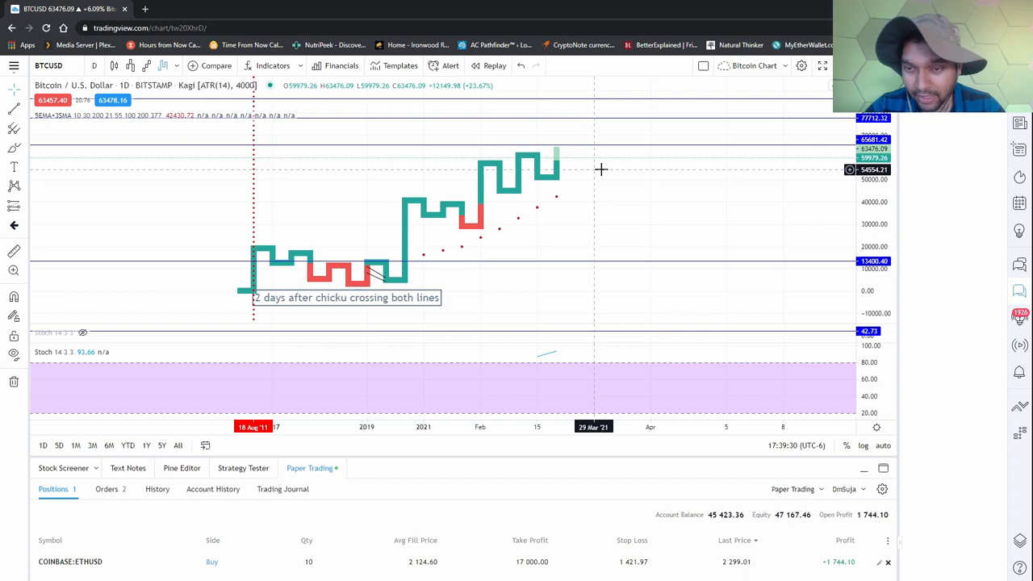
mouse_move(598, 153)
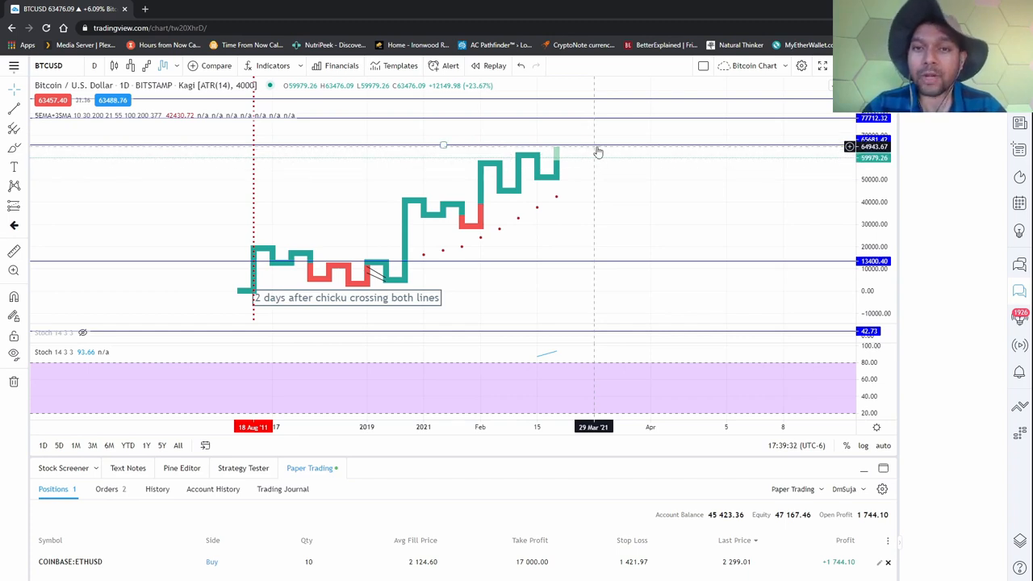
mouse_move(575, 148)
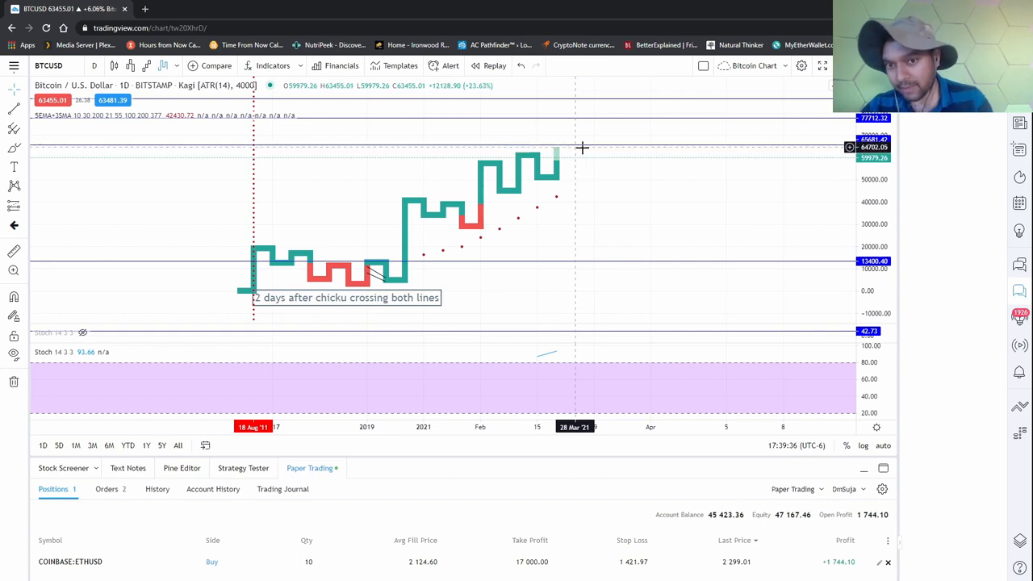
mouse_move(584, 153)
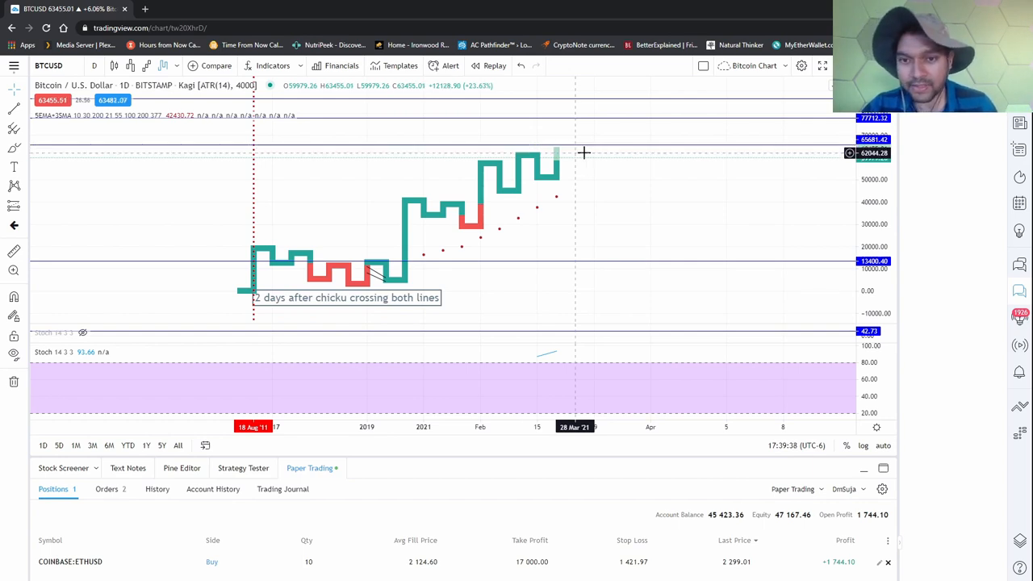
mouse_move(594, 166)
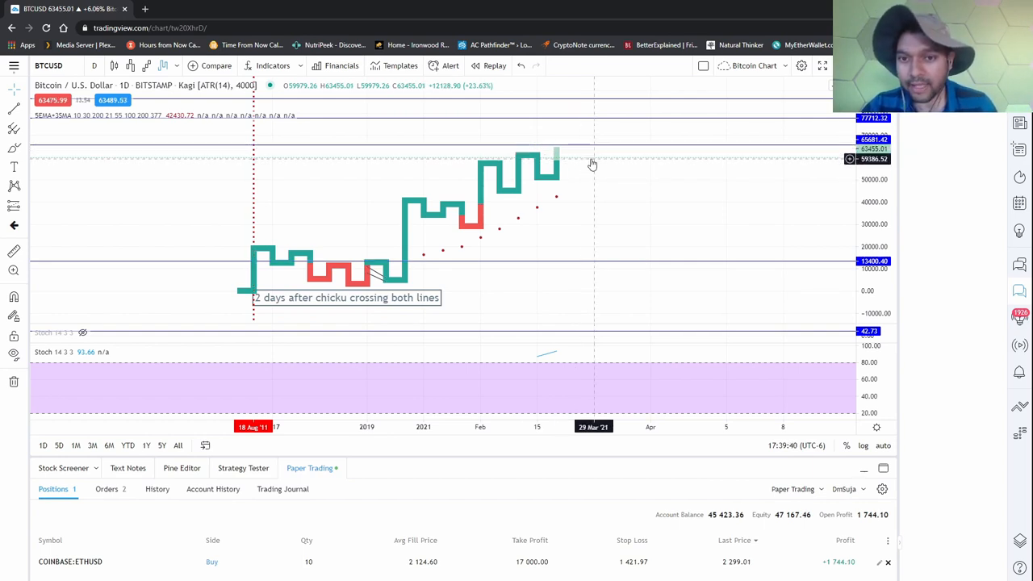
mouse_move(590, 160)
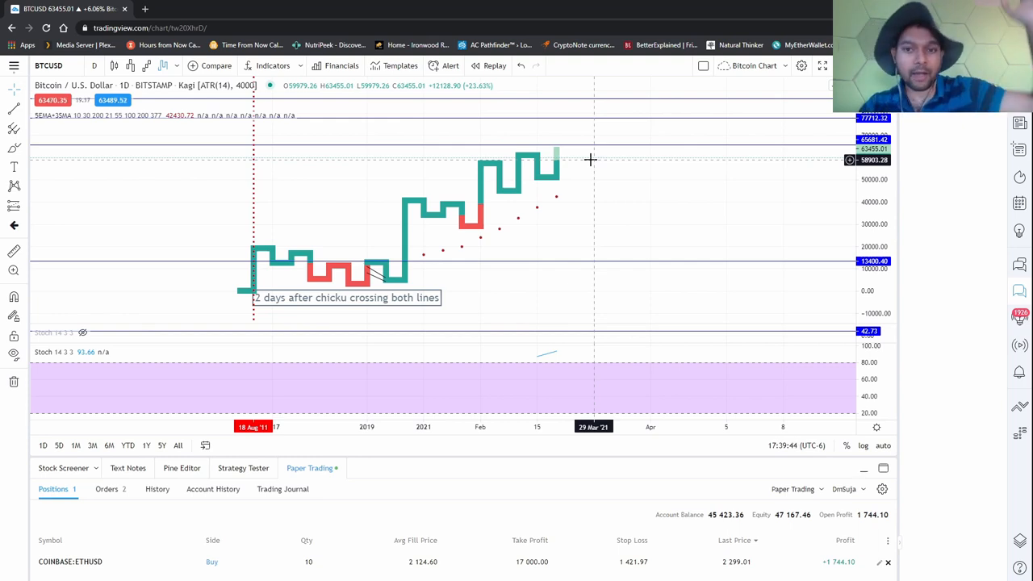
mouse_move(397, 200)
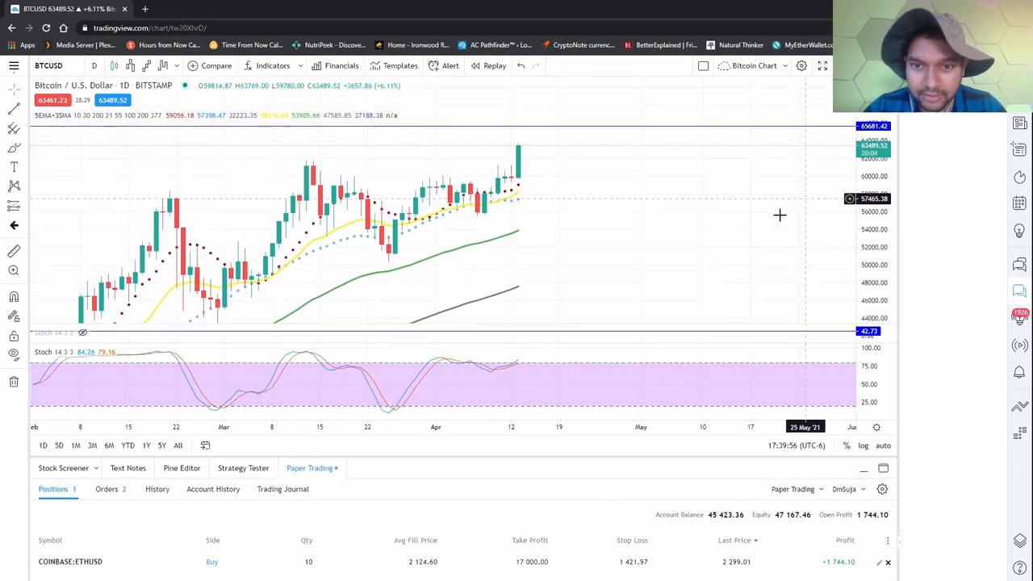
mouse_move(577, 191)
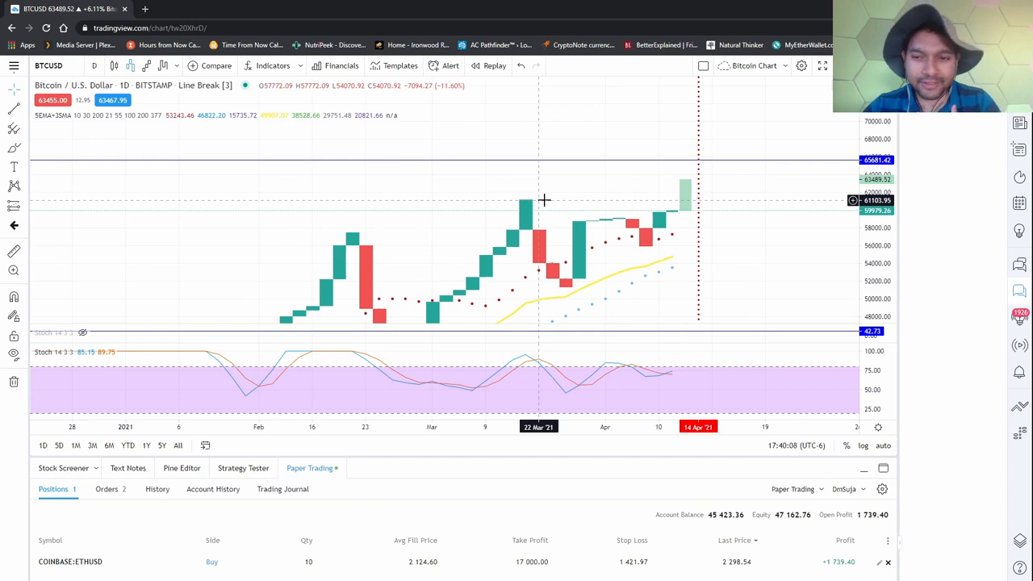
mouse_move(679, 389)
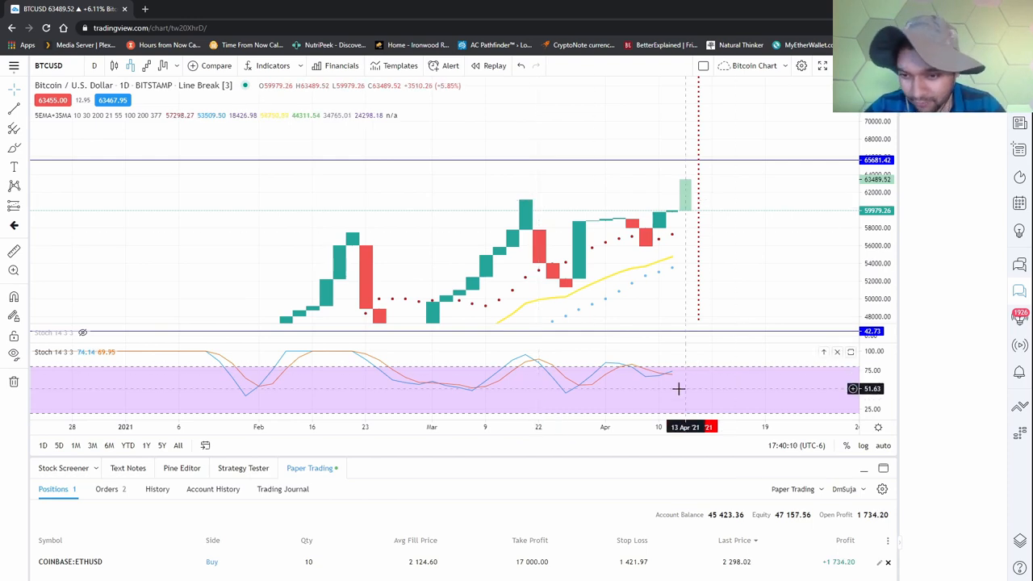
mouse_move(667, 389)
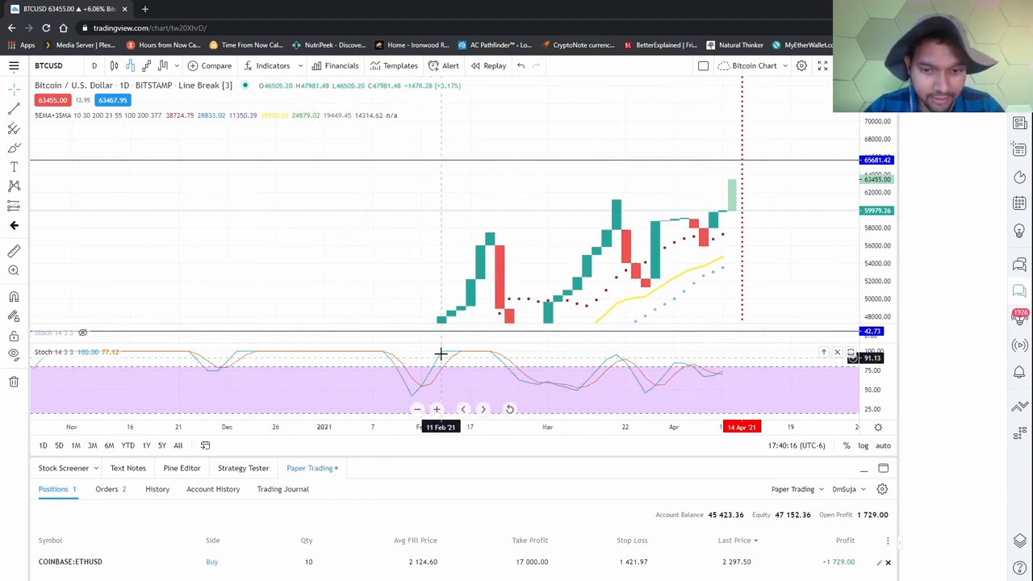
mouse_move(490, 273)
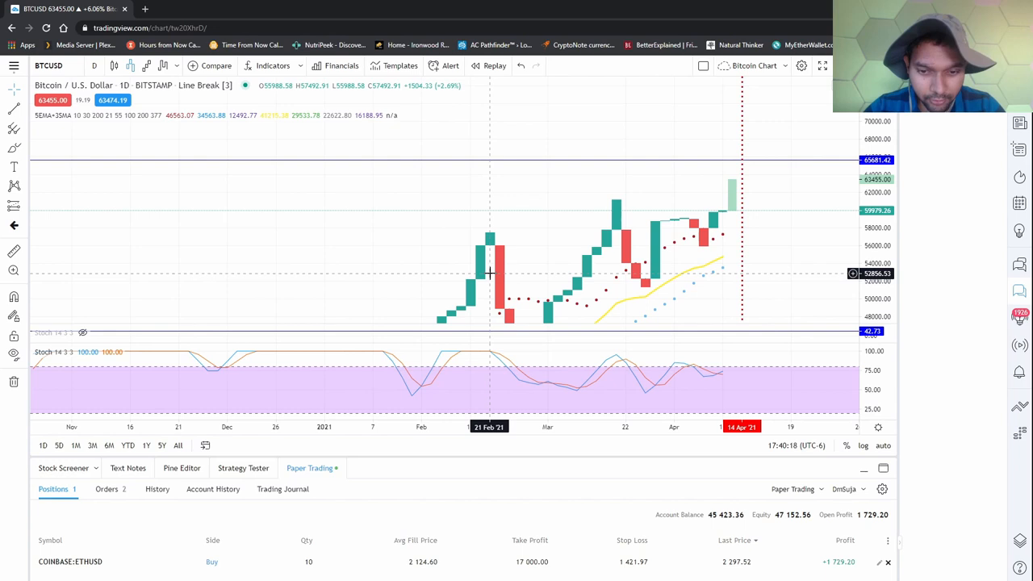
mouse_move(499, 358)
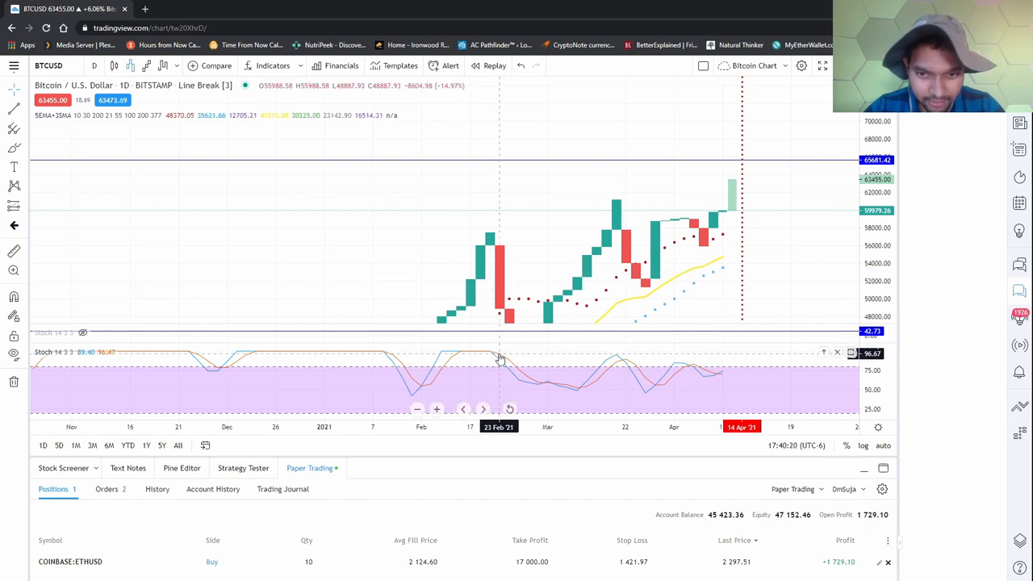
mouse_move(541, 373)
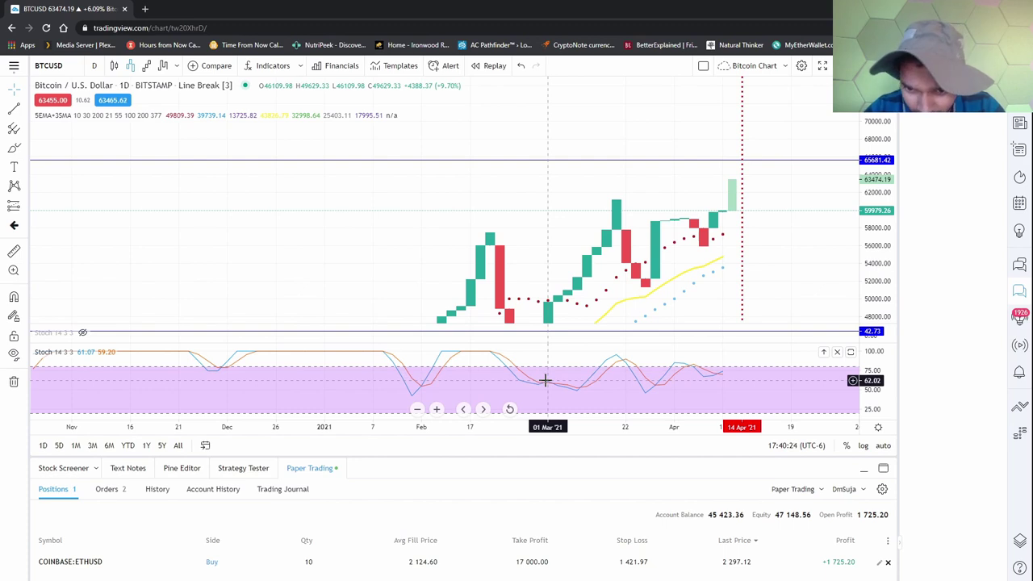
mouse_move(586, 392)
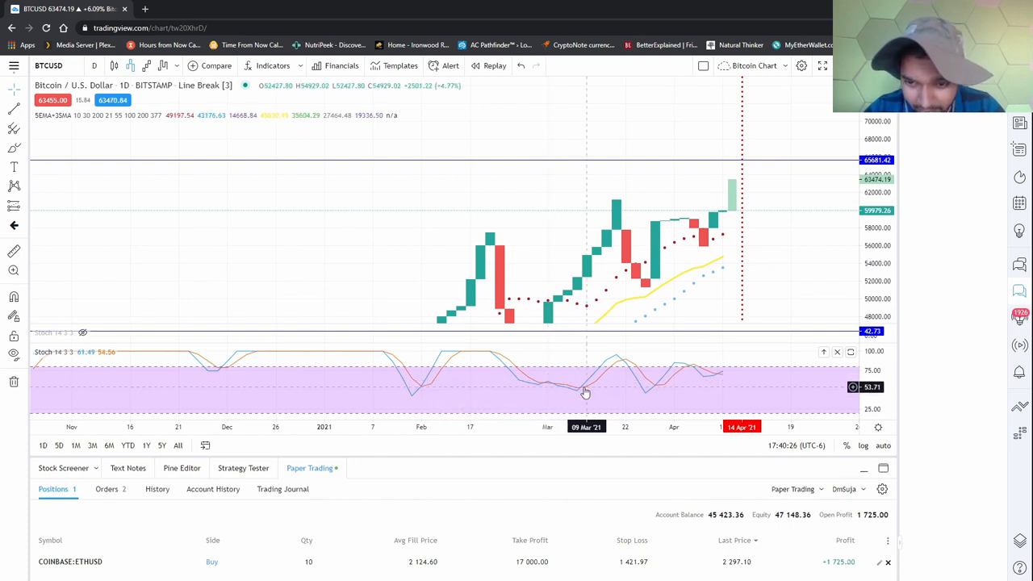
mouse_move(622, 164)
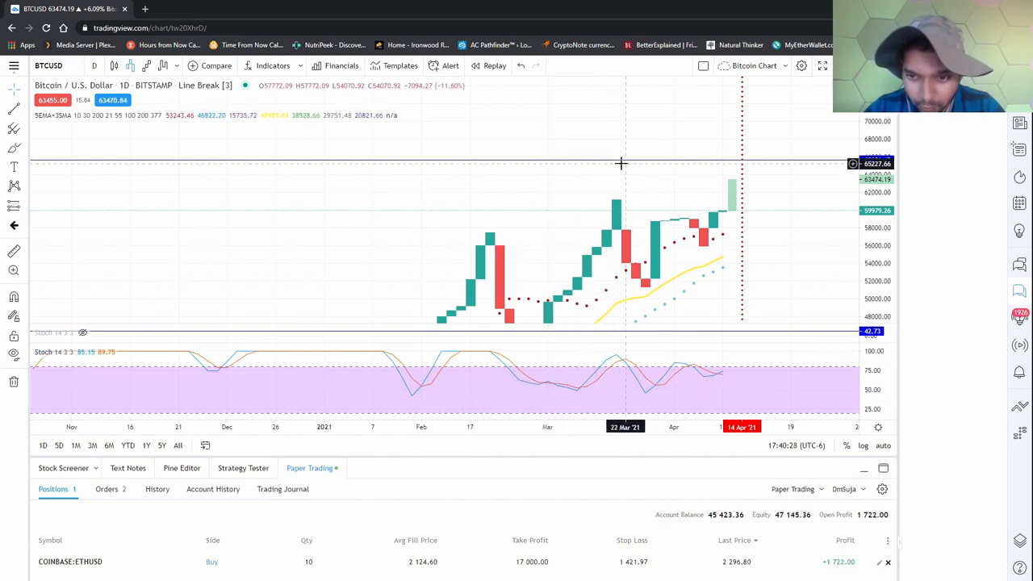
mouse_move(654, 391)
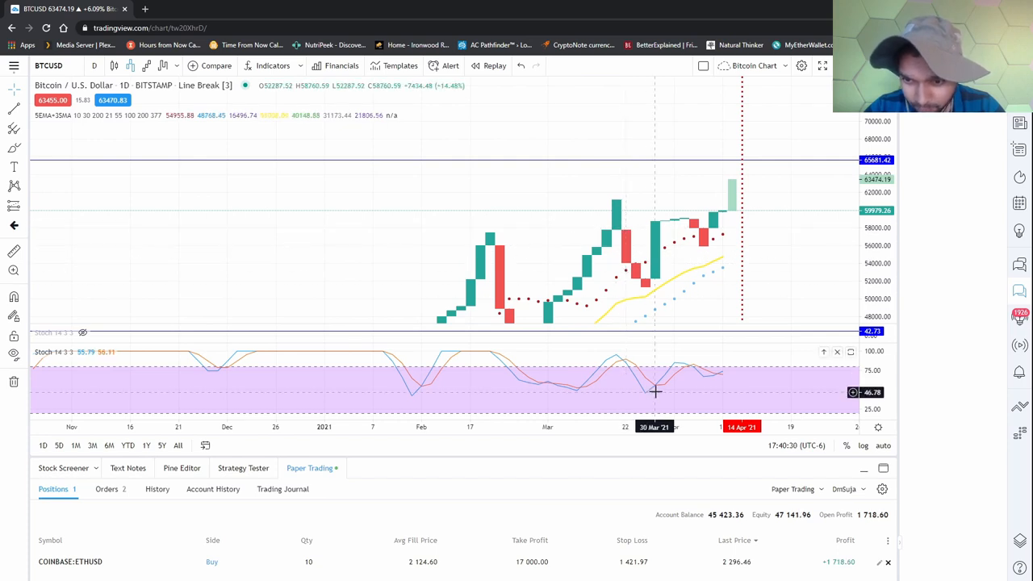
mouse_move(657, 391)
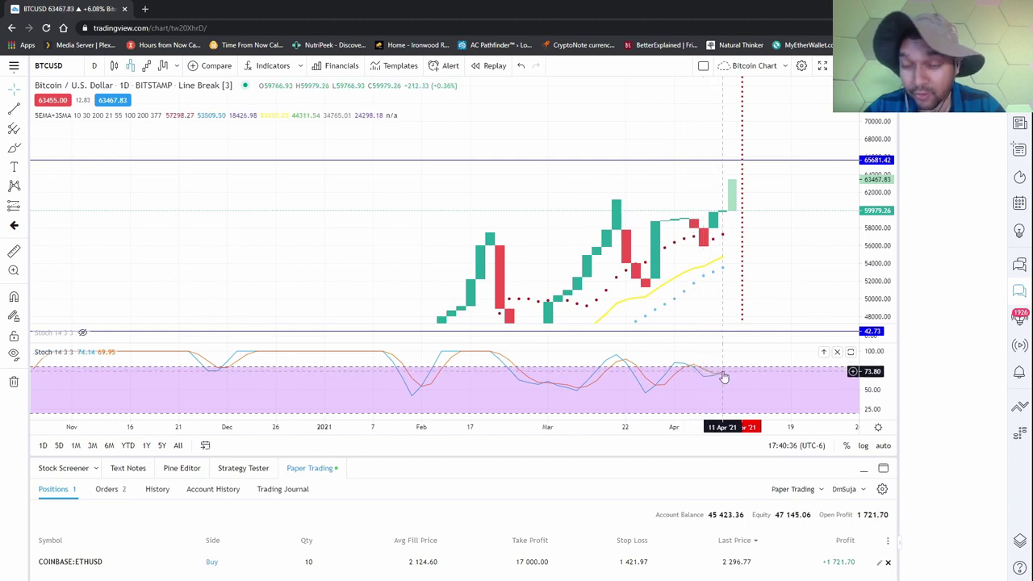
mouse_move(164, 143)
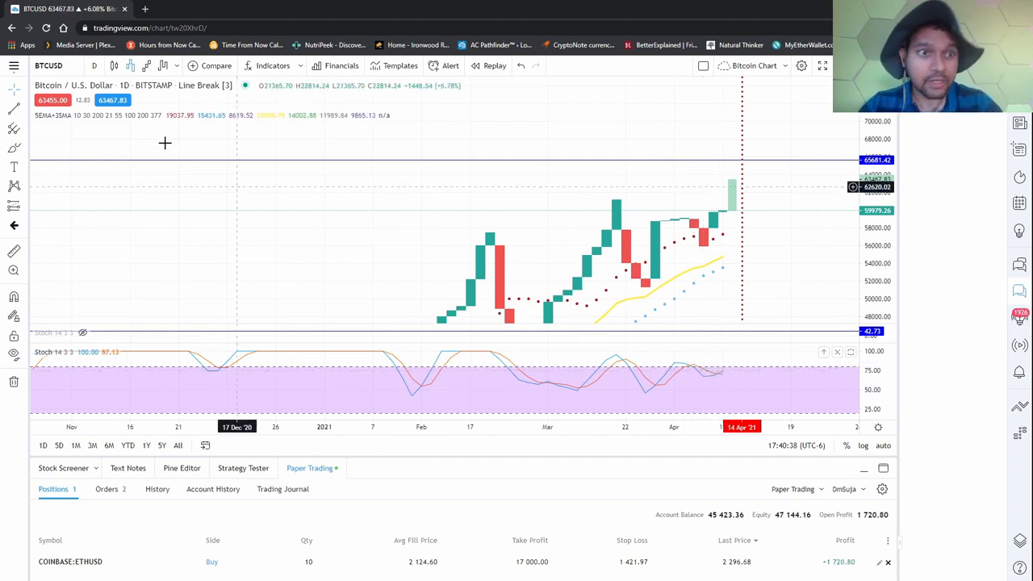
mouse_move(482, 219)
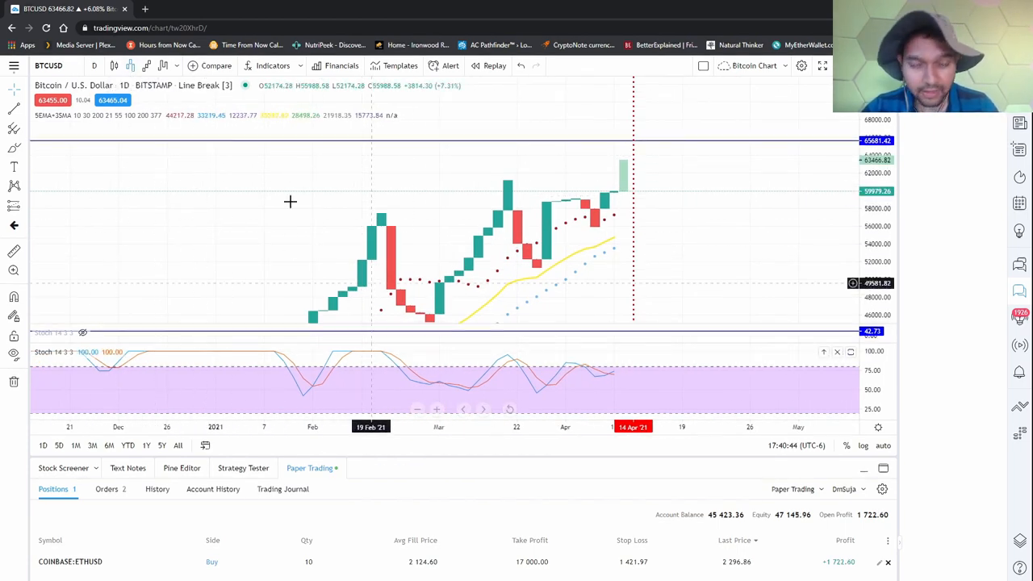
mouse_move(165, 99)
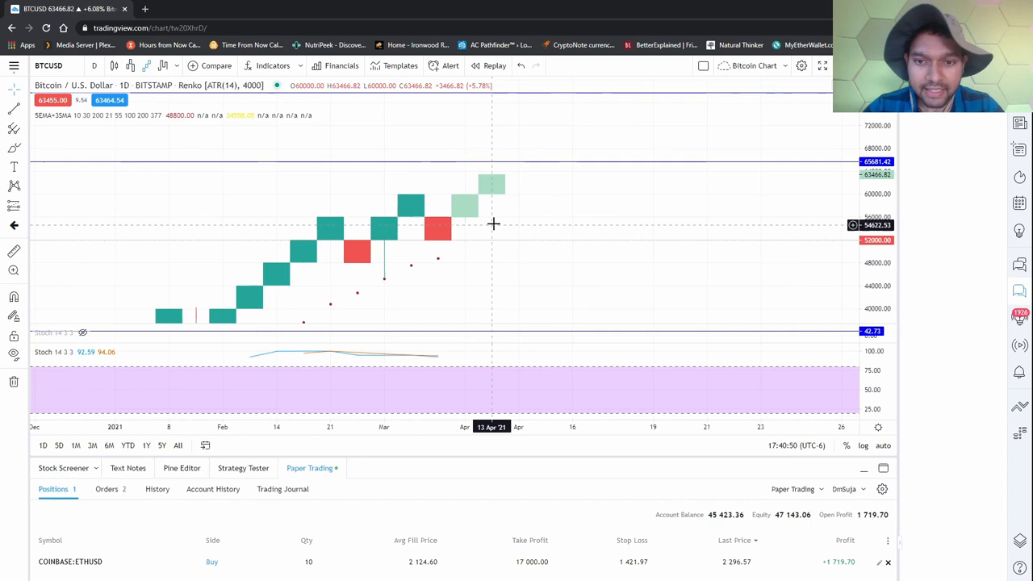
mouse_move(543, 129)
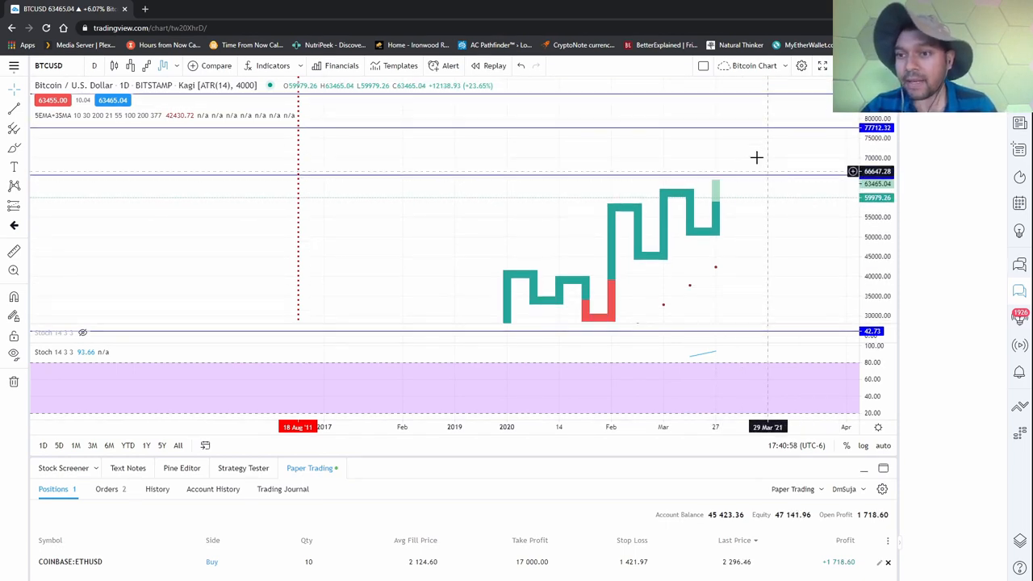
mouse_move(391, 176)
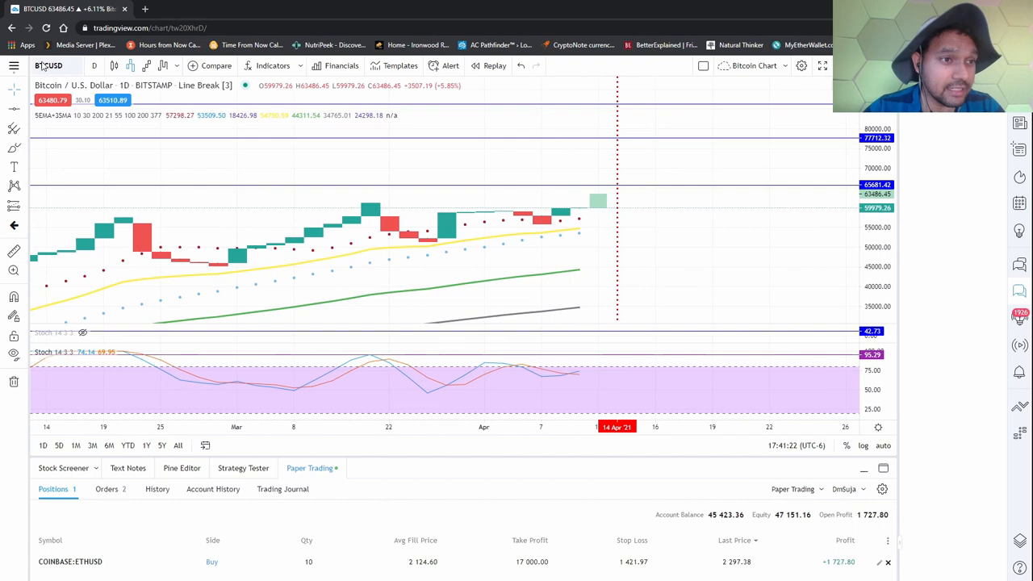
mouse_move(13, 65)
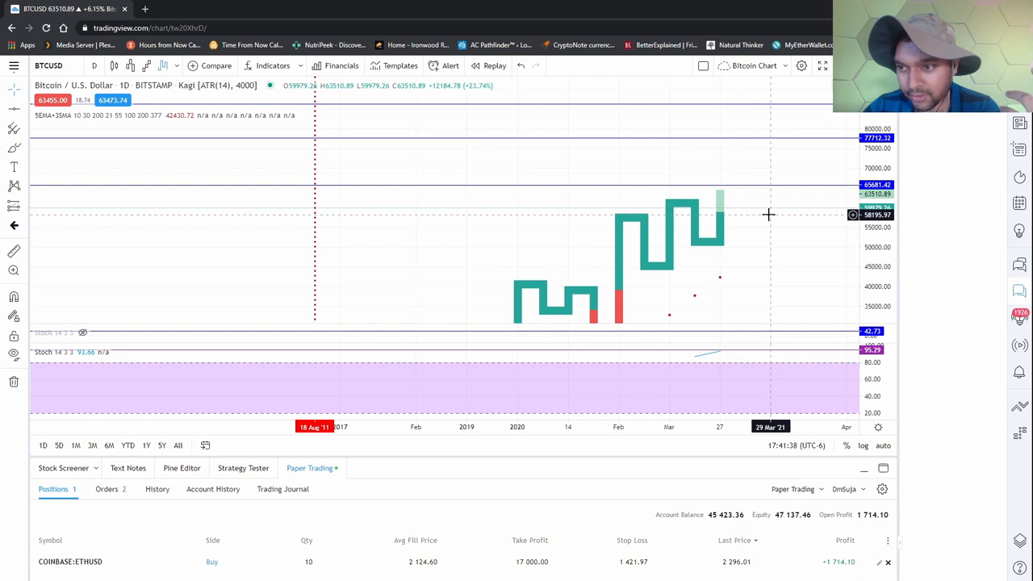
mouse_move(702, 231)
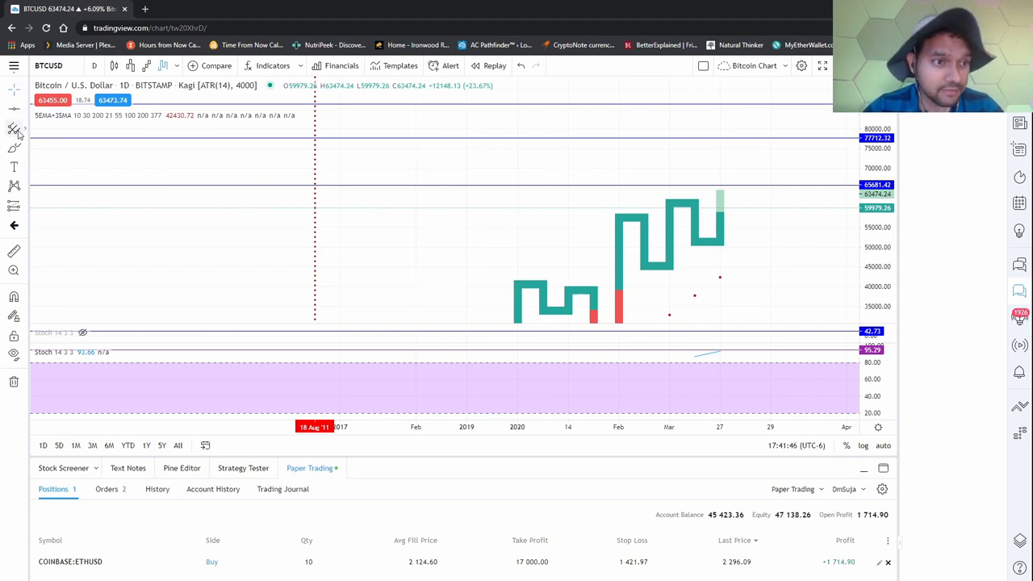
Load the saved 'ETH Chart' layout from the recently used layouts in the main menu
left_click(49, 65)
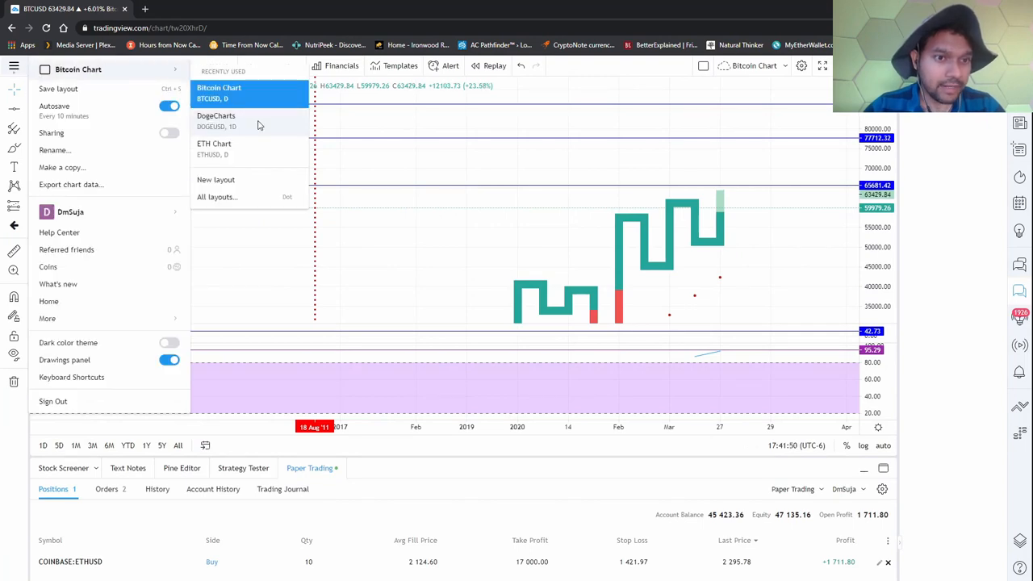
mouse_move(541, 137)
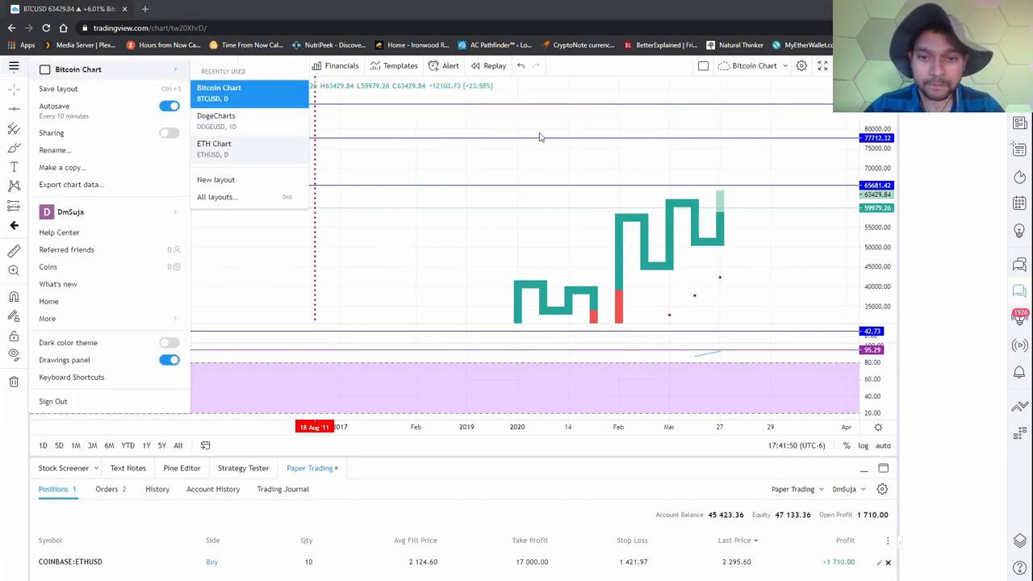
left_click(541, 138)
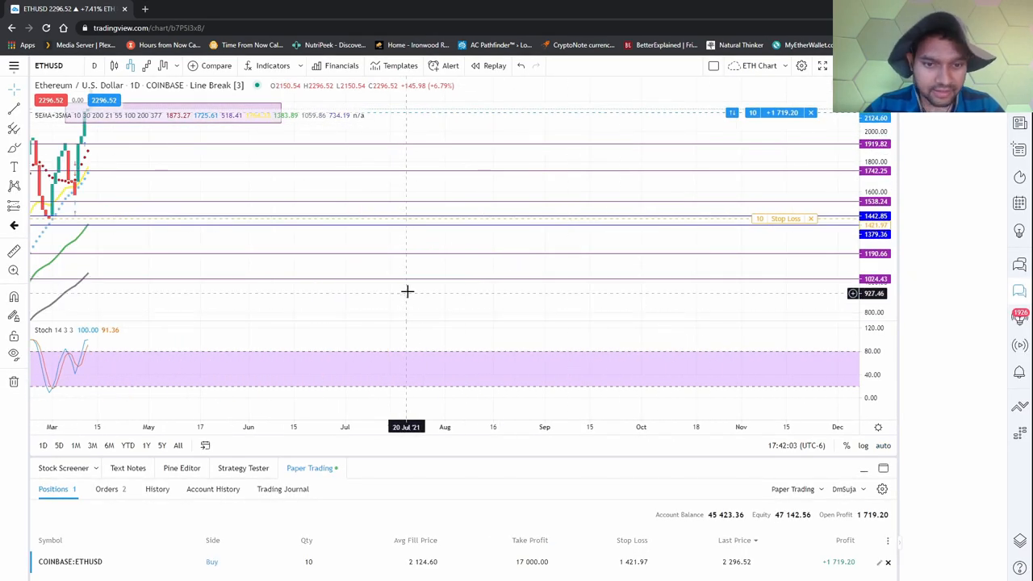
mouse_move(430, 242)
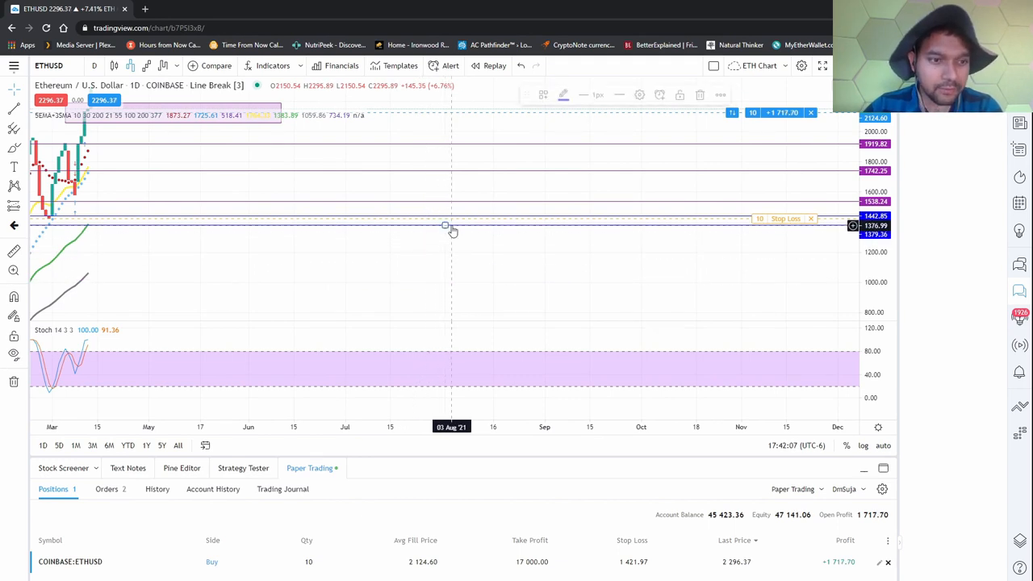
mouse_move(476, 202)
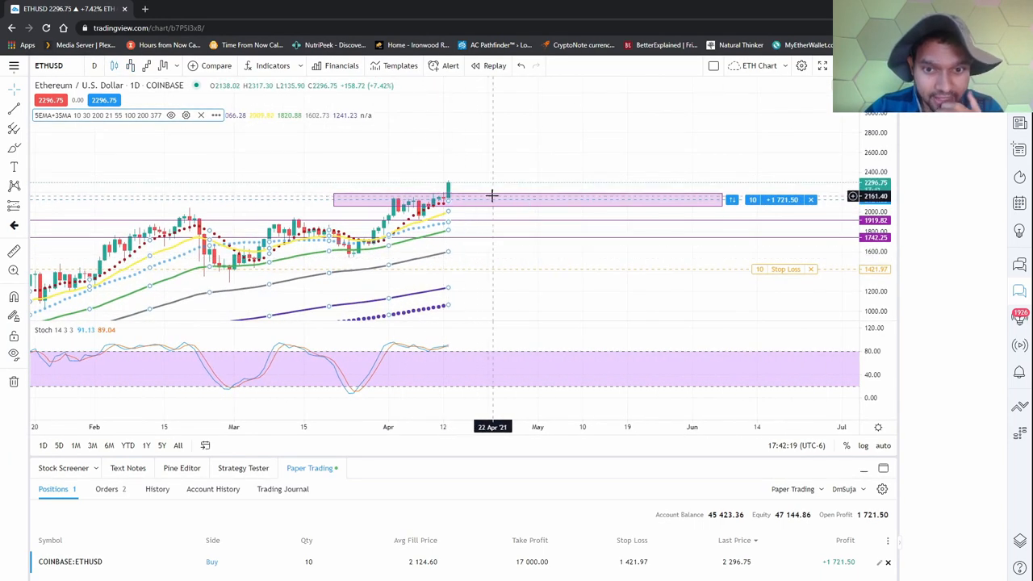
mouse_move(480, 214)
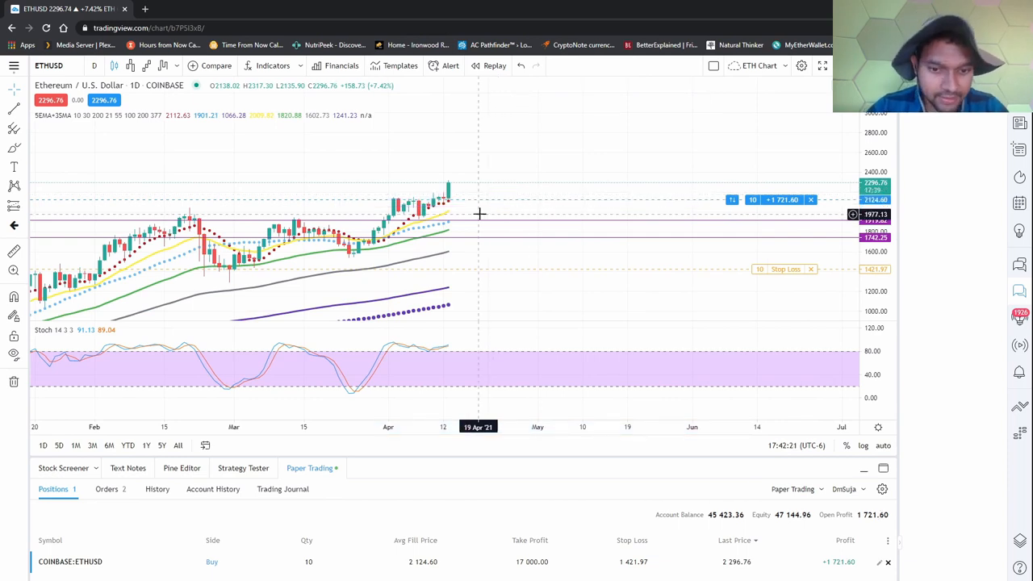
mouse_move(493, 229)
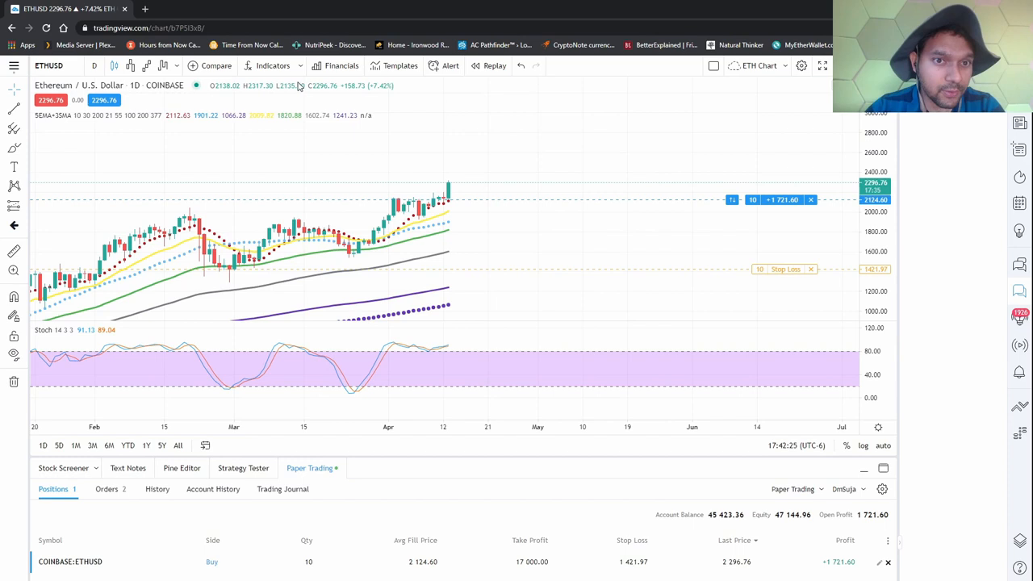
Add the Auto Fib Extension indicator from the favourite indicators list
left_click(272, 66)
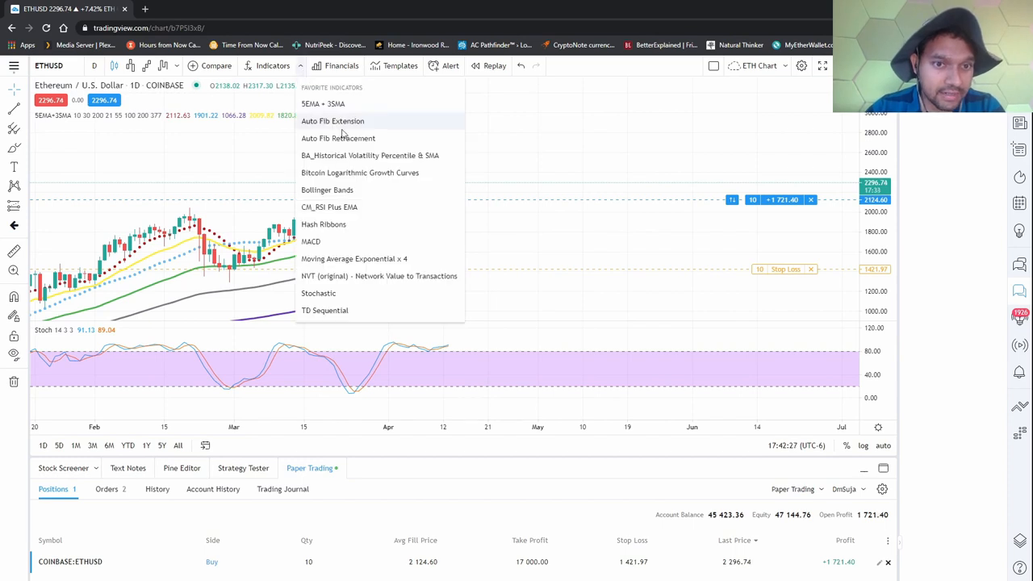
mouse_move(385, 128)
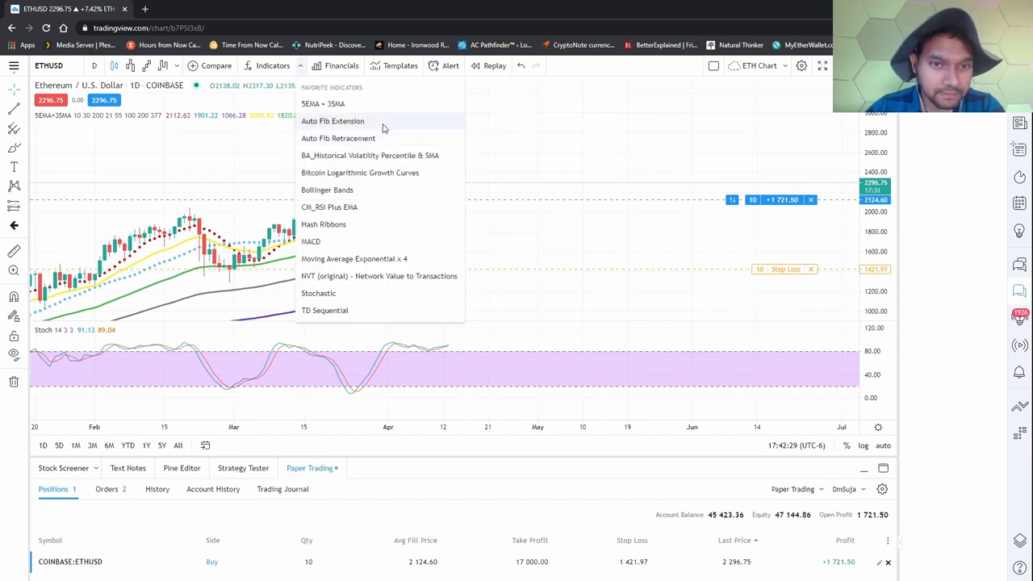
left_click(333, 120)
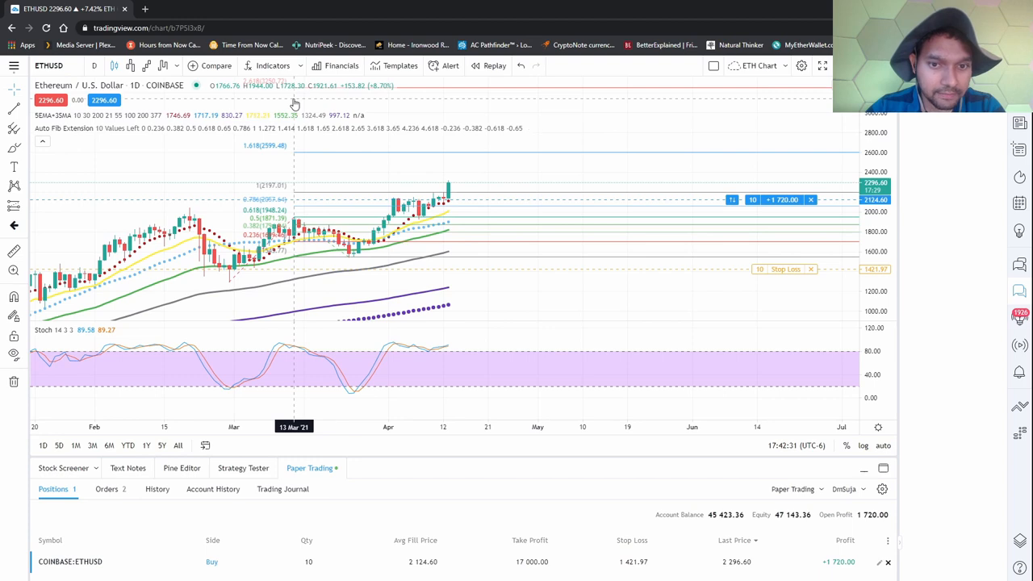
mouse_move(355, 152)
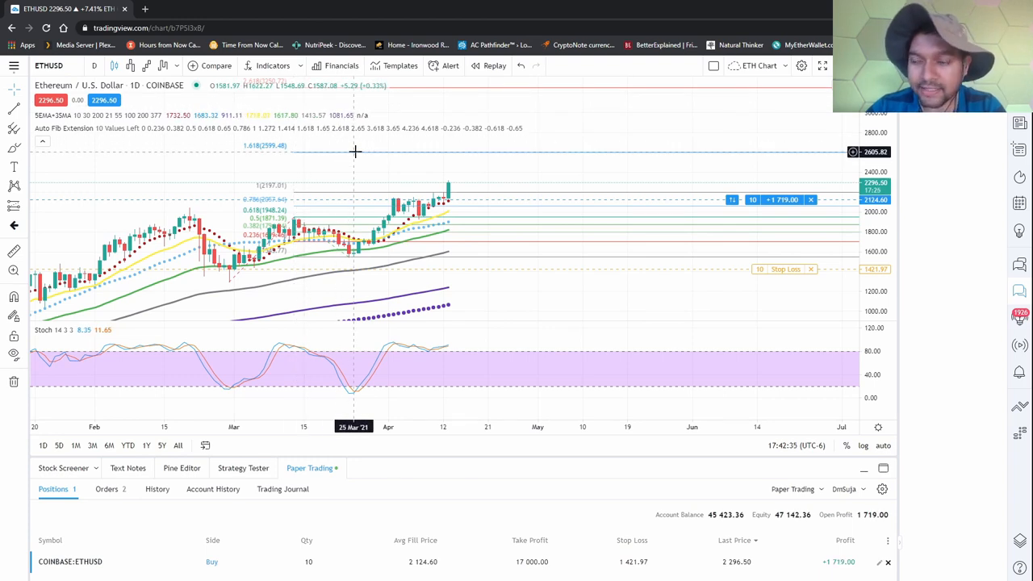
left_click(273, 66)
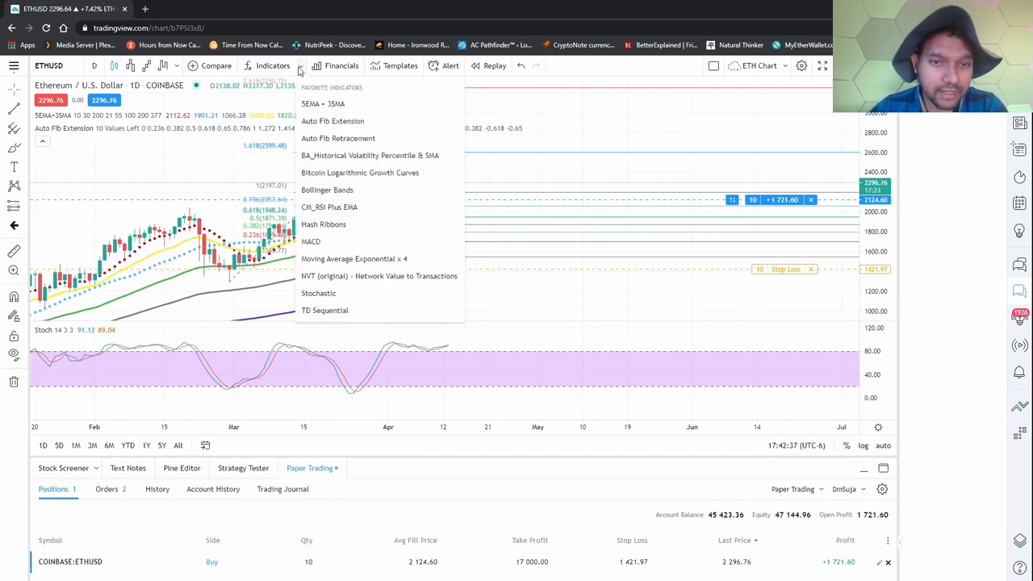
left_click(445, 162)
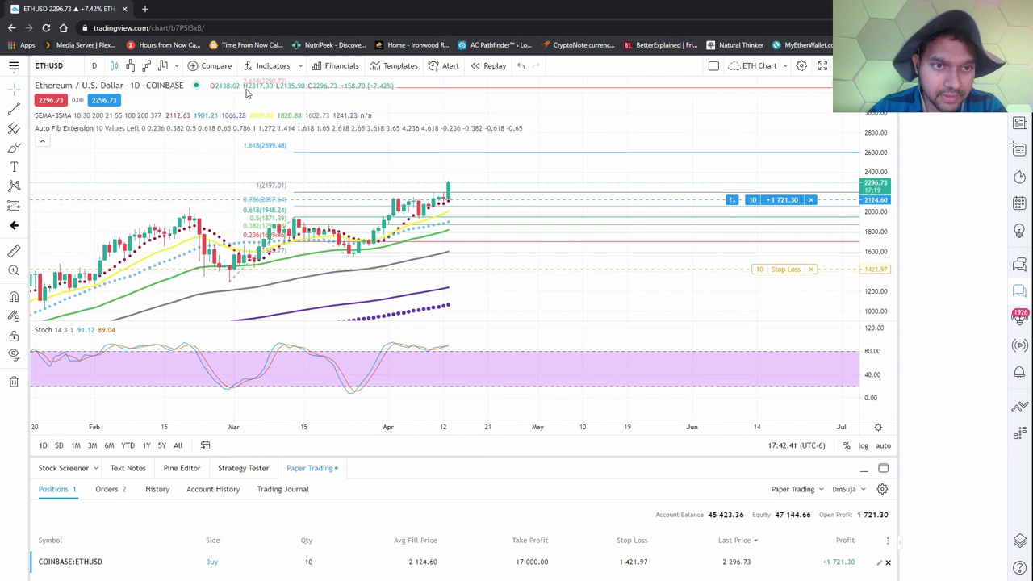
mouse_move(533, 135)
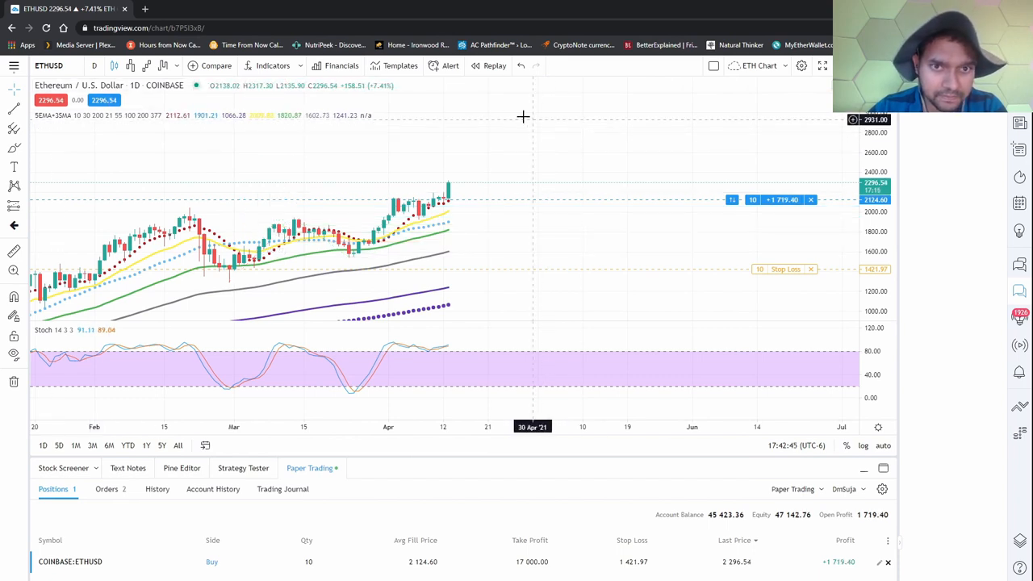
Try Auto Fib Retracement, remove it, and re-add Auto Fib Extension
left_click(273, 65)
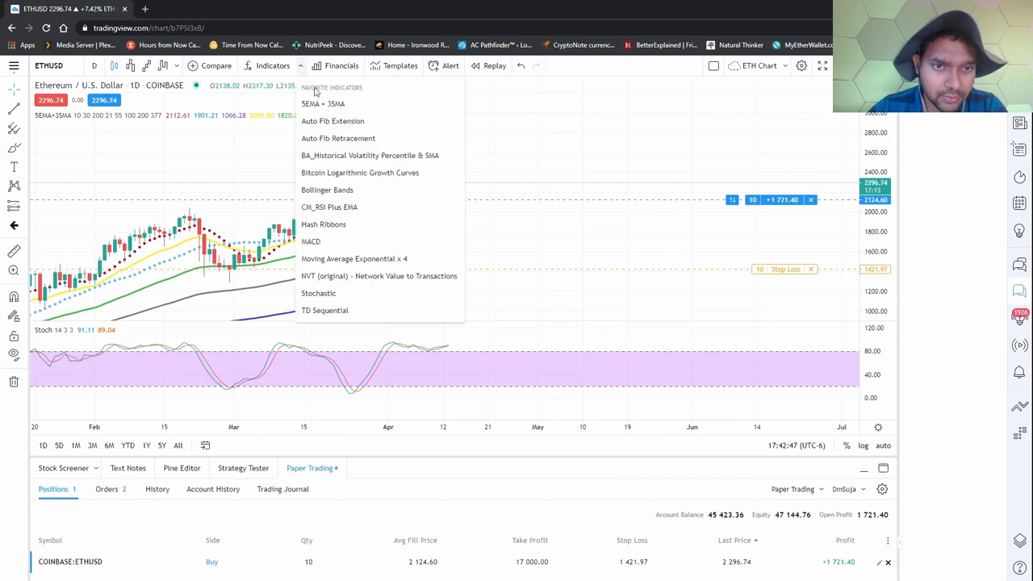
left_click(338, 138)
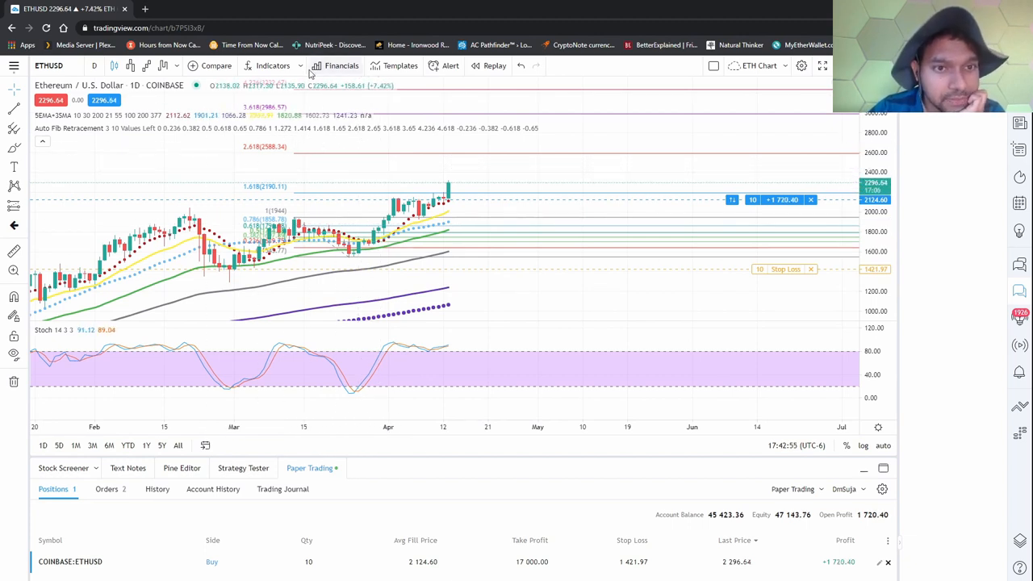
mouse_move(532, 139)
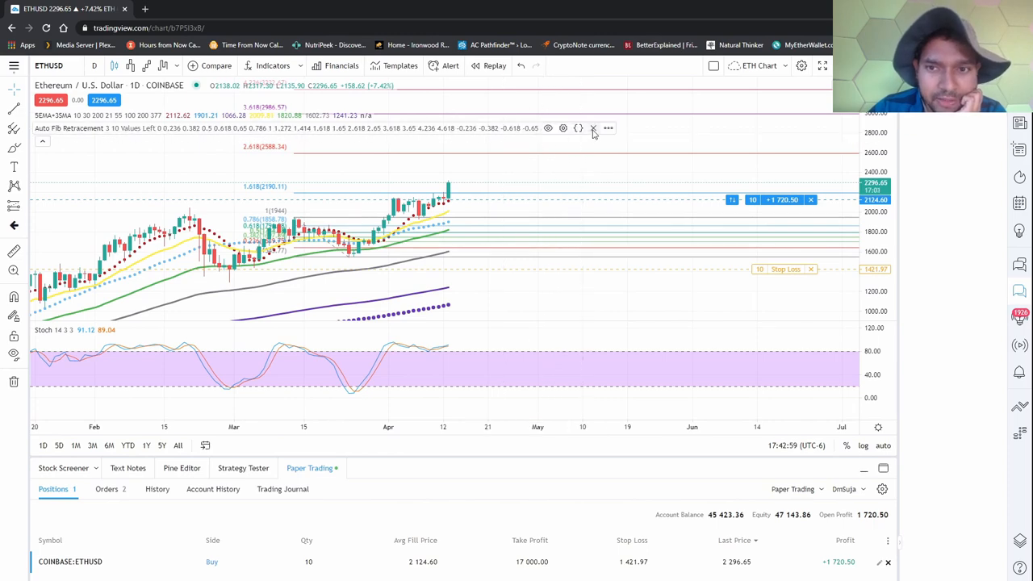
left_click(273, 65)
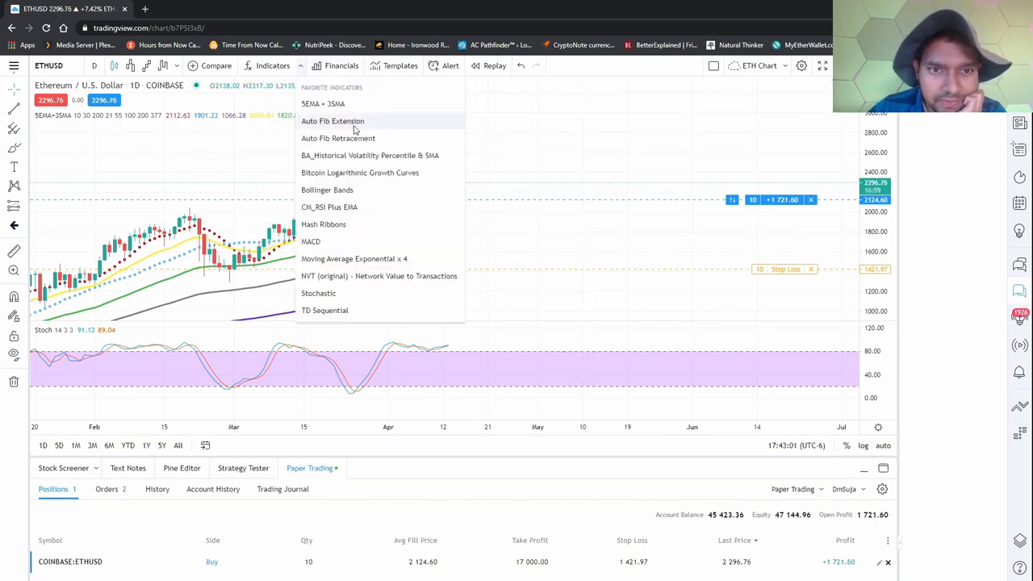
left_click(331, 120)
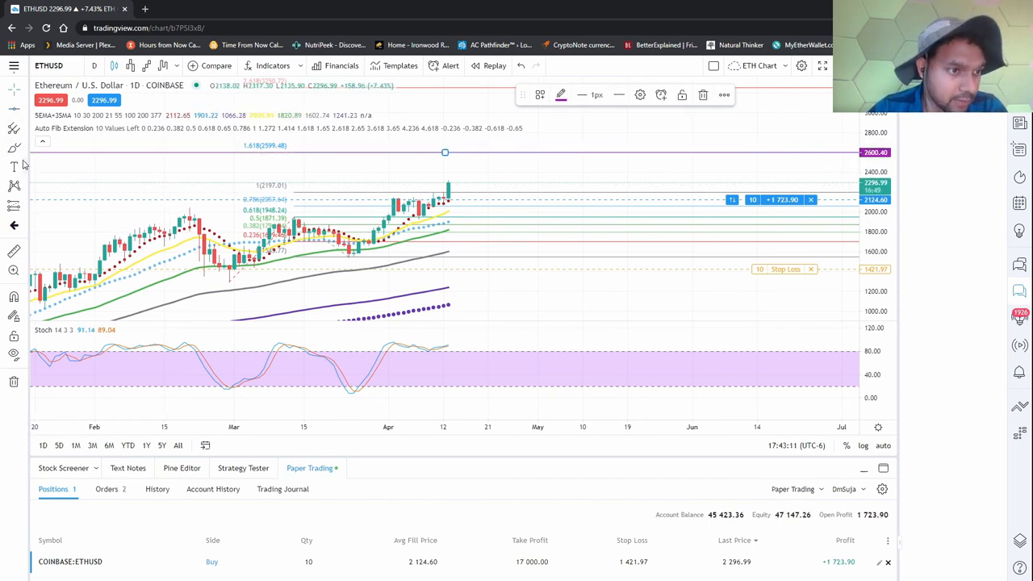
left_click(13, 149)
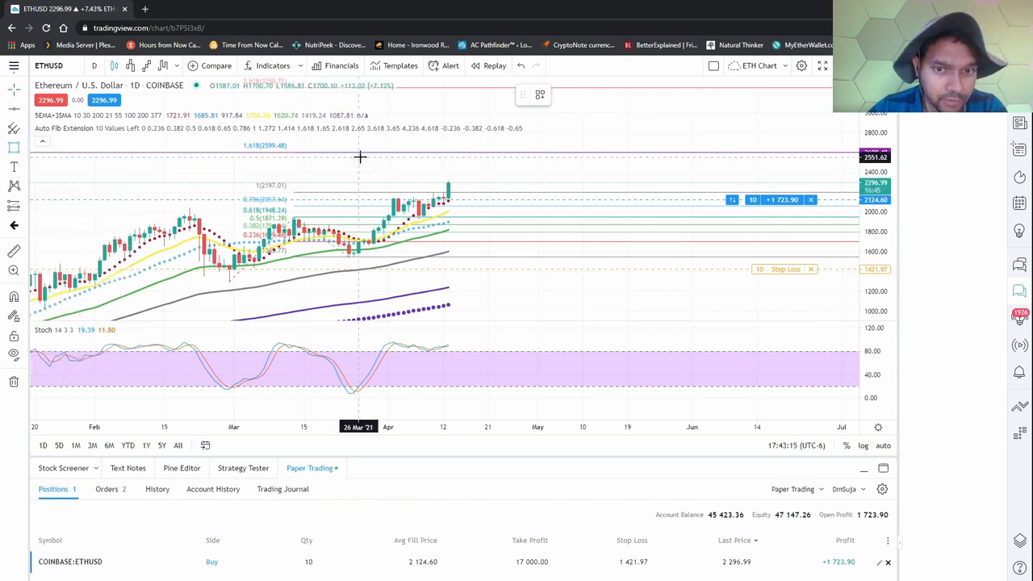
left_click_drag(361, 156, 722, 195)
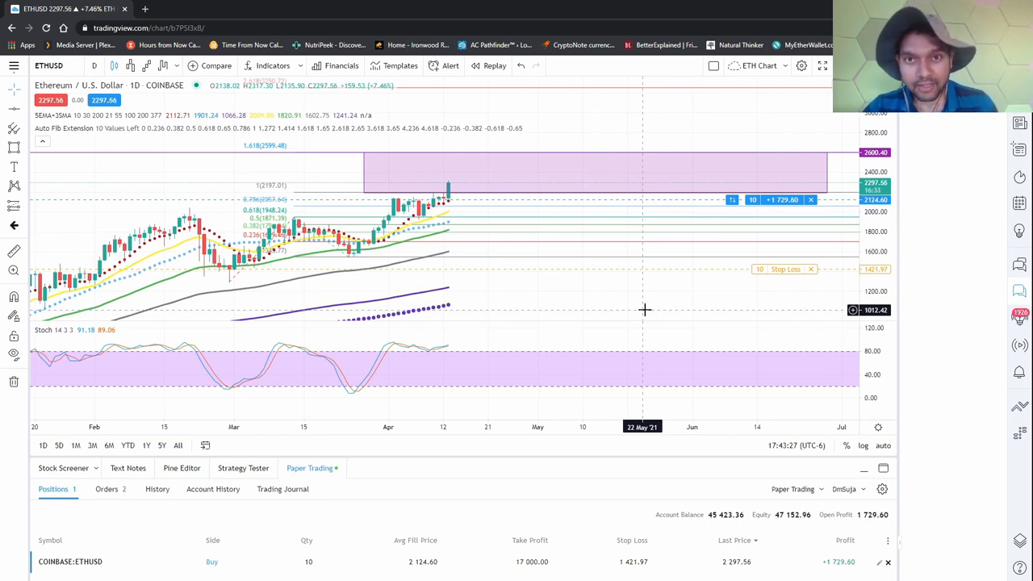
mouse_move(588, 209)
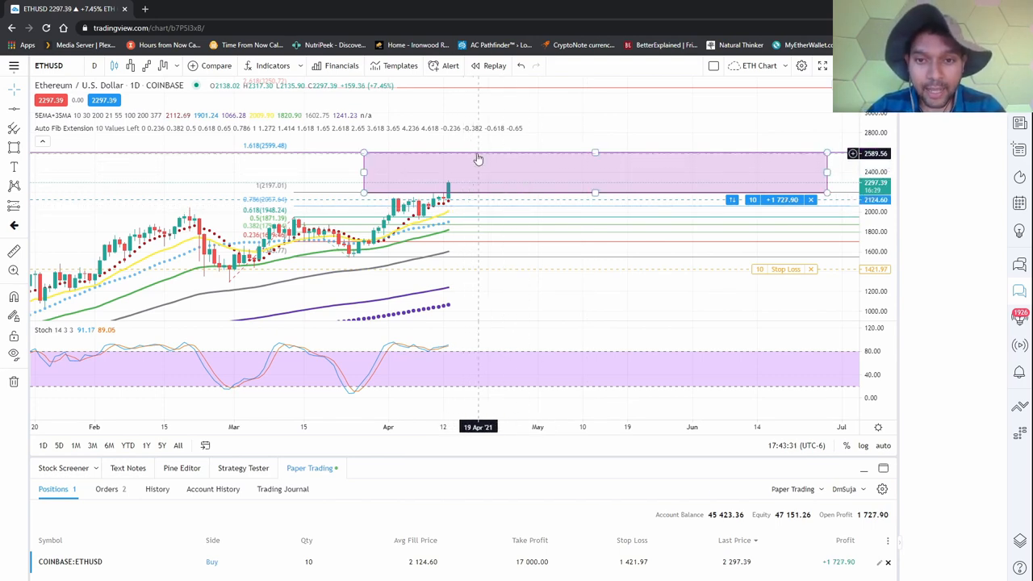
mouse_move(712, 103)
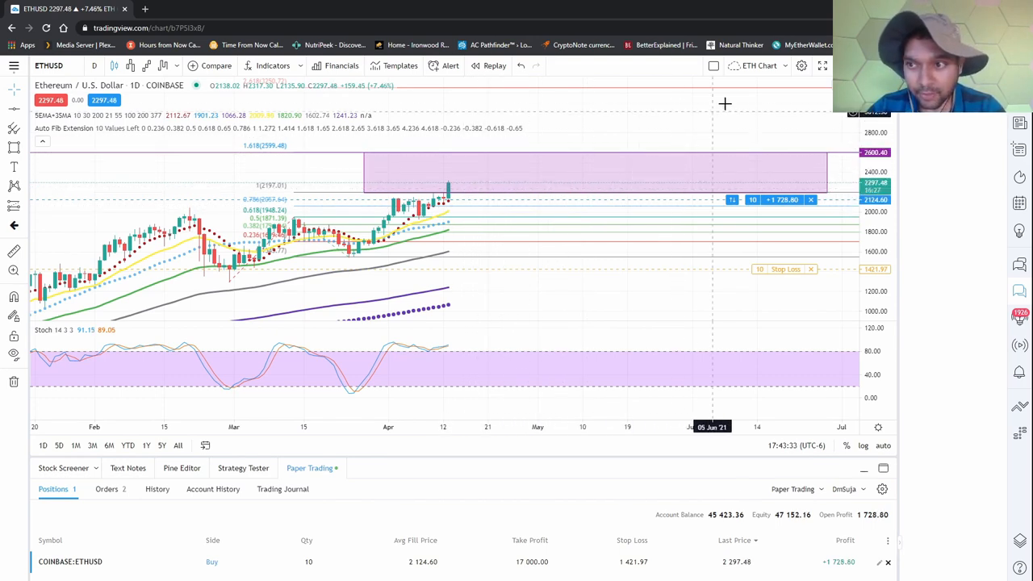
mouse_move(582, 176)
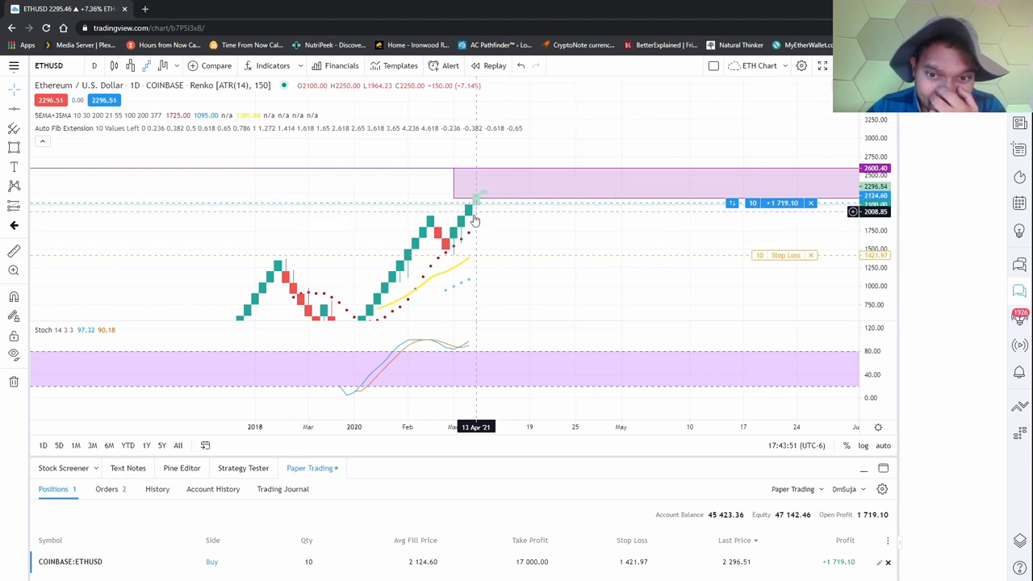
mouse_move(429, 220)
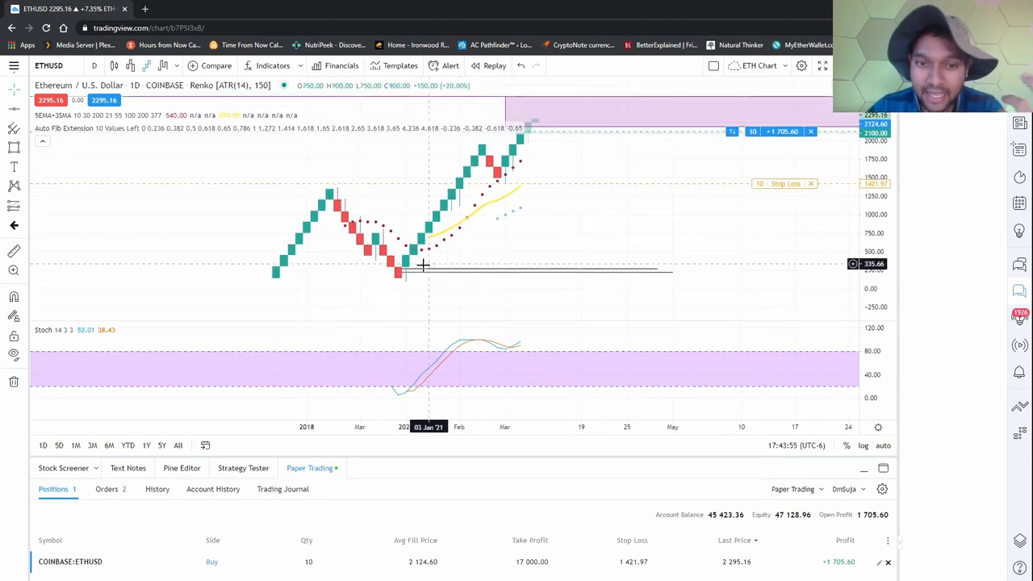
mouse_move(452, 210)
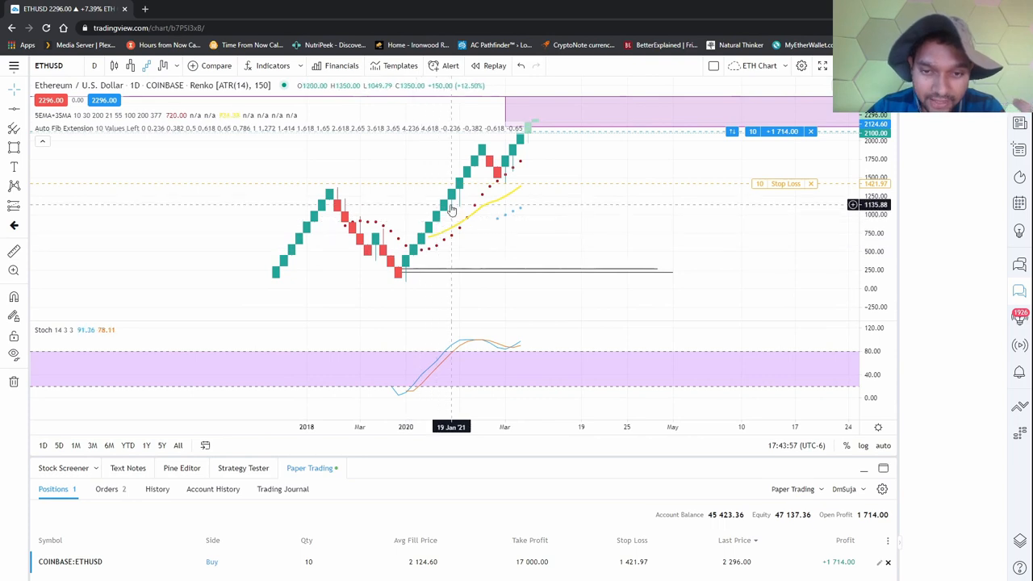
mouse_move(428, 243)
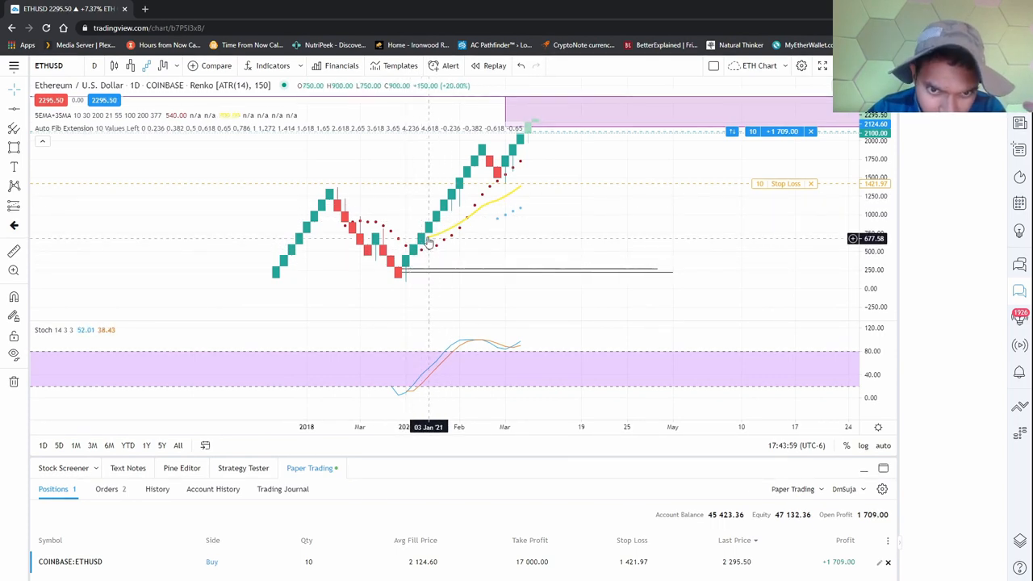
mouse_move(539, 172)
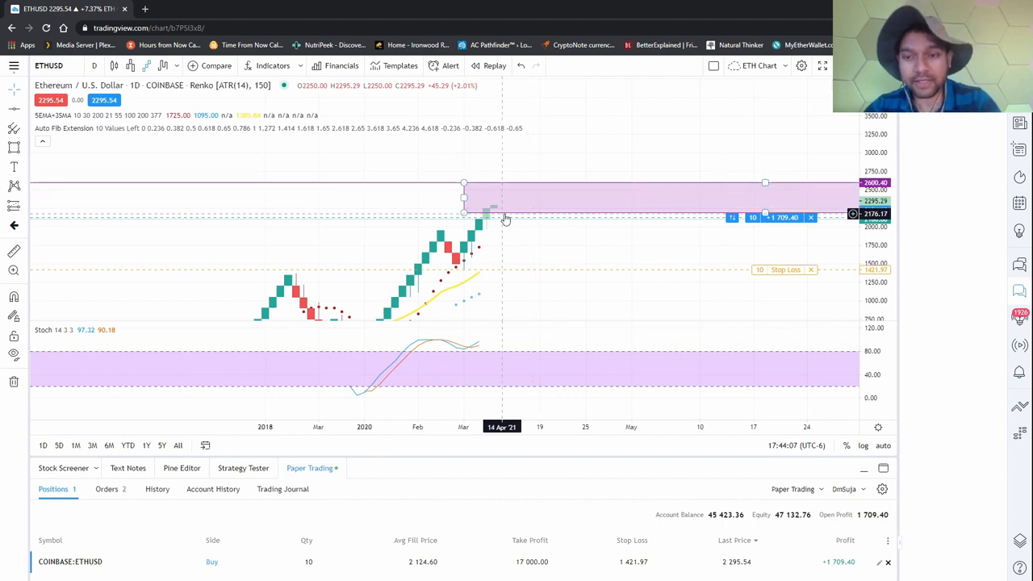
mouse_move(710, 297)
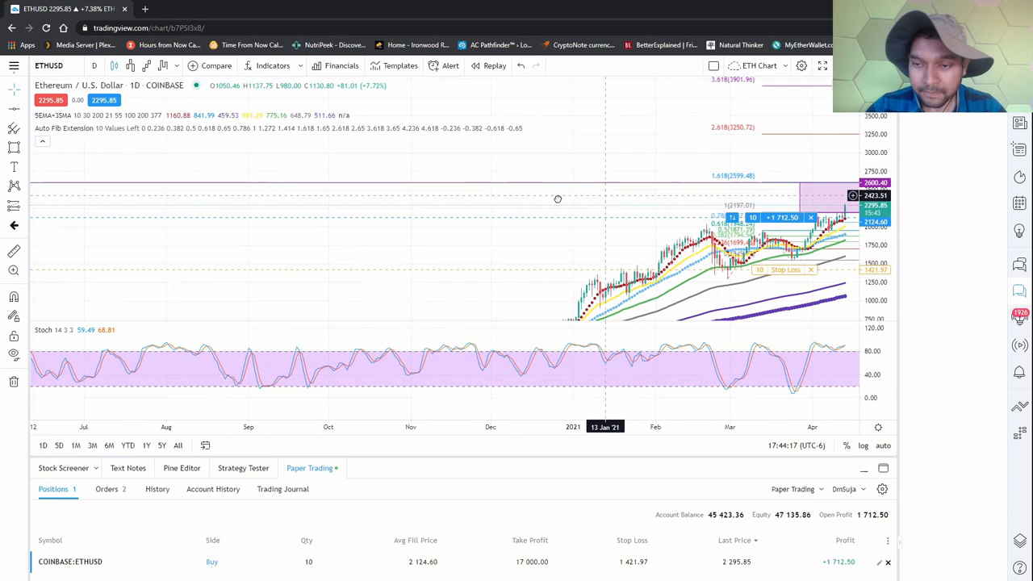
Switch the ETH/USD chart style to Kagi from the chart type dropdown
left_click(162, 66)
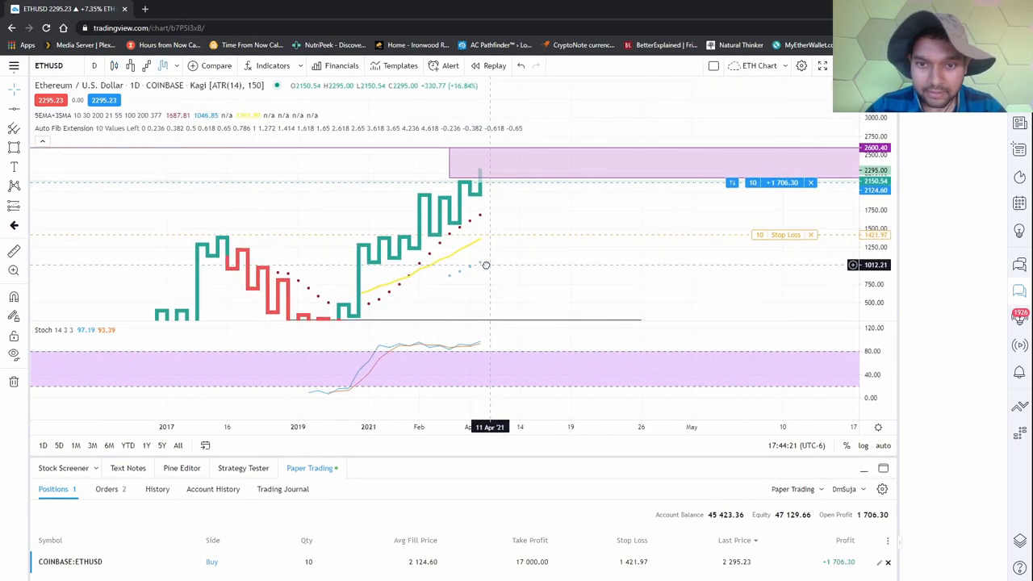
mouse_move(484, 186)
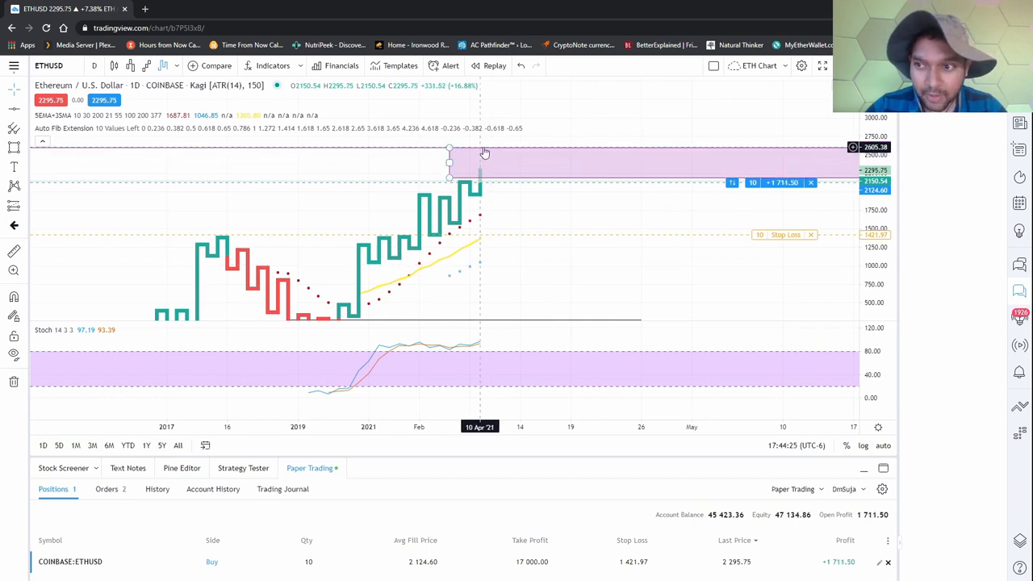
mouse_move(509, 188)
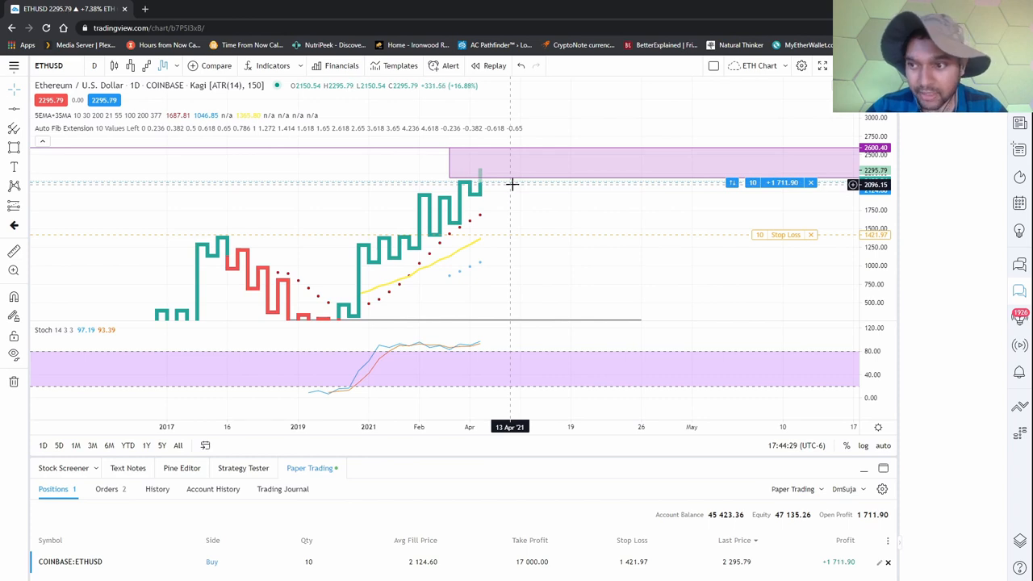
mouse_move(521, 186)
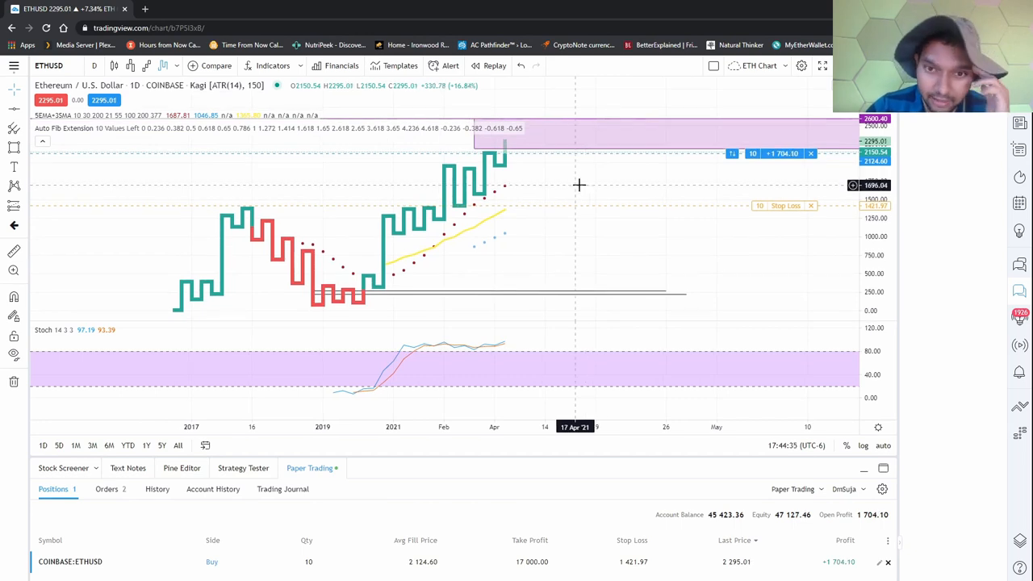
mouse_move(363, 279)
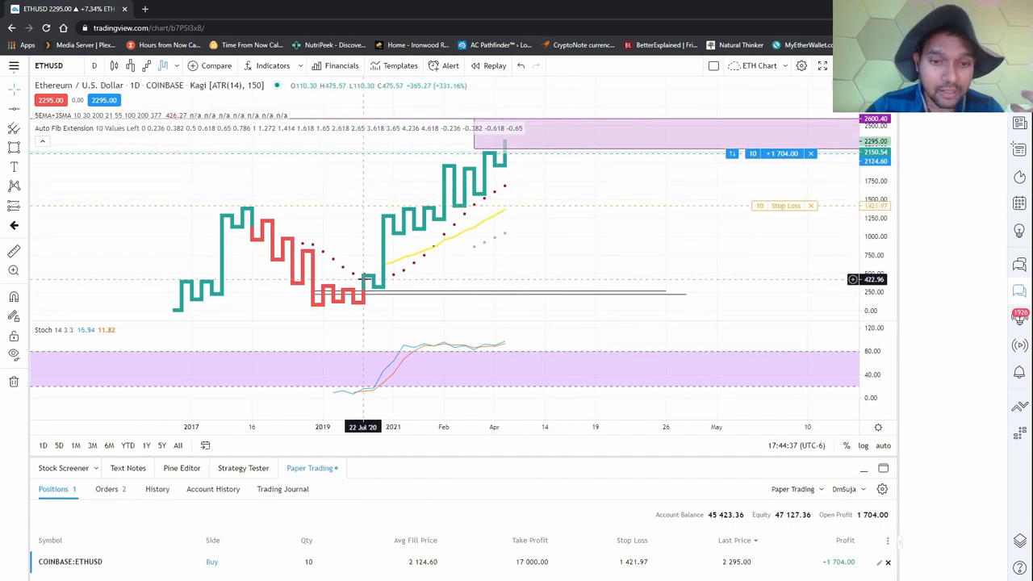
mouse_move(478, 159)
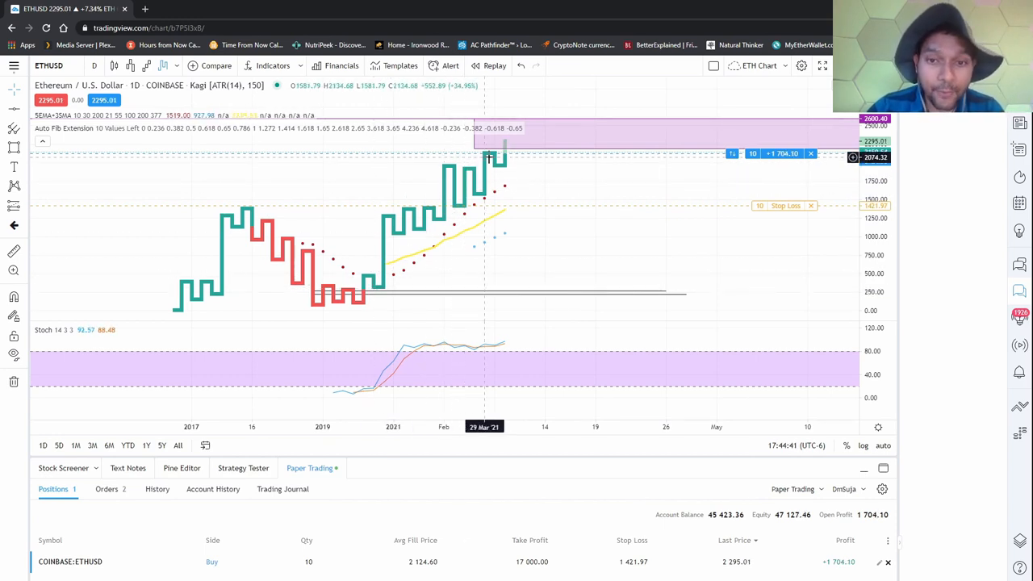
mouse_move(546, 184)
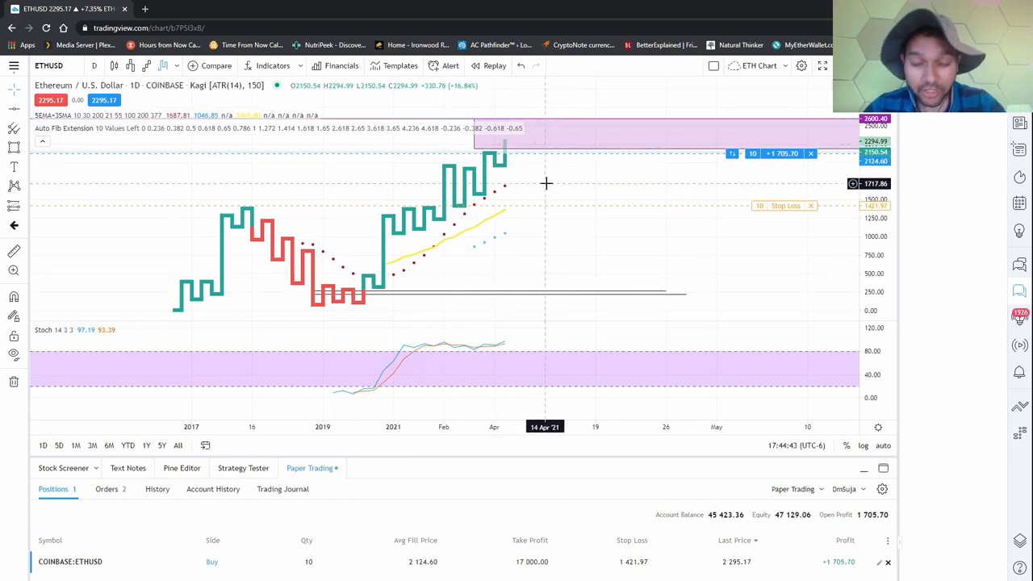
mouse_move(469, 248)
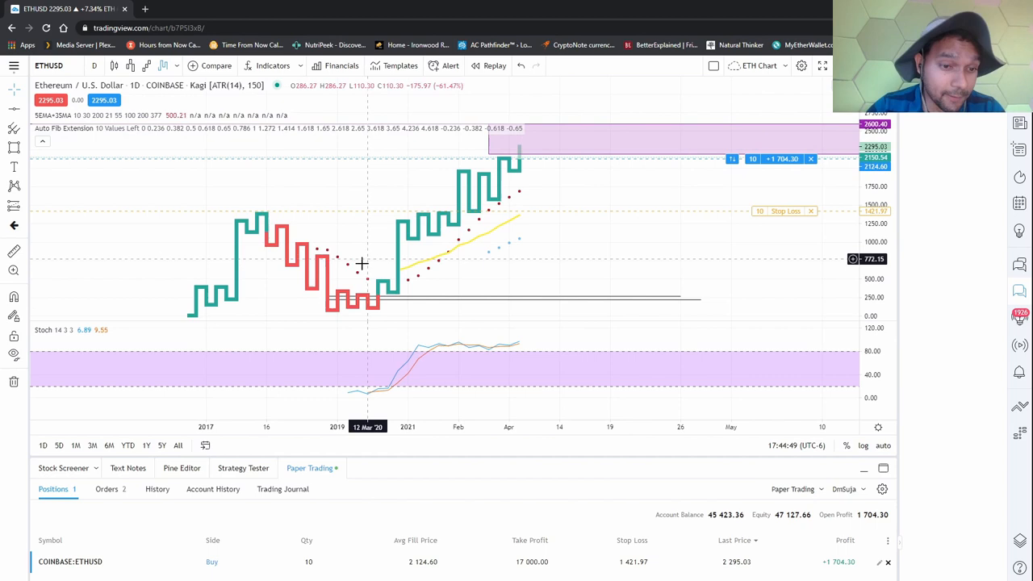
mouse_move(272, 216)
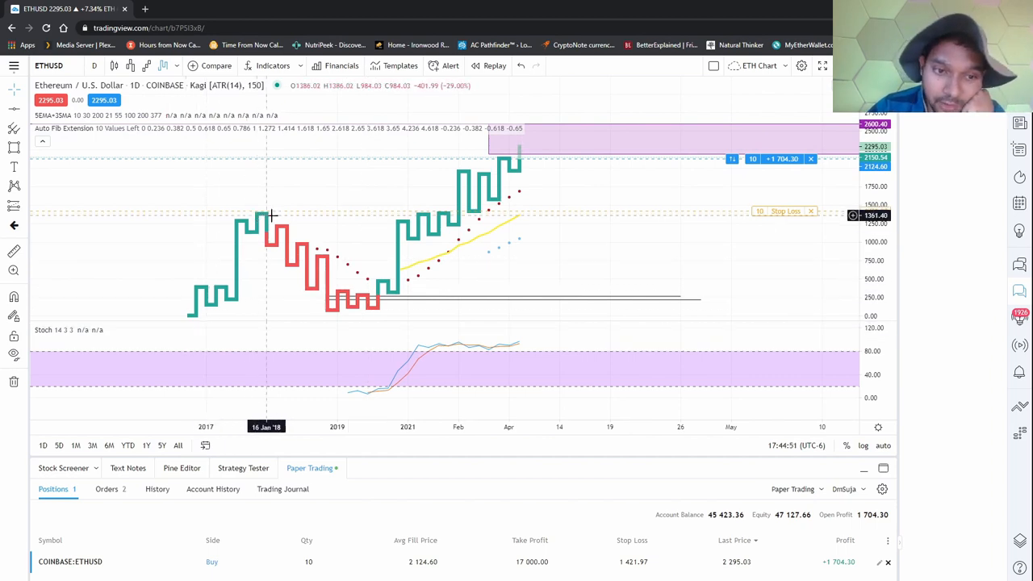
mouse_move(366, 303)
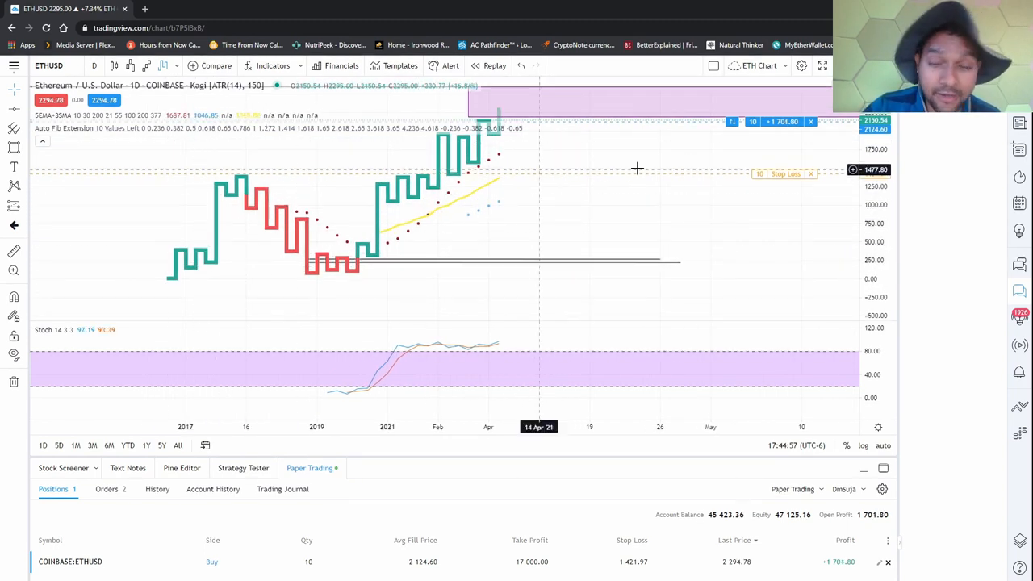
mouse_move(246, 236)
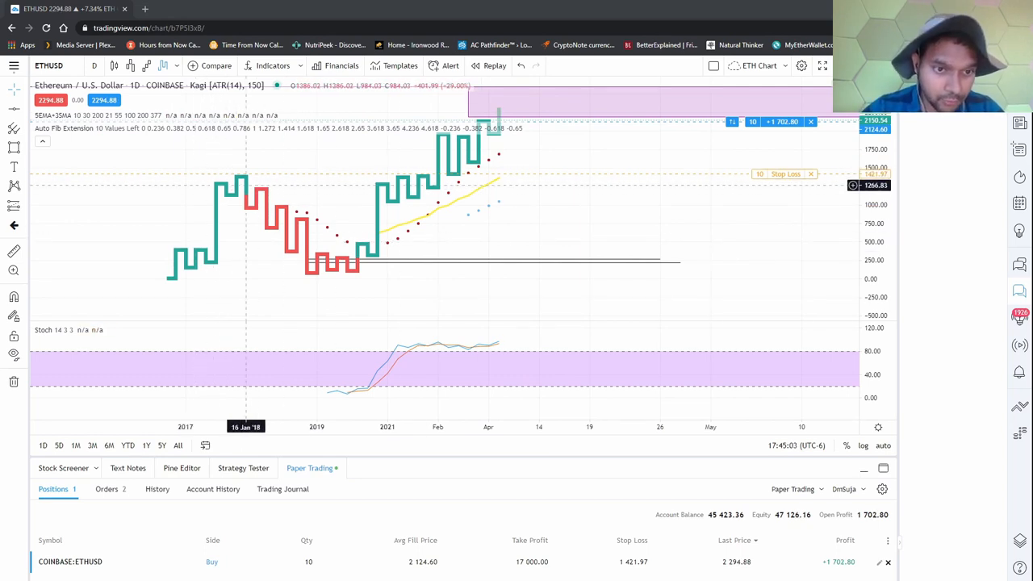
mouse_move(347, 255)
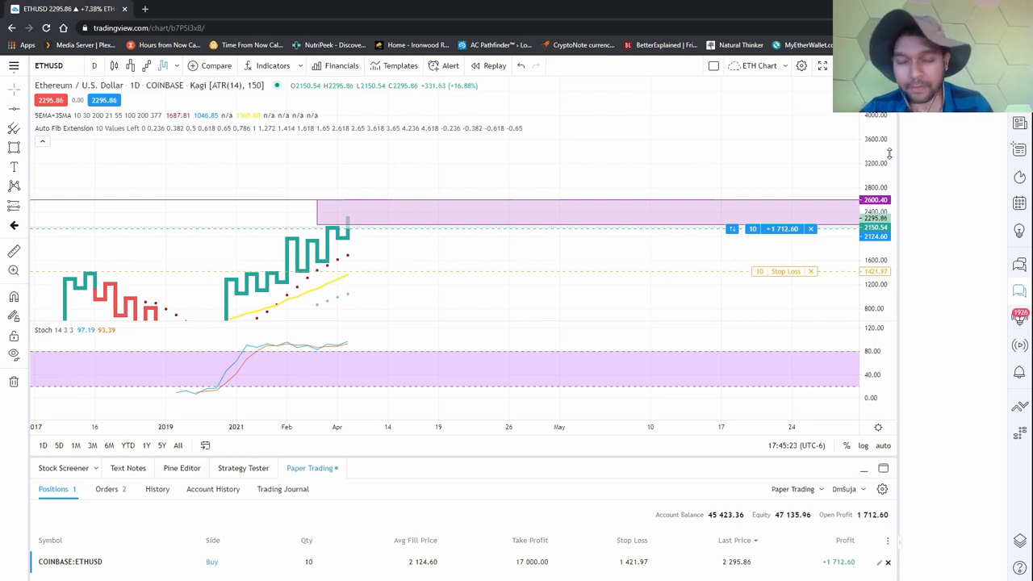
mouse_move(246, 278)
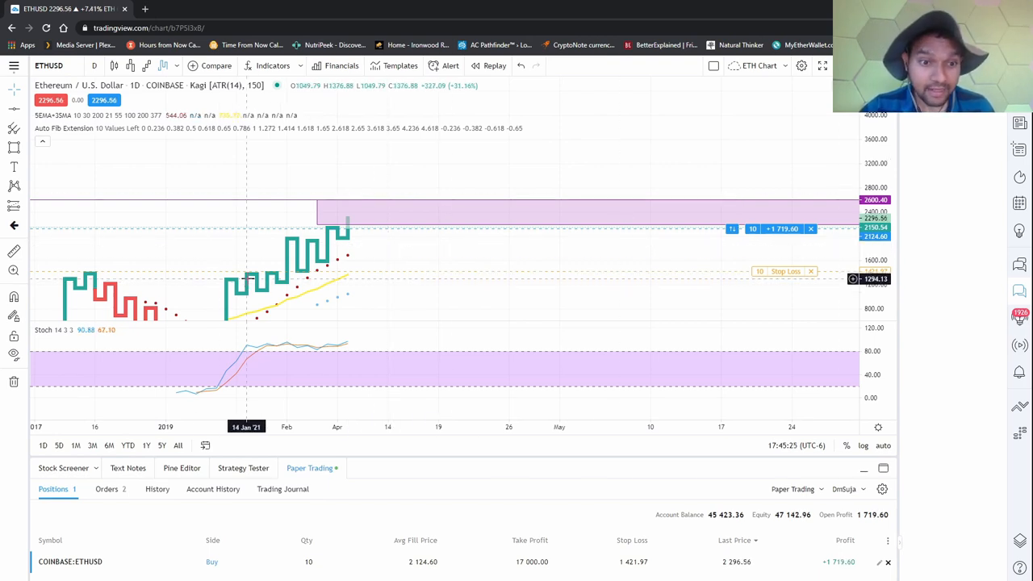
mouse_move(246, 261)
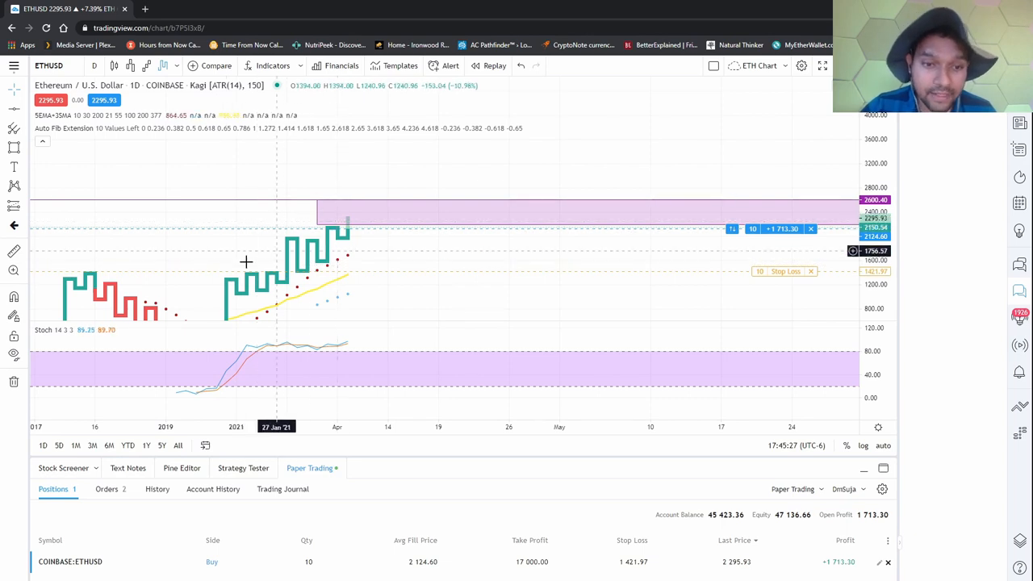
mouse_move(416, 260)
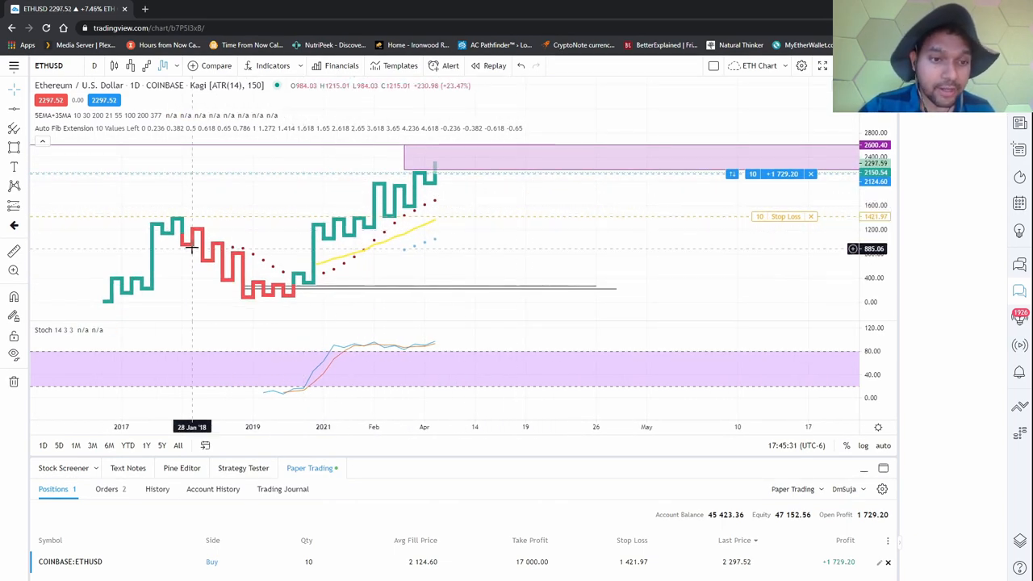
mouse_move(333, 247)
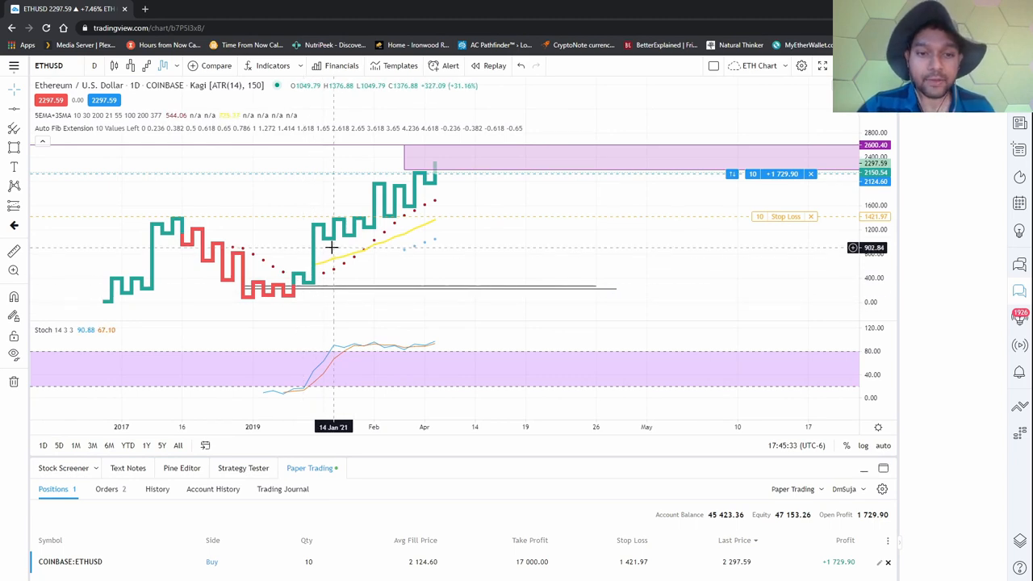
mouse_move(242, 291)
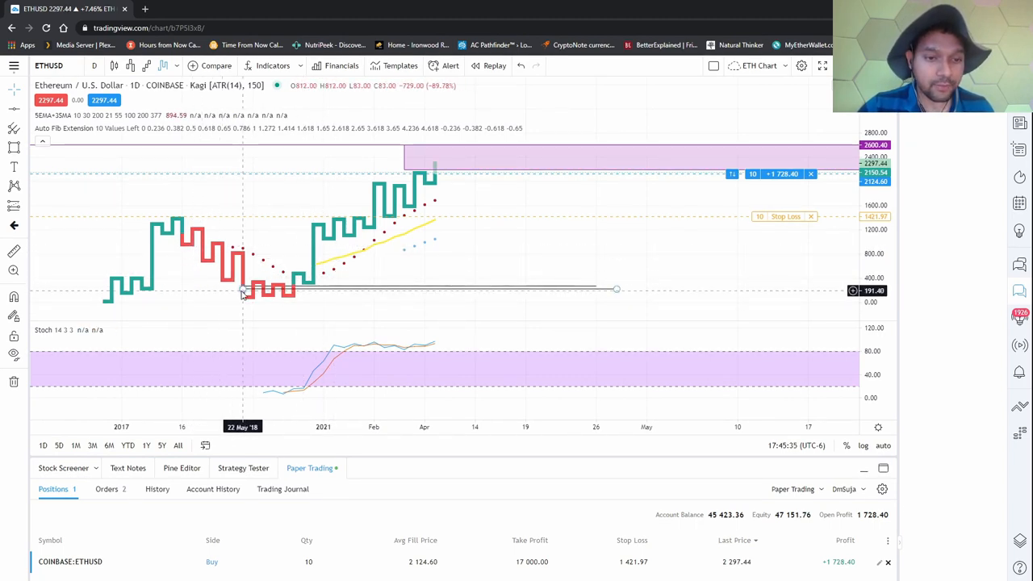
mouse_move(380, 225)
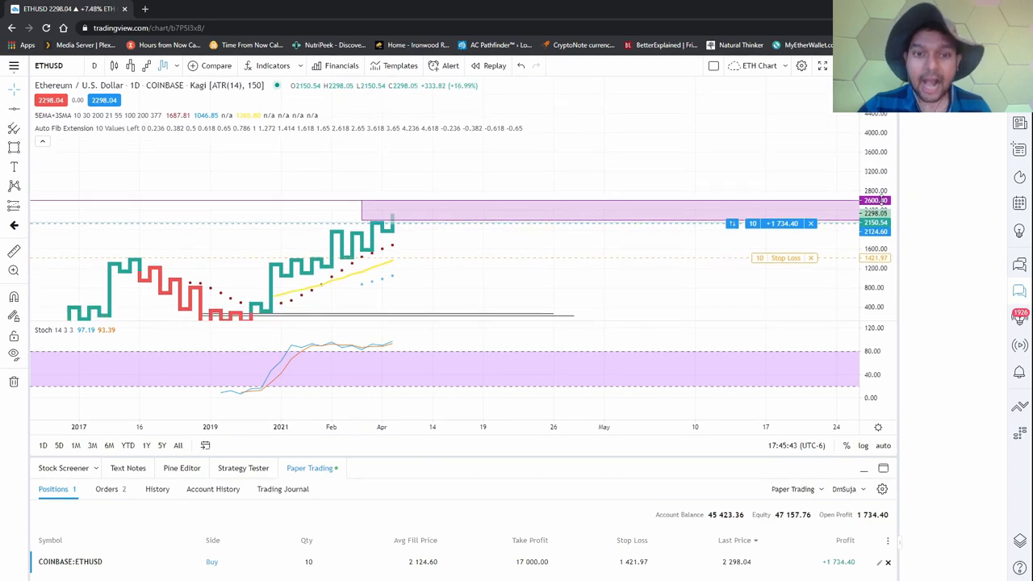
mouse_move(691, 236)
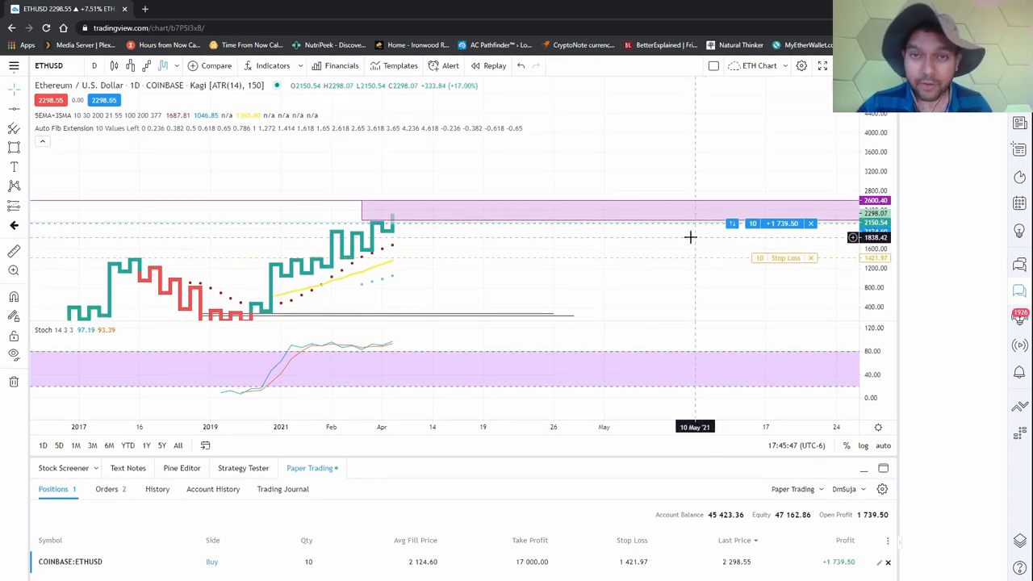
mouse_move(384, 210)
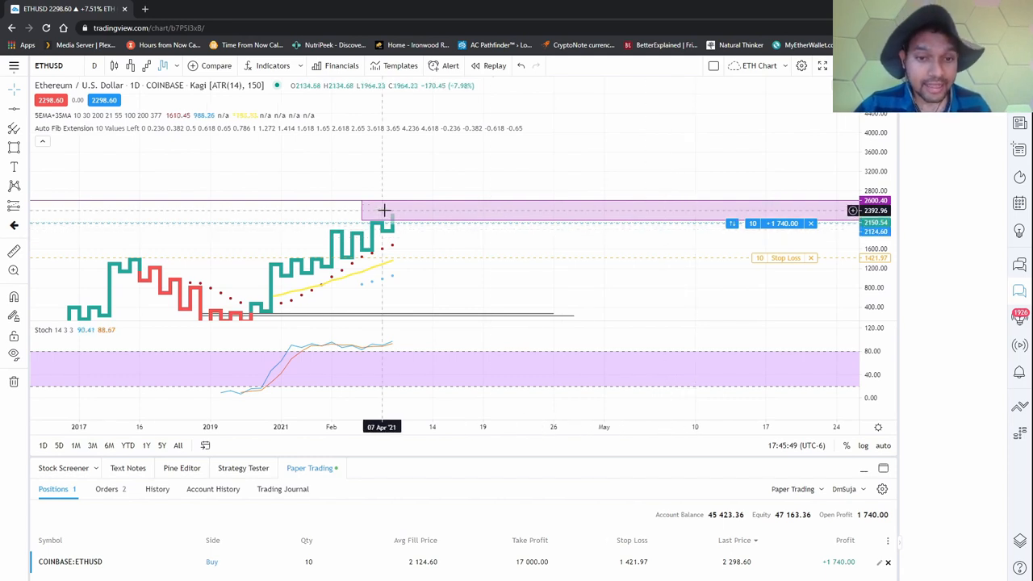
mouse_move(418, 230)
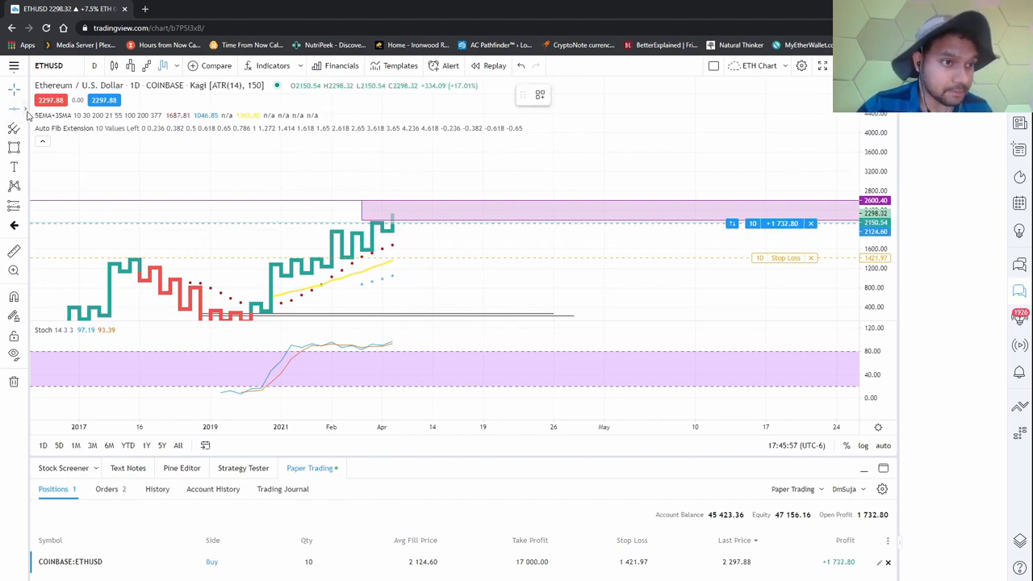
left_click(14, 127)
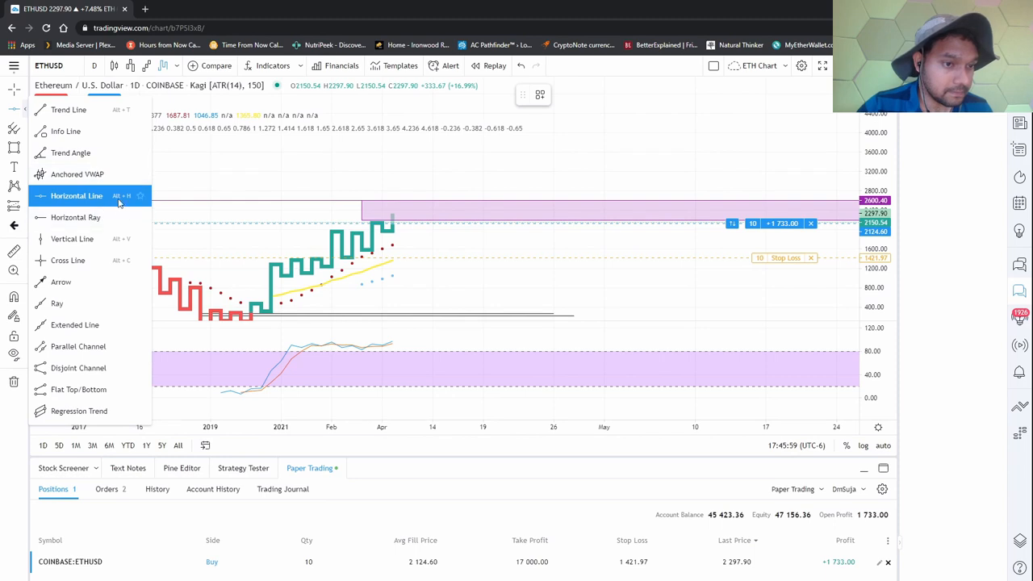
left_click(76, 195)
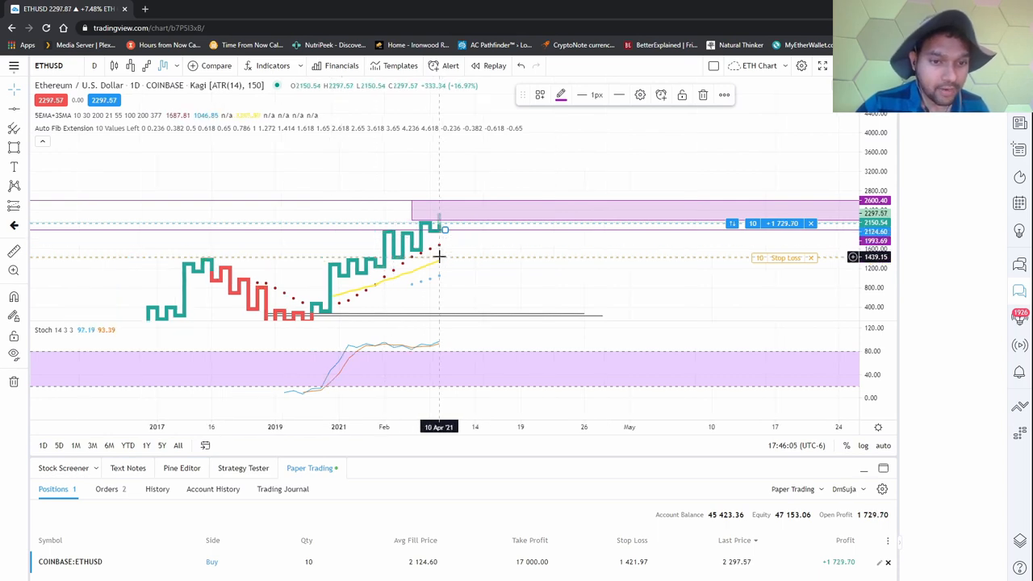
mouse_move(220, 259)
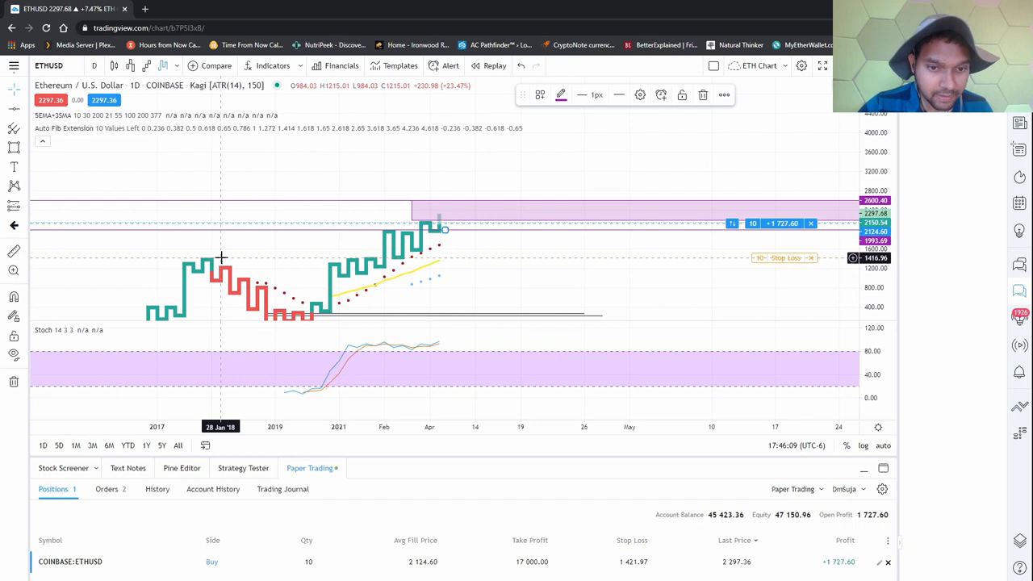
mouse_move(358, 257)
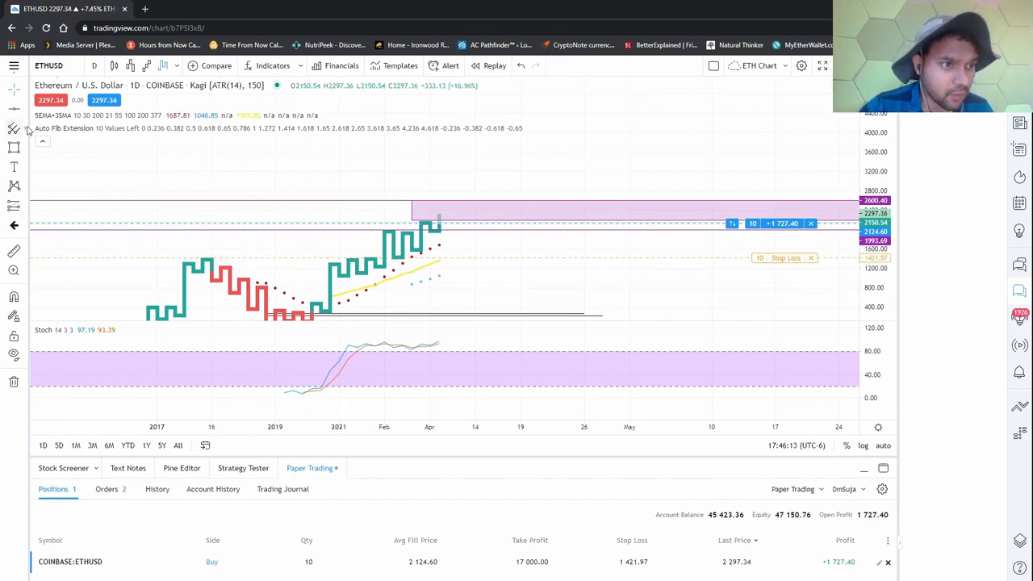
mouse_move(375, 256)
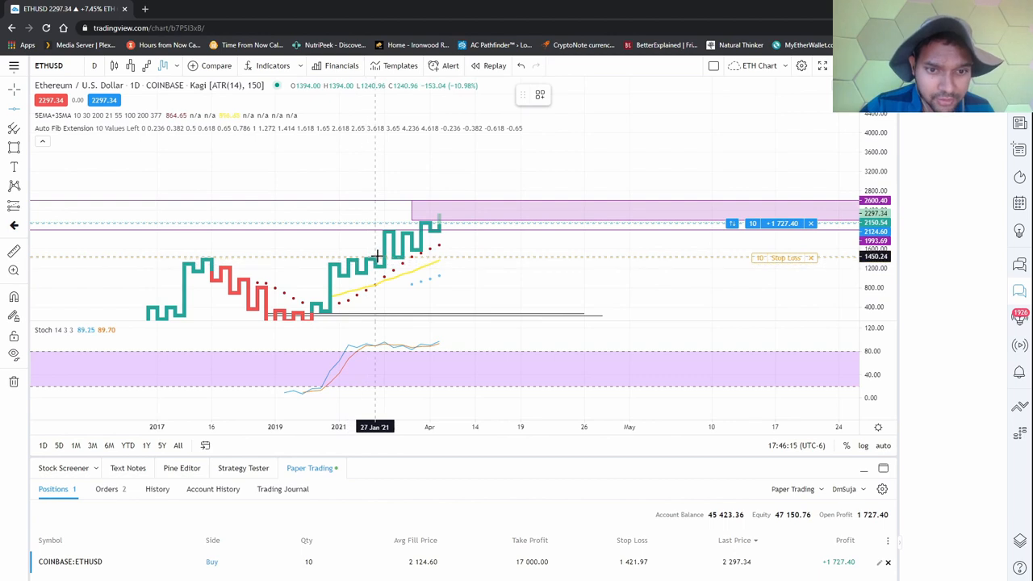
left_click_drag(376, 255, 447, 256)
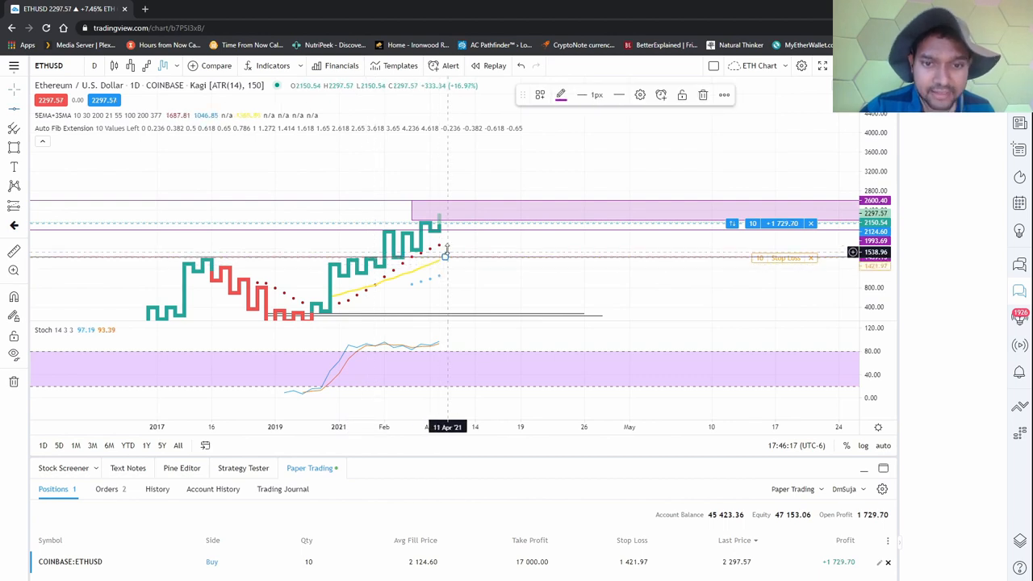
mouse_move(428, 243)
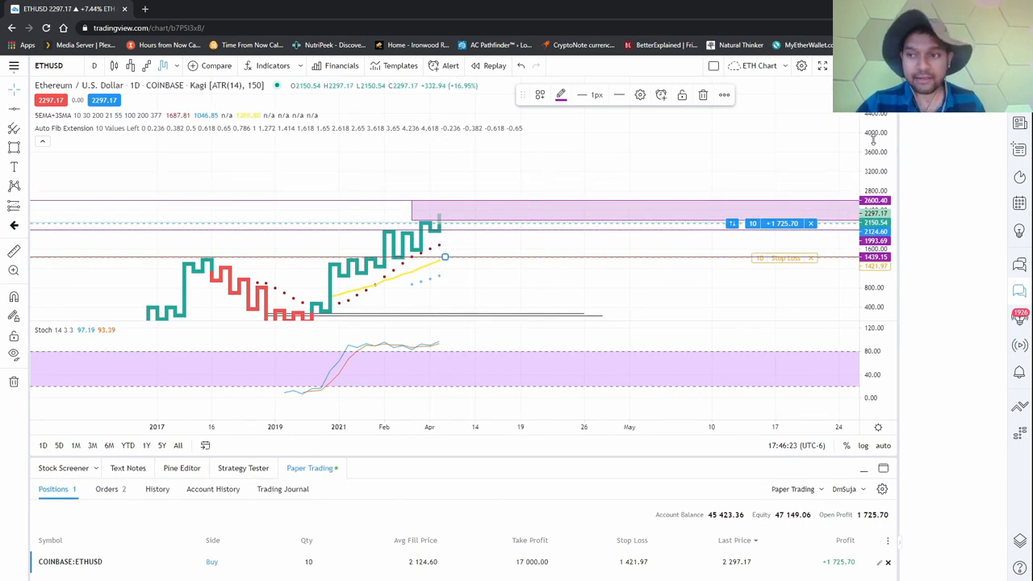
mouse_move(813, 195)
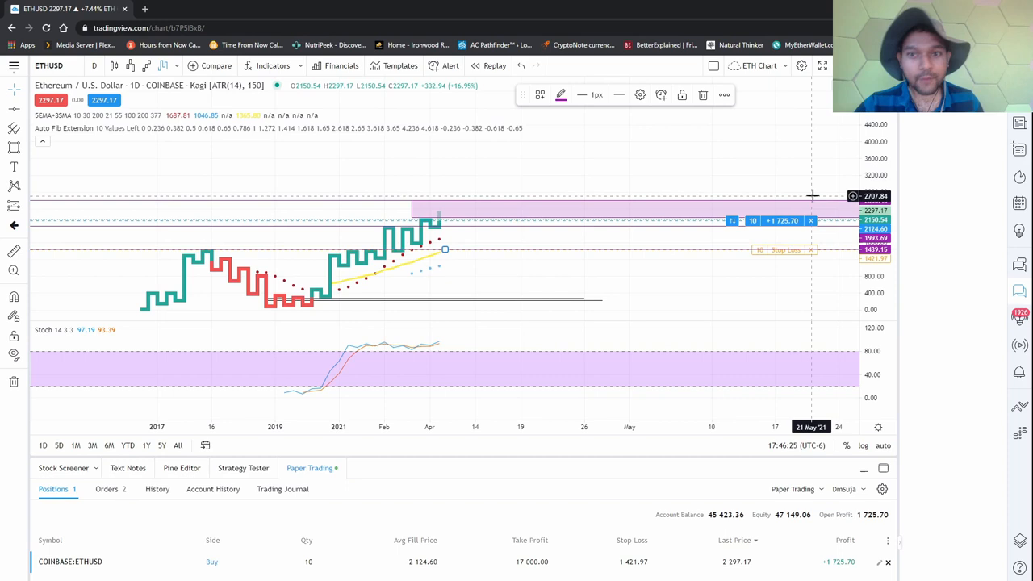
mouse_move(810, 192)
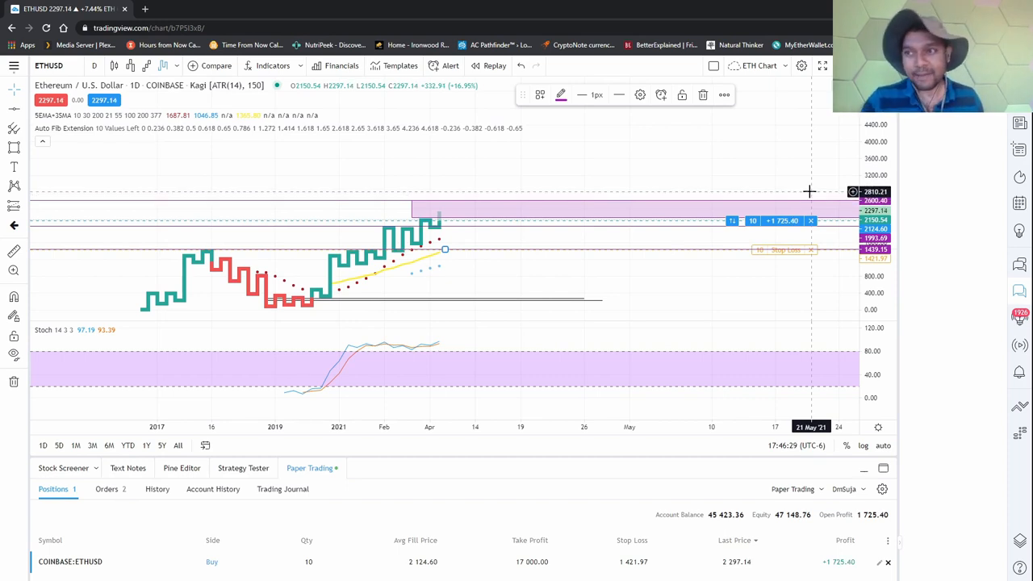
mouse_move(795, 189)
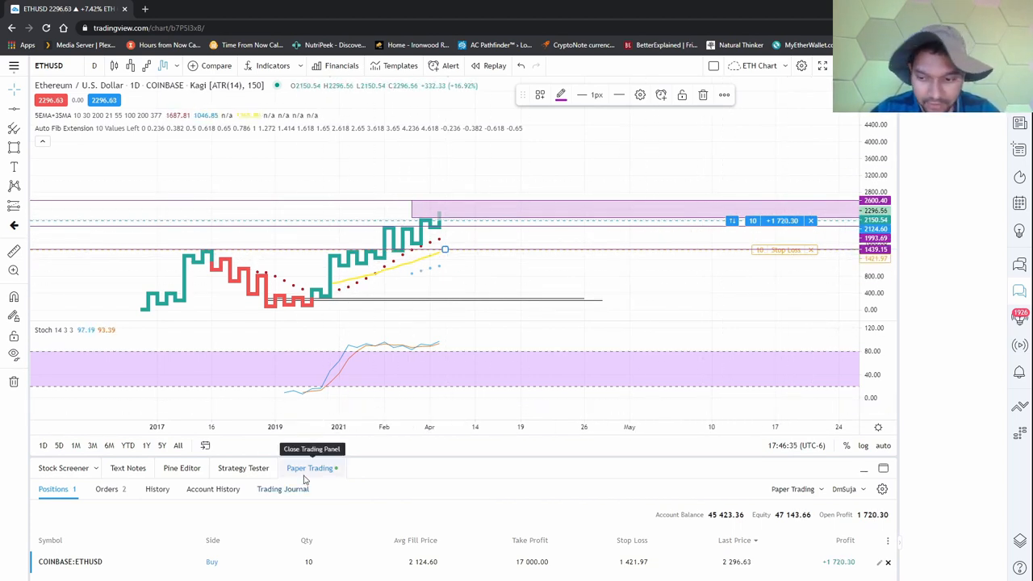
mouse_move(491, 159)
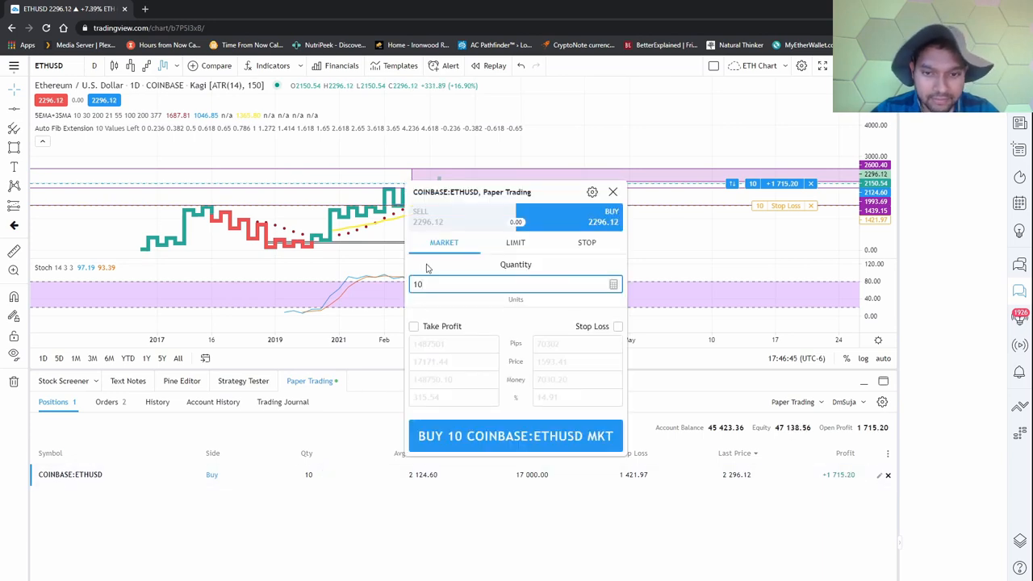
Buy 10 ETHUSD at market with take-profit 2600.11 and stop-loss 1892.82
left_click(413, 327)
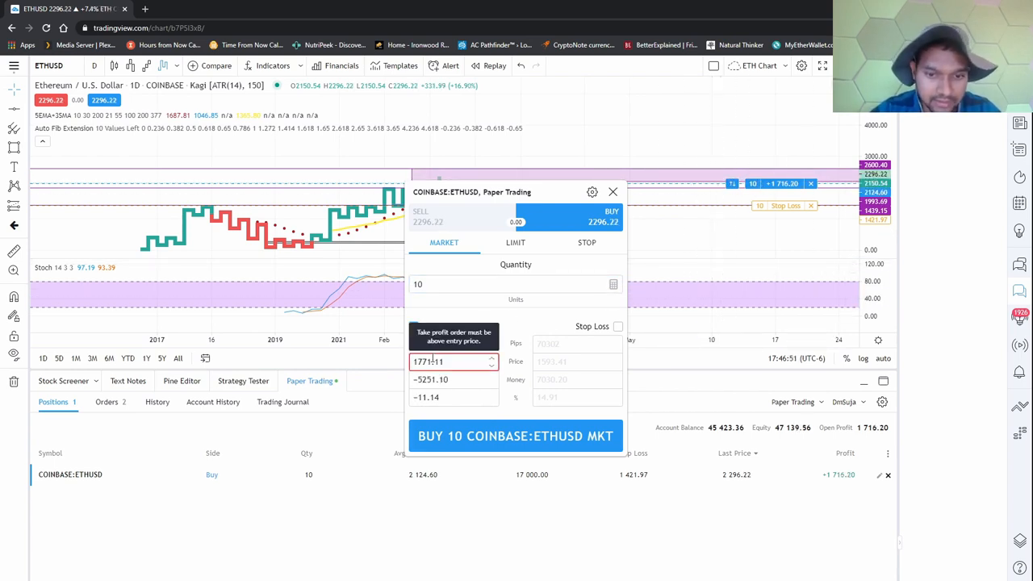
left_click(414, 326)
type("200.11")
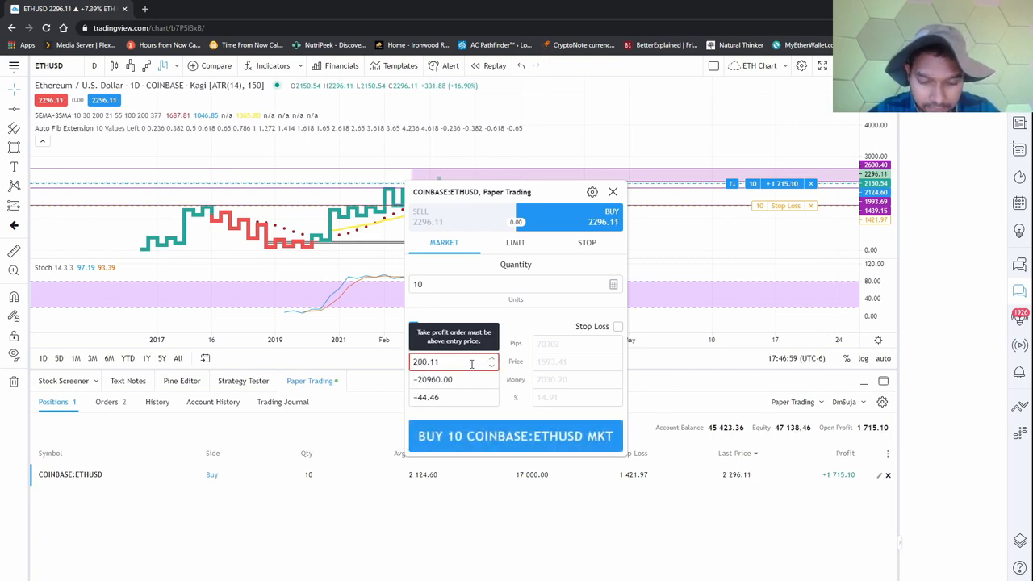
left_click(414, 326)
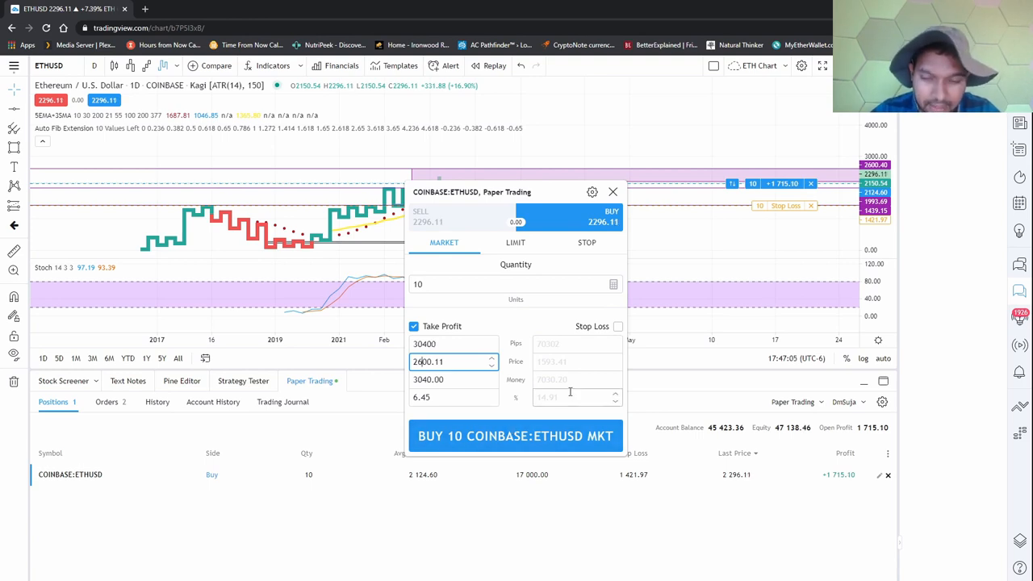
left_click(619, 326)
type("1892.82")
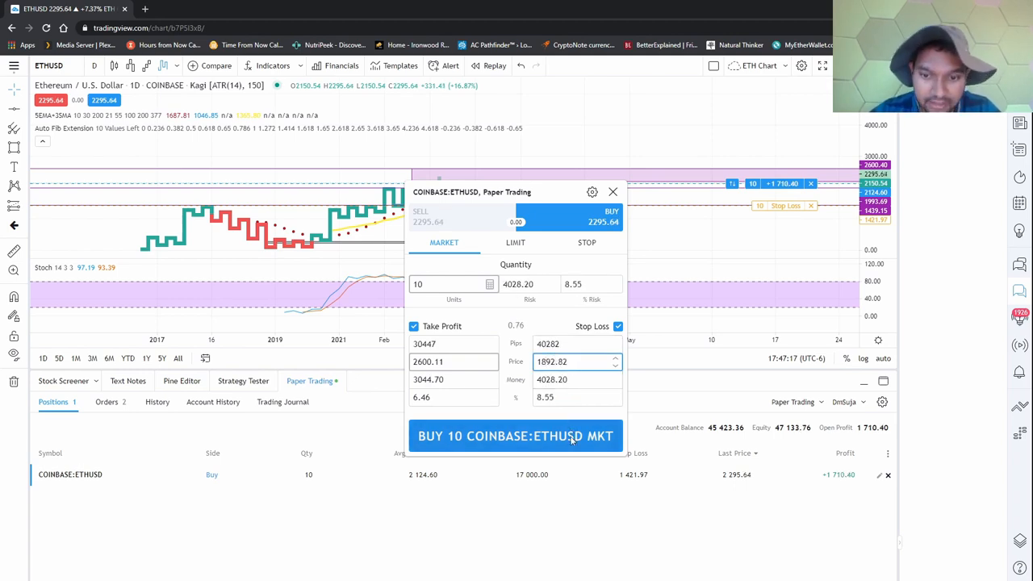
left_click(516, 436)
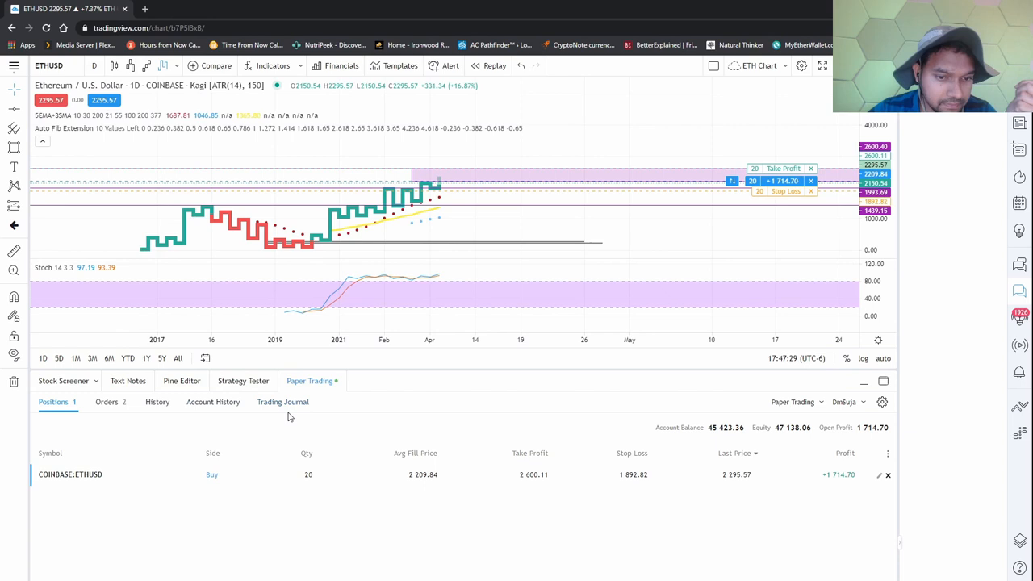
left_click(14, 66)
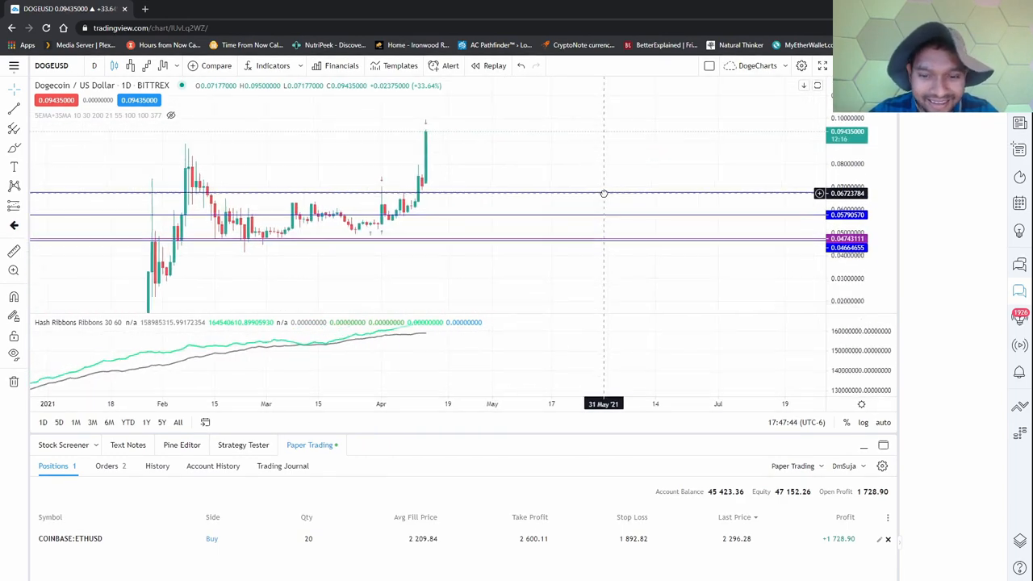
mouse_move(194, 175)
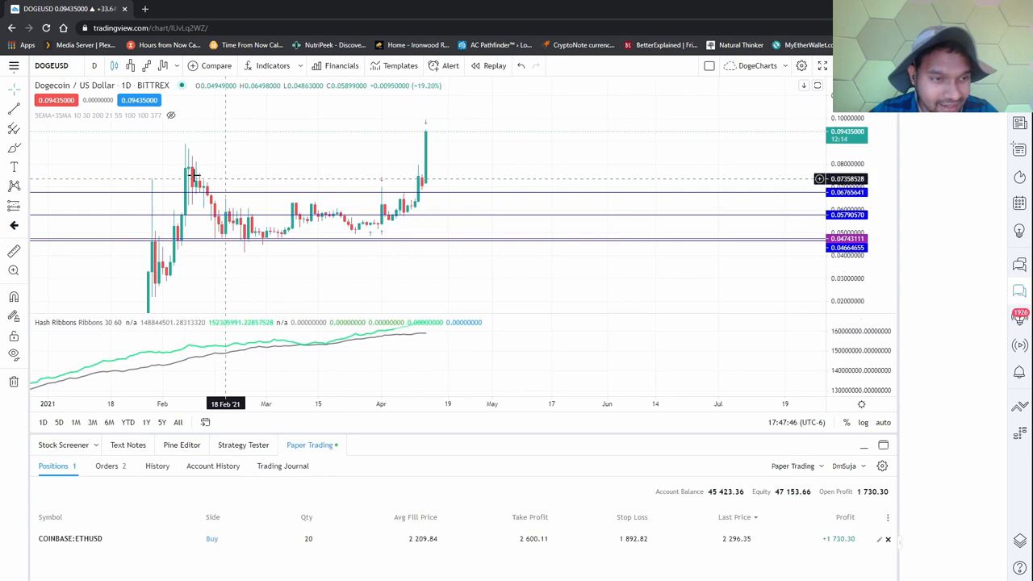
mouse_move(453, 180)
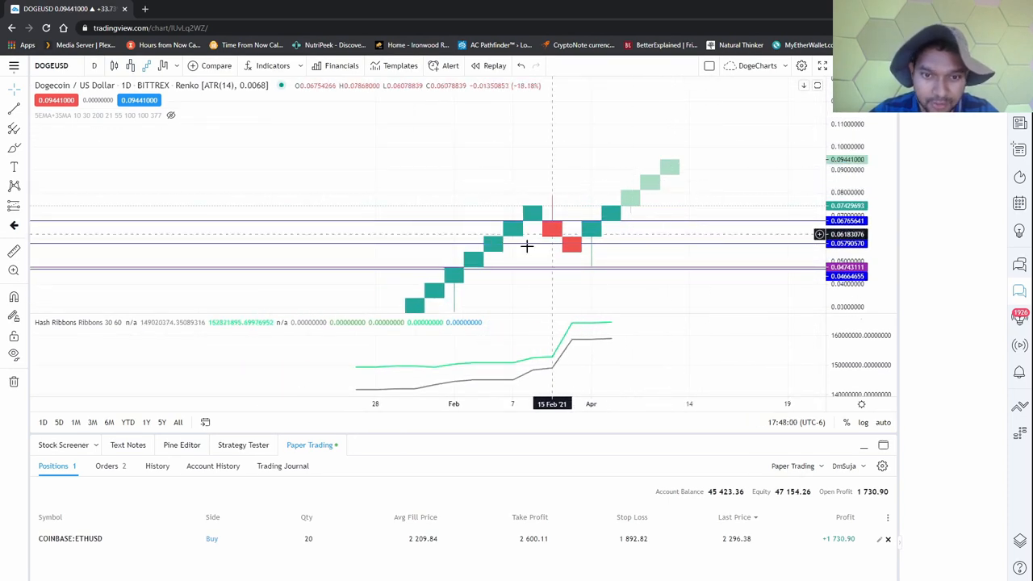
mouse_move(646, 253)
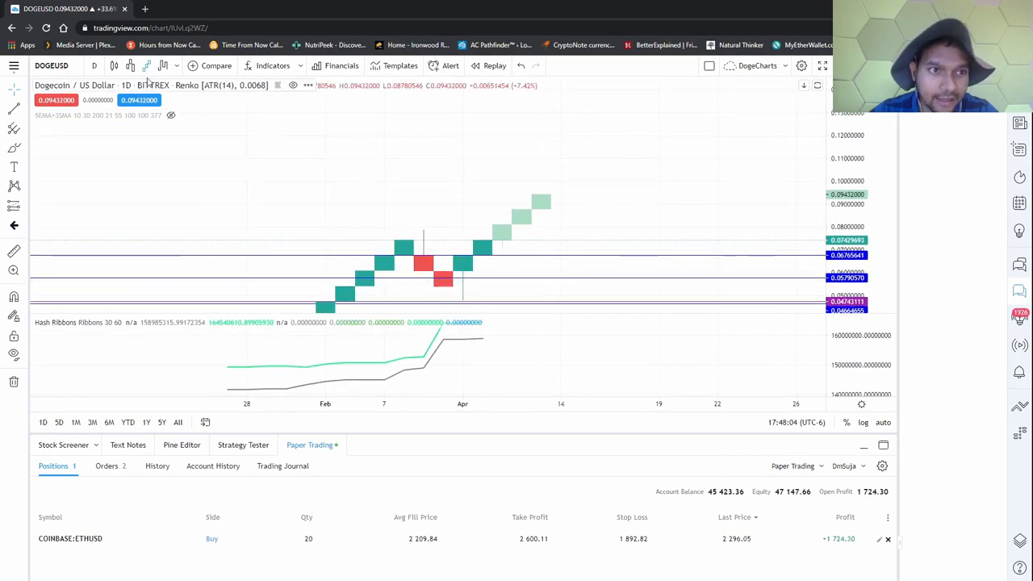
Change the DOGEUSD chart style to Kagi after a brief Renko view
left_click(163, 66)
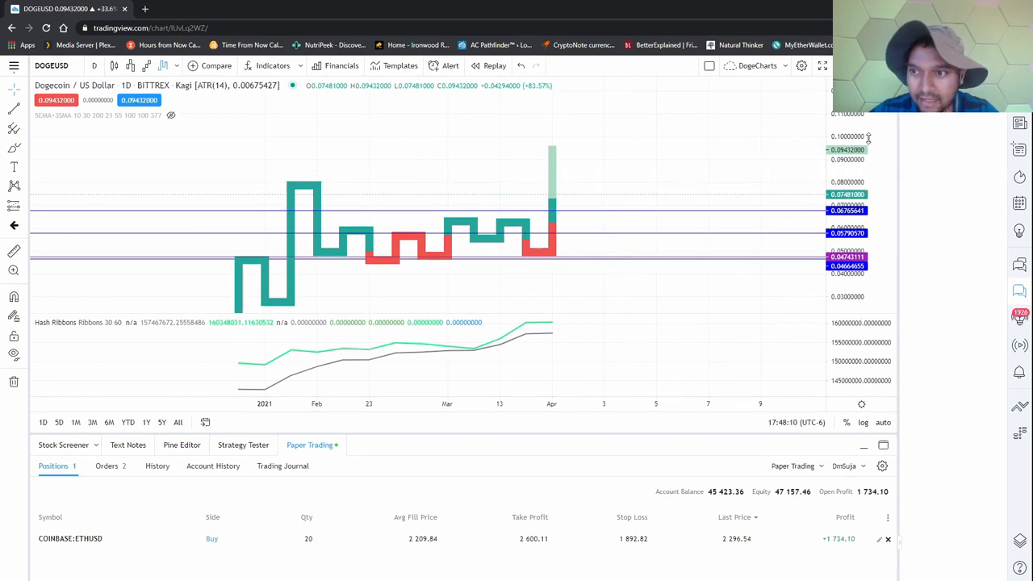
mouse_move(821, 139)
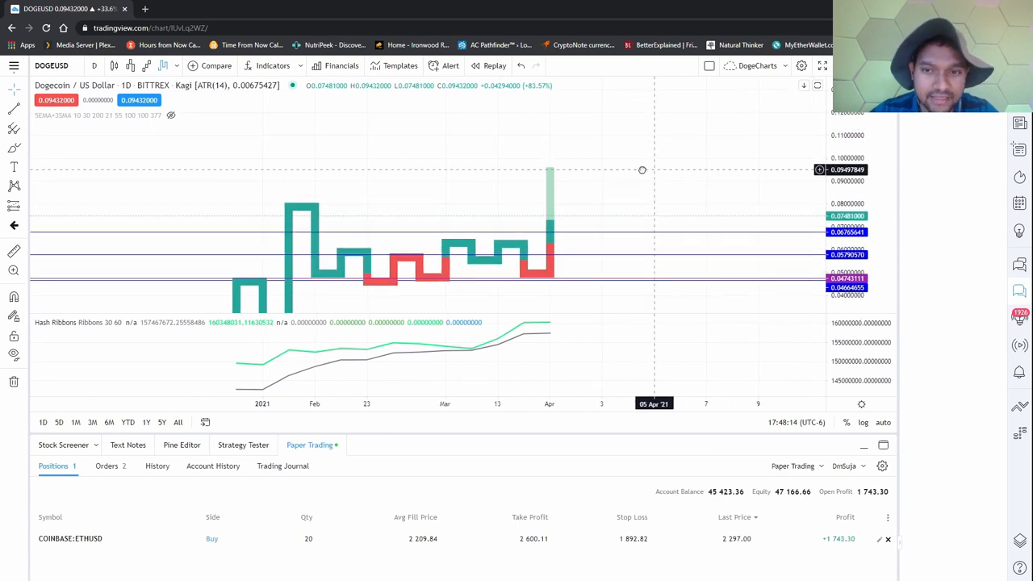
mouse_move(663, 159)
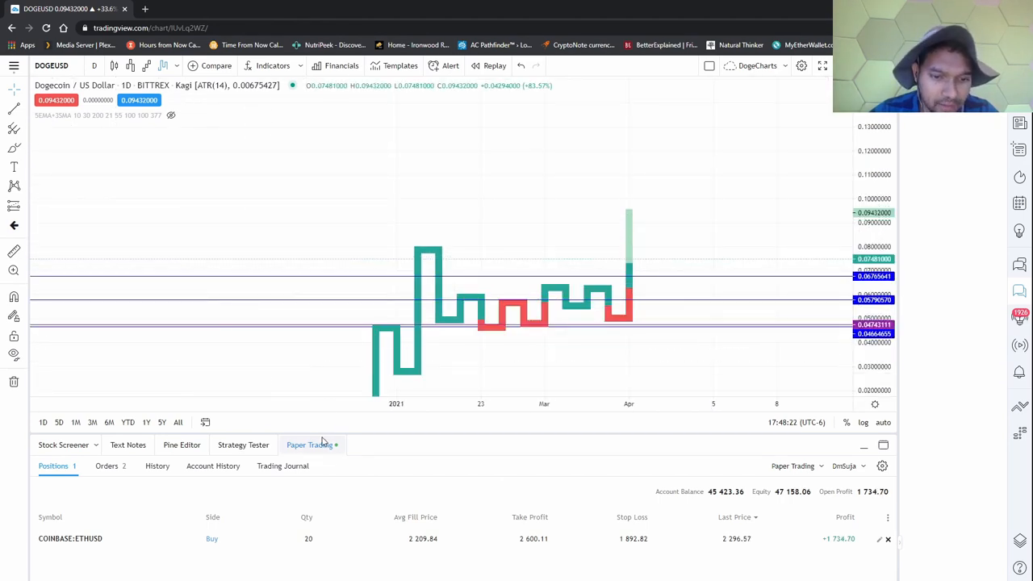
Close the trading and financials panels, add Bollinger Bands and MACD, remove 5EMA + 3SMA
left_click(342, 66)
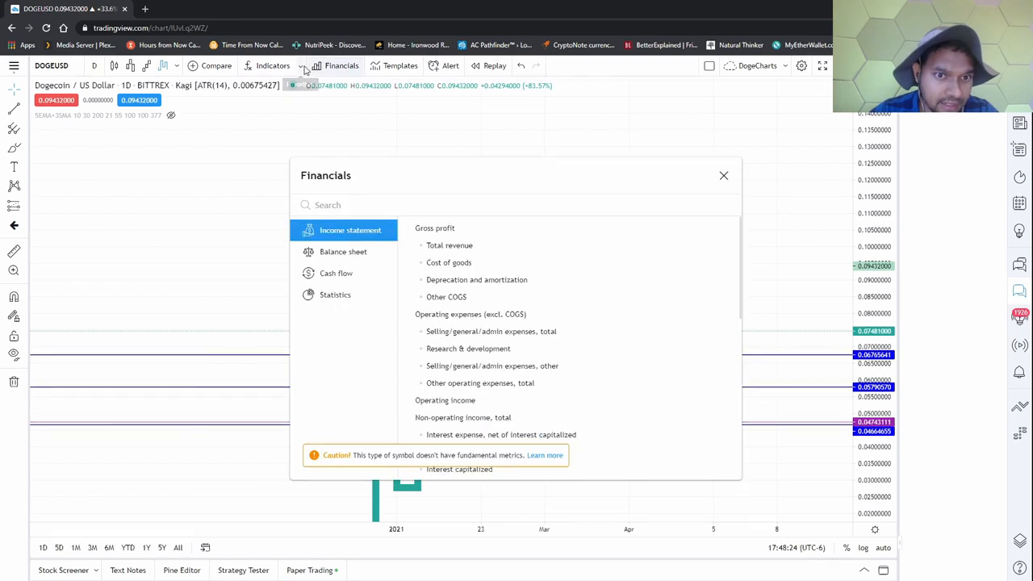
left_click(724, 175)
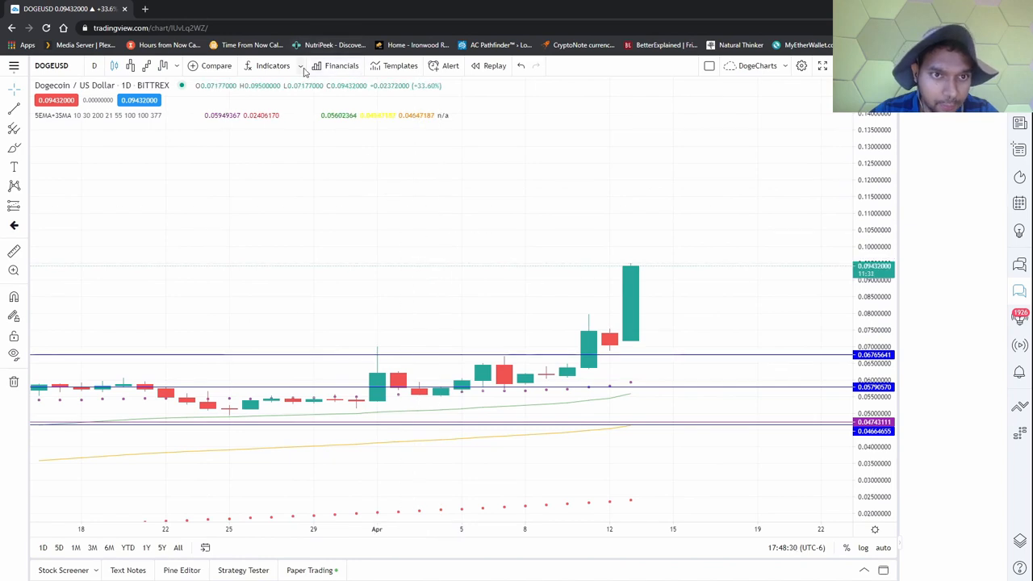
left_click(273, 66)
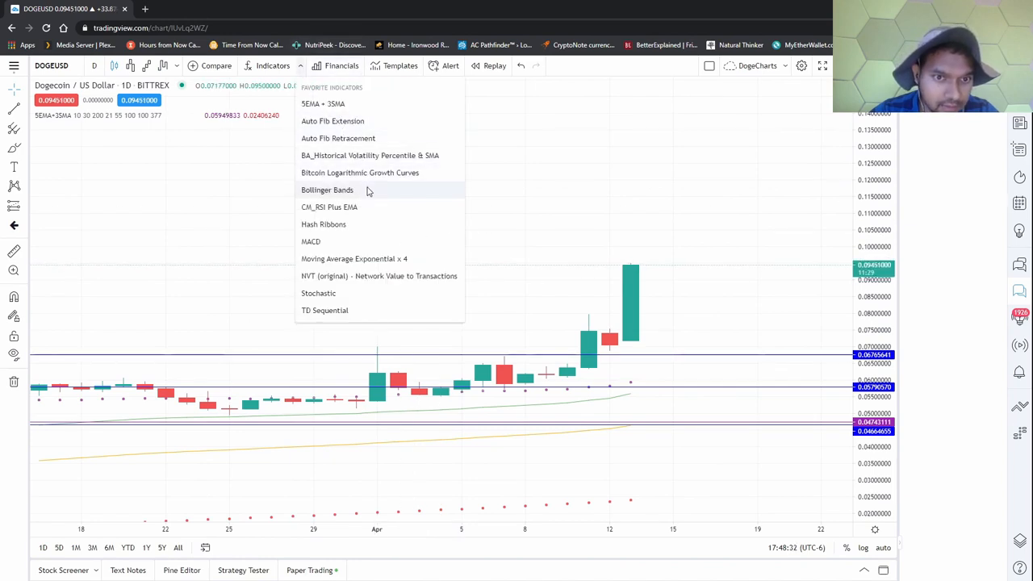
left_click(327, 190)
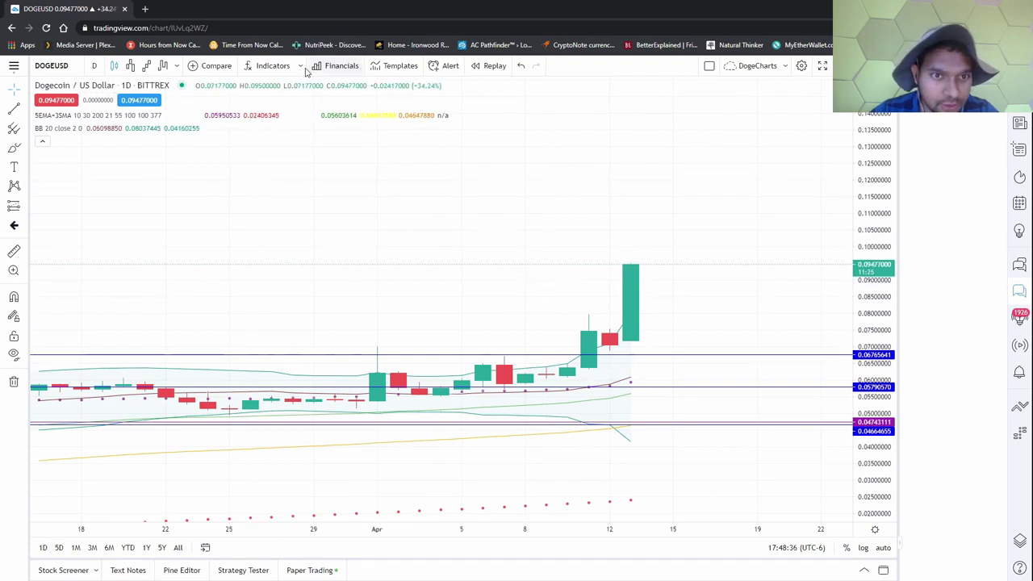
left_click(273, 65)
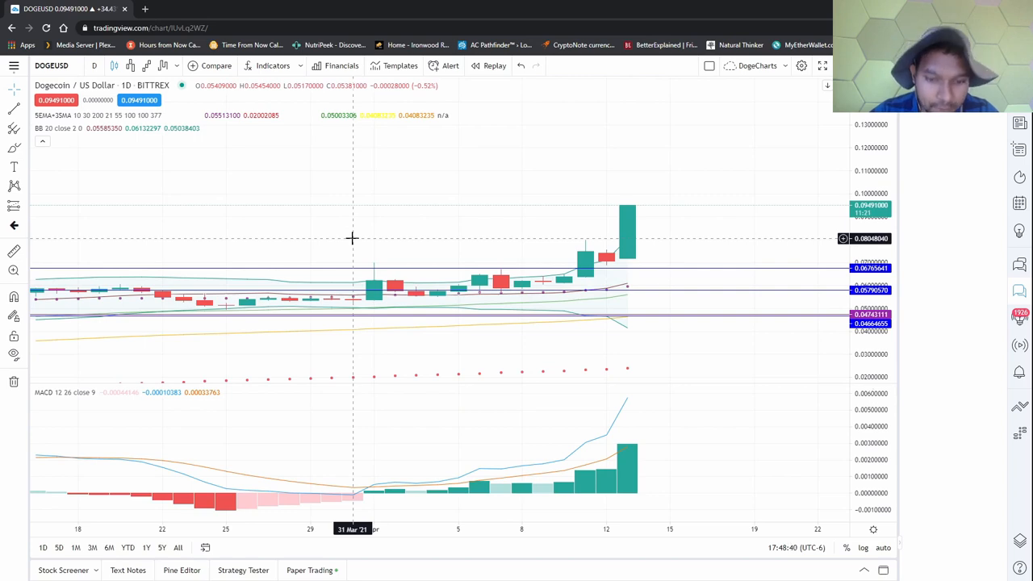
mouse_move(374, 496)
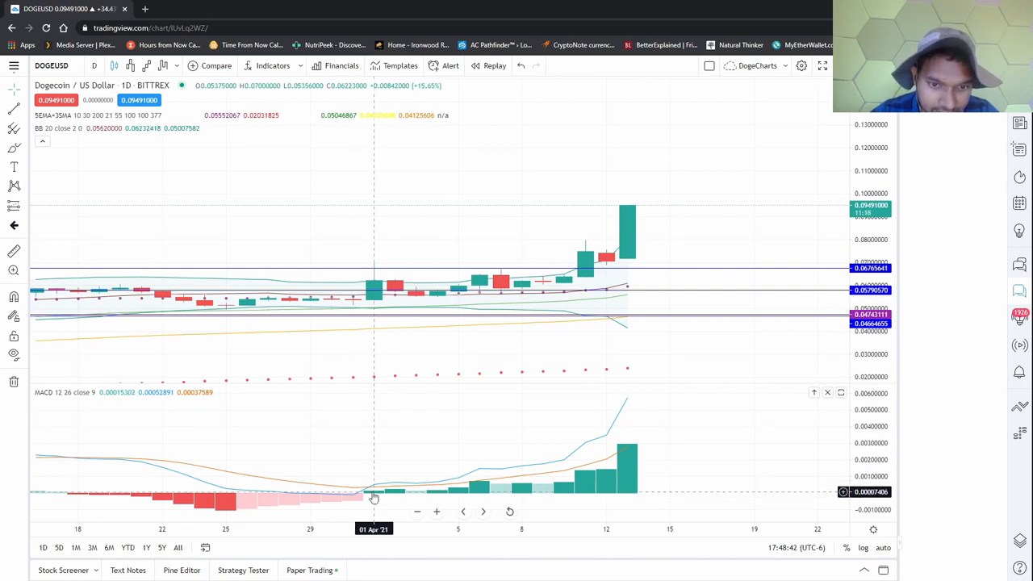
mouse_move(460, 493)
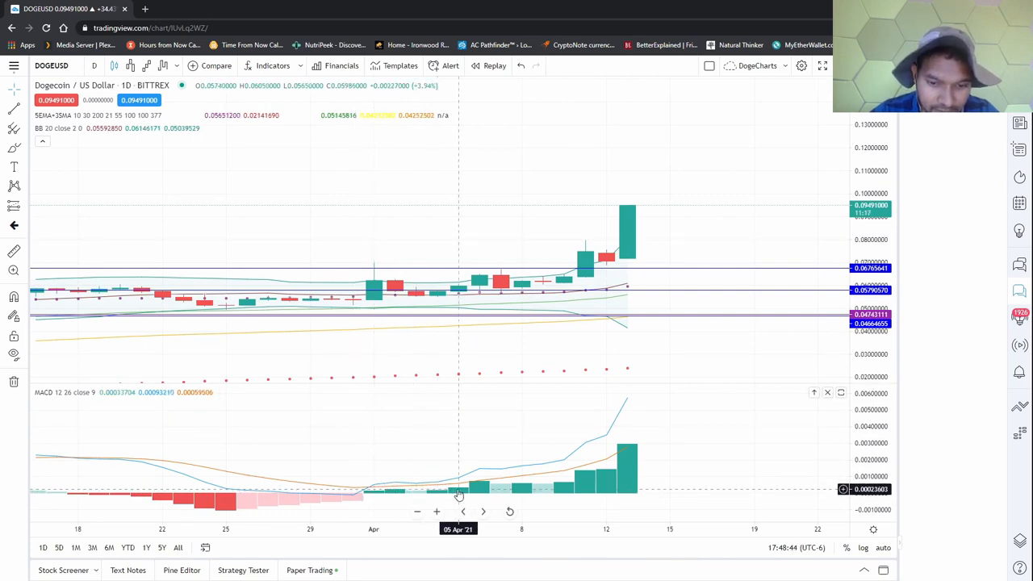
mouse_move(374, 484)
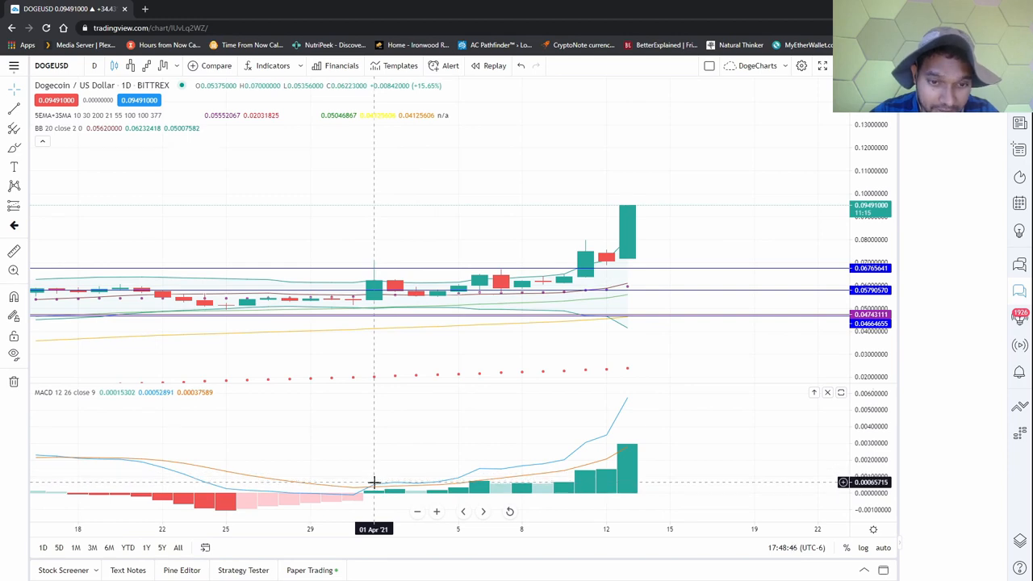
mouse_move(372, 272)
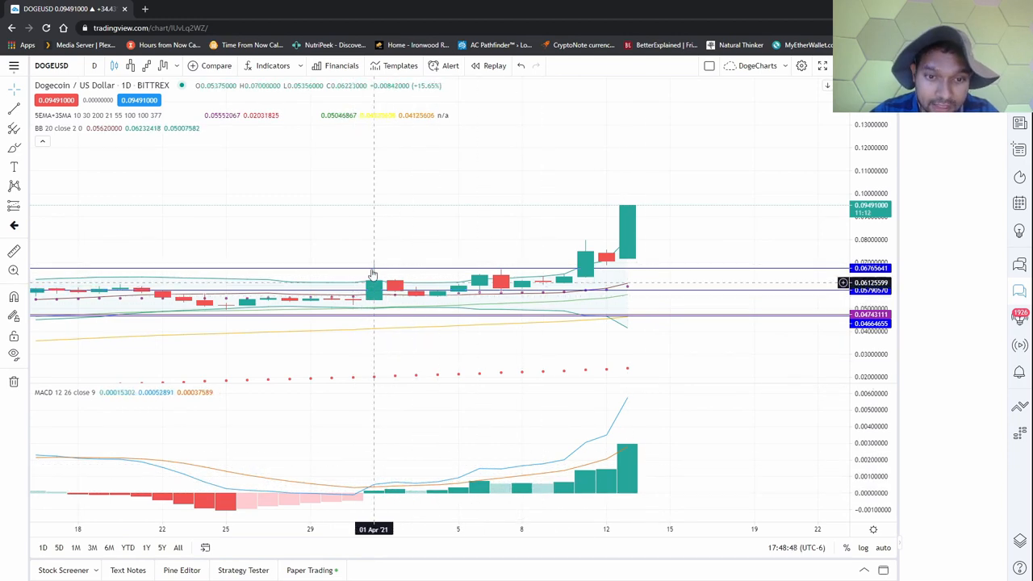
mouse_move(377, 333)
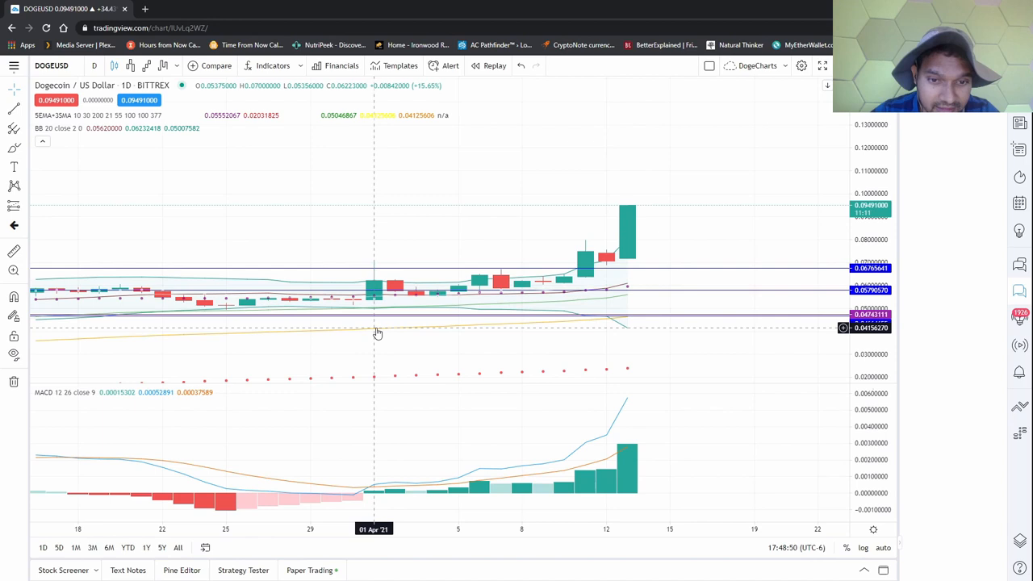
mouse_move(218, 91)
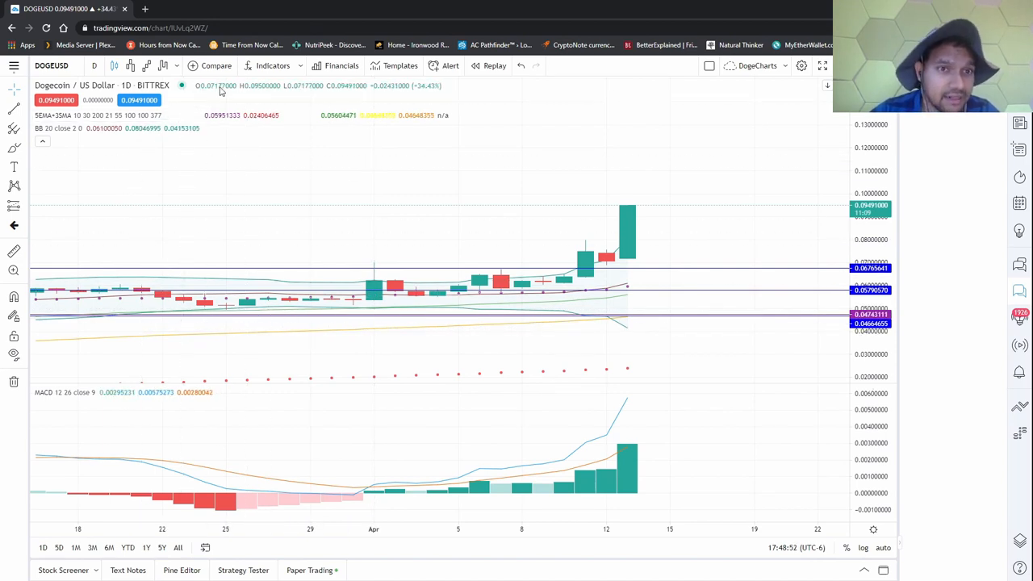
left_click(272, 65)
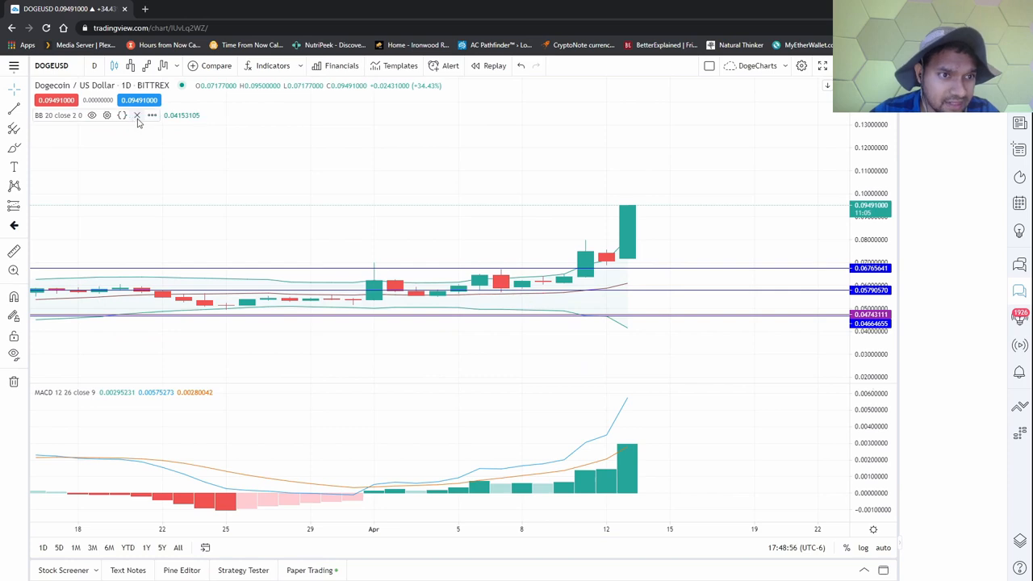
Remove Bollinger Bands, then add and remove the CM_RSI Plus EMA indicator
left_click(272, 66)
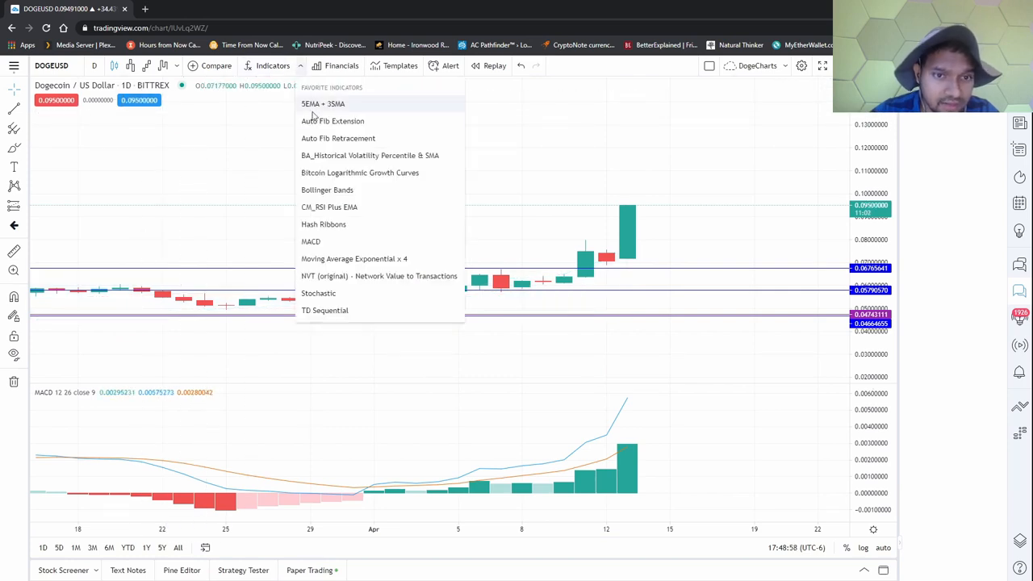
left_click(330, 207)
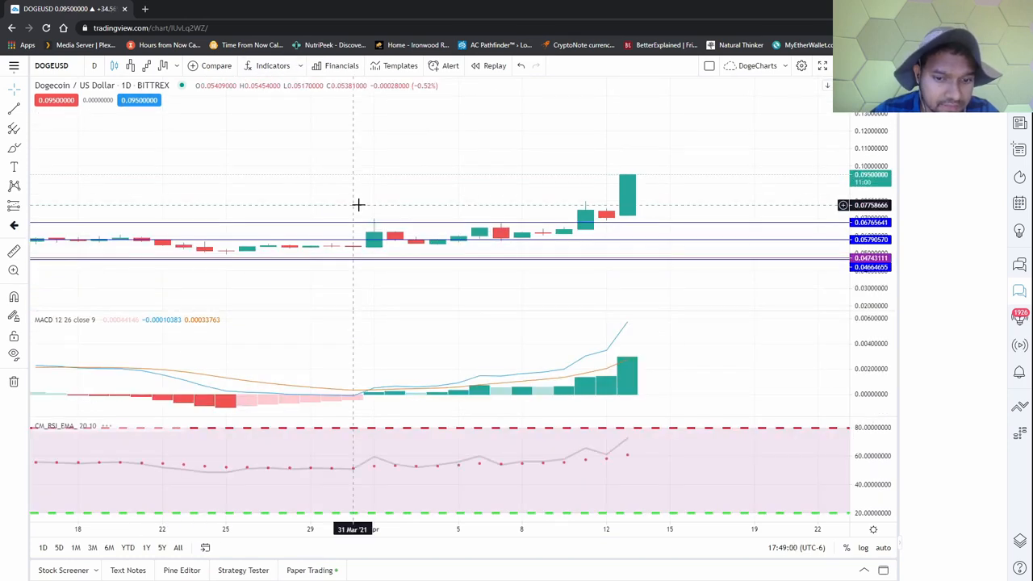
mouse_move(483, 462)
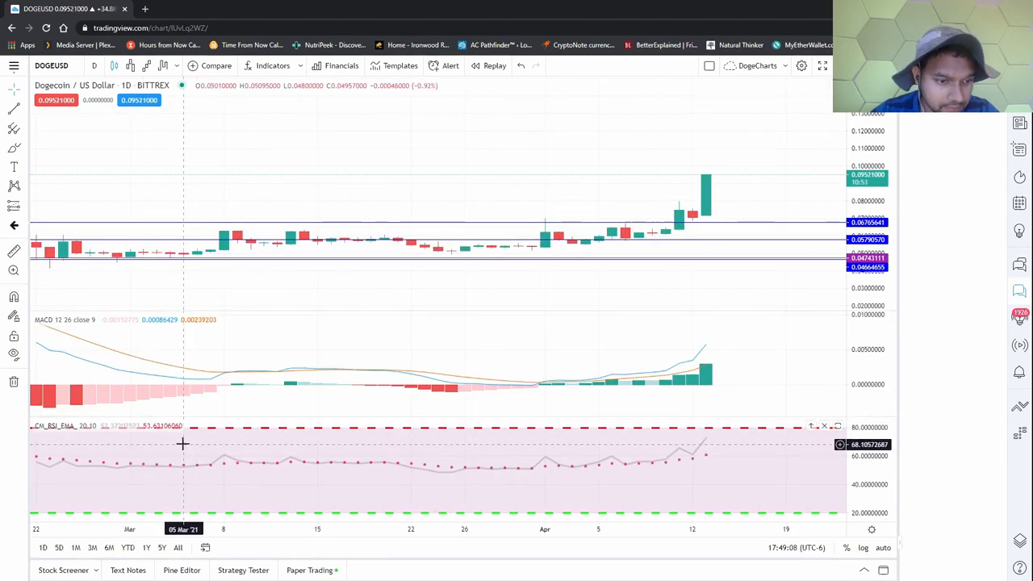
left_click(824, 426)
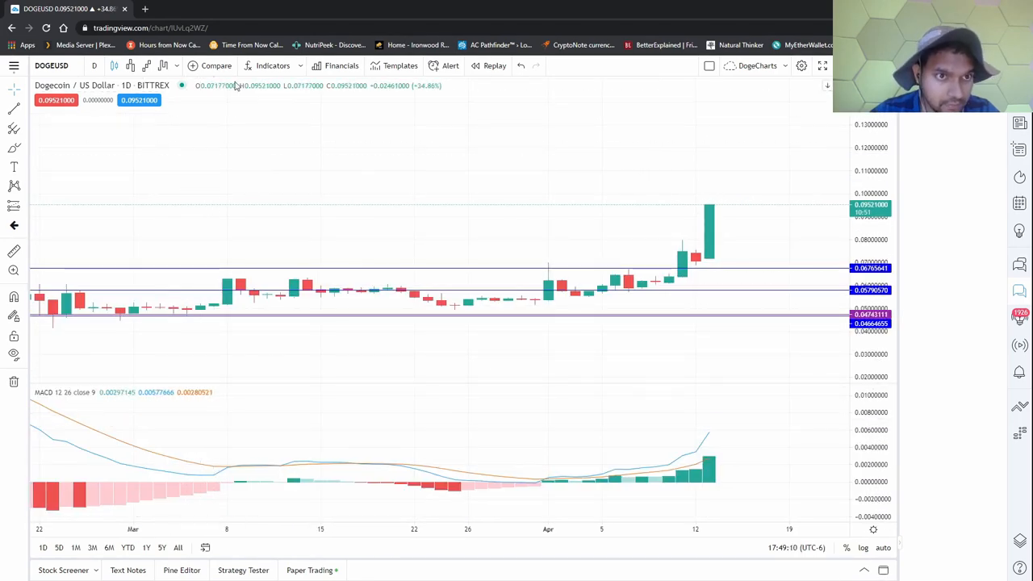
Add TD Sequential from the favourite indicators, then remove it
left_click(272, 66)
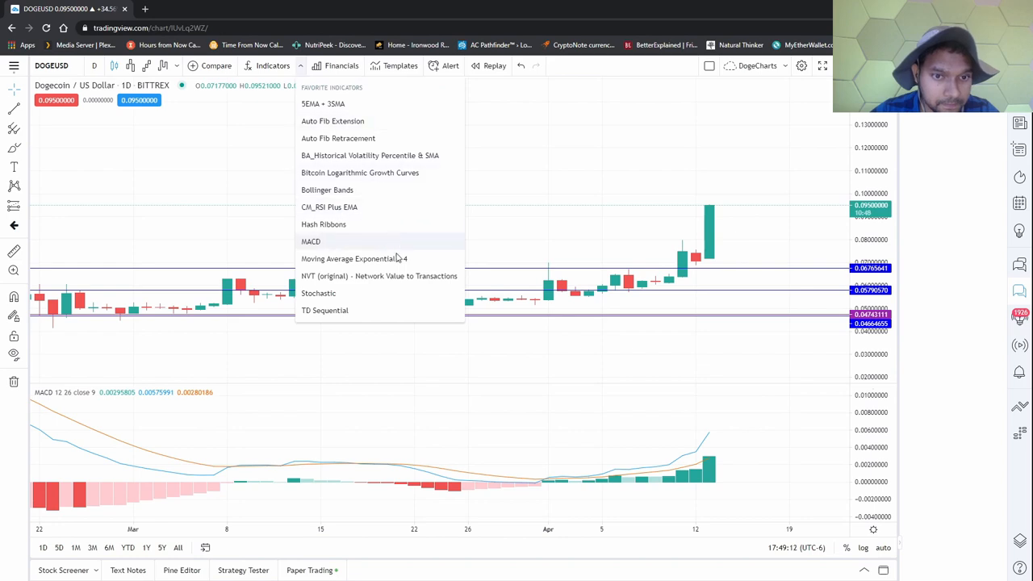
left_click(325, 310)
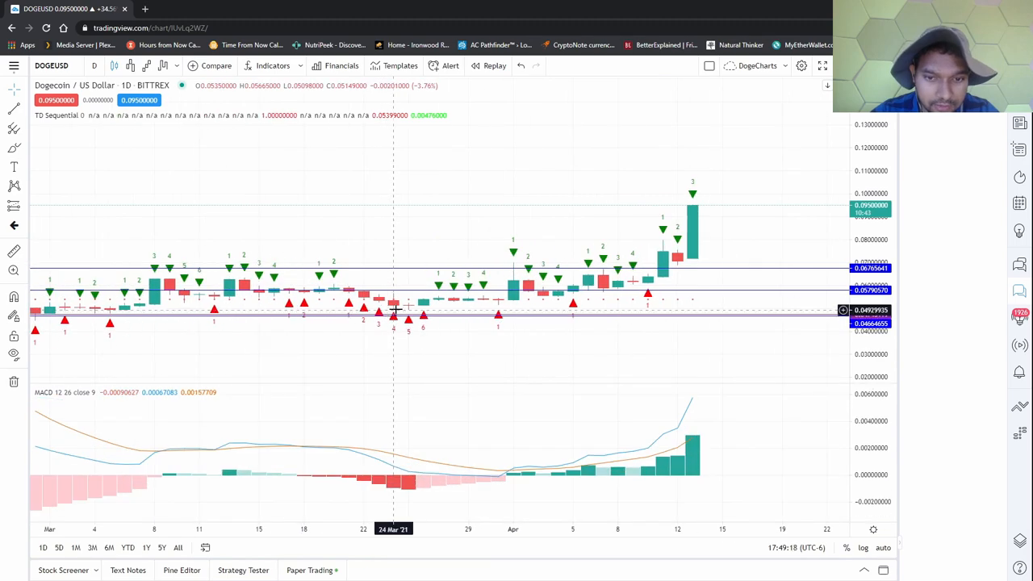
mouse_move(604, 278)
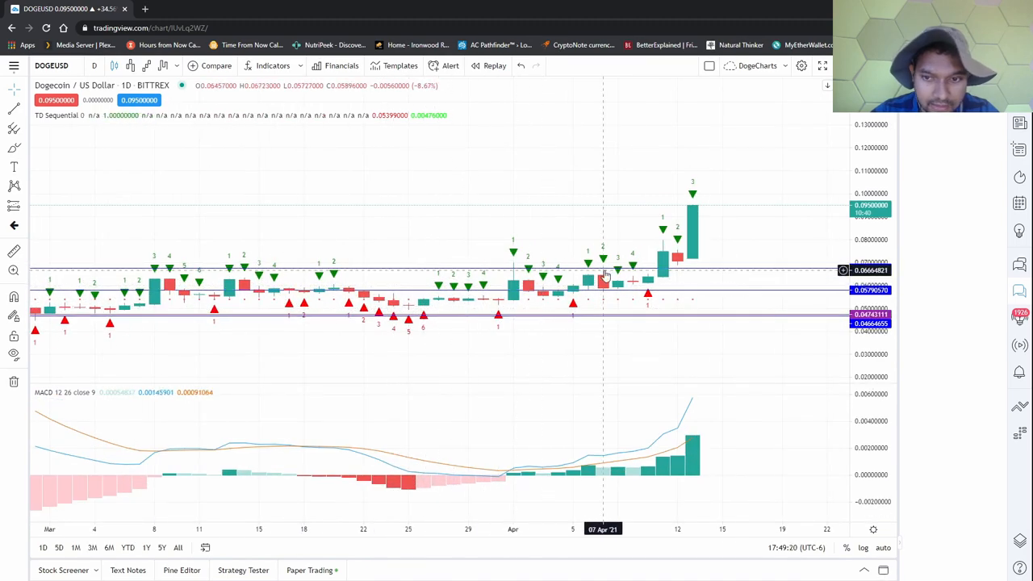
mouse_move(741, 196)
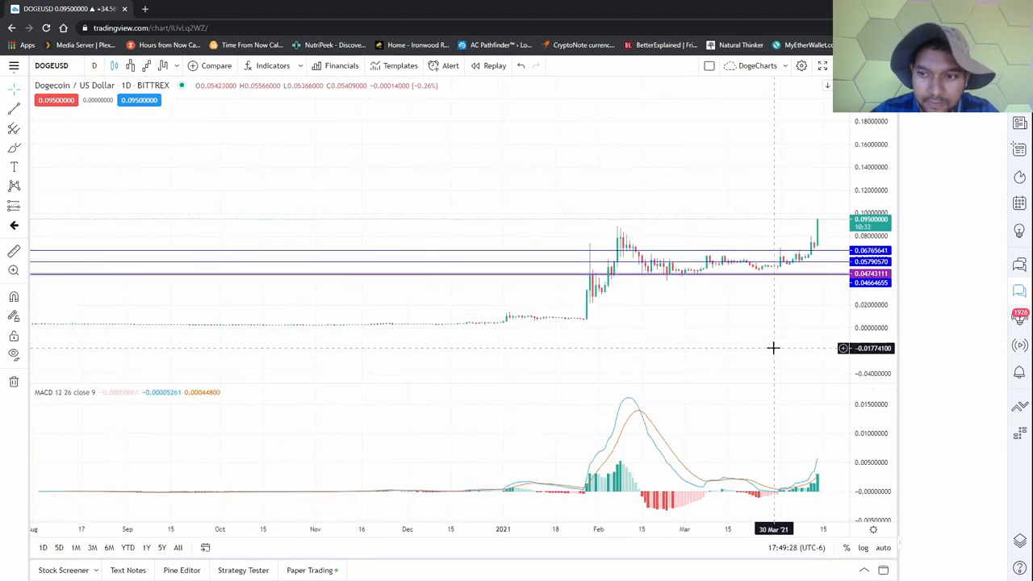
left_click(272, 65)
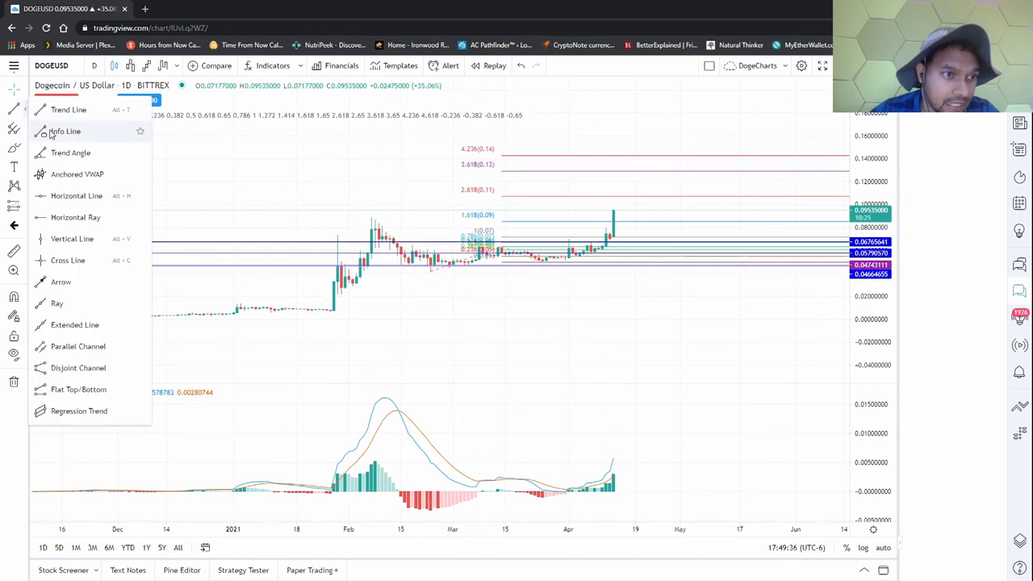
mouse_move(77, 196)
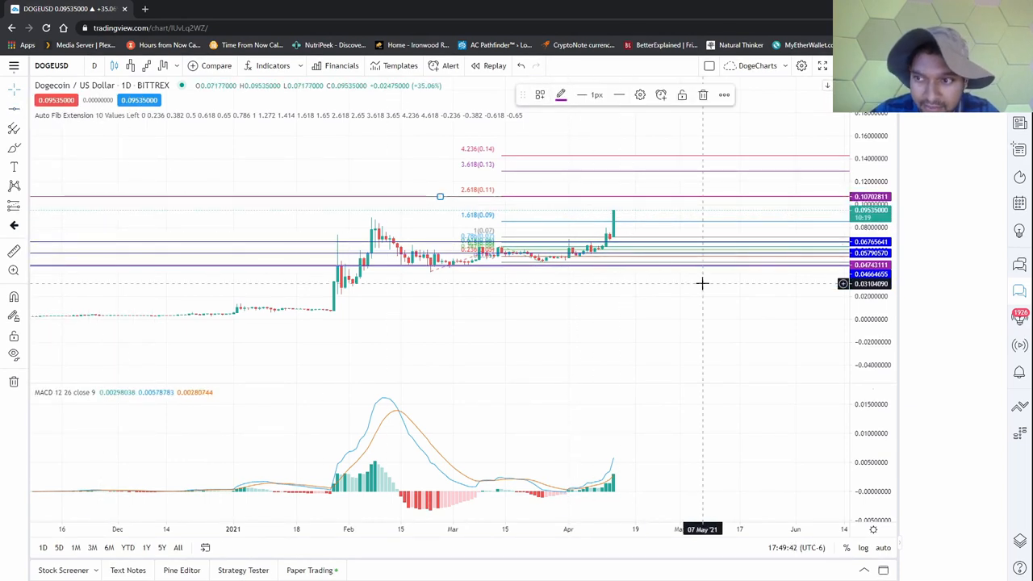
mouse_move(106, 176)
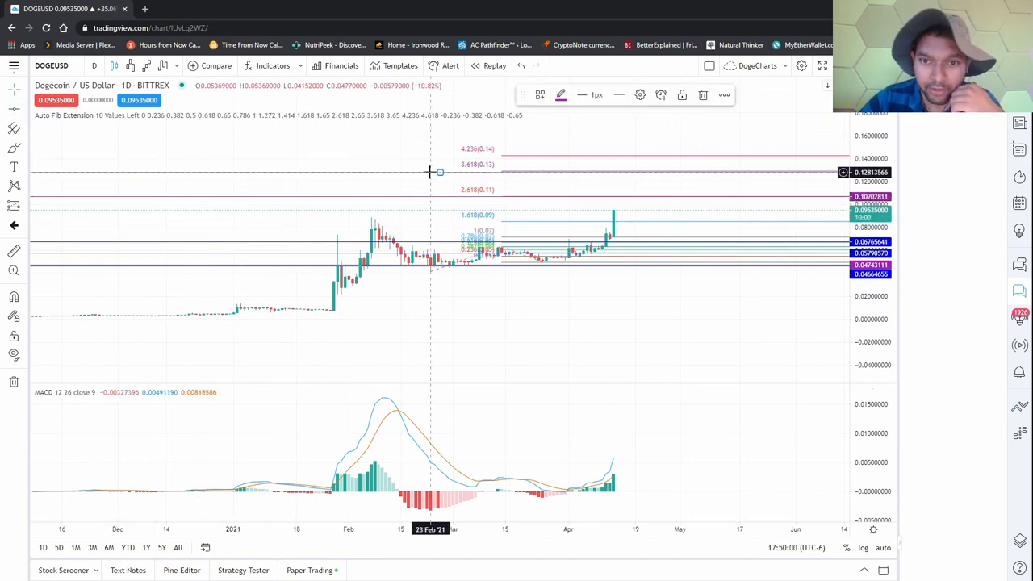
mouse_move(360, 159)
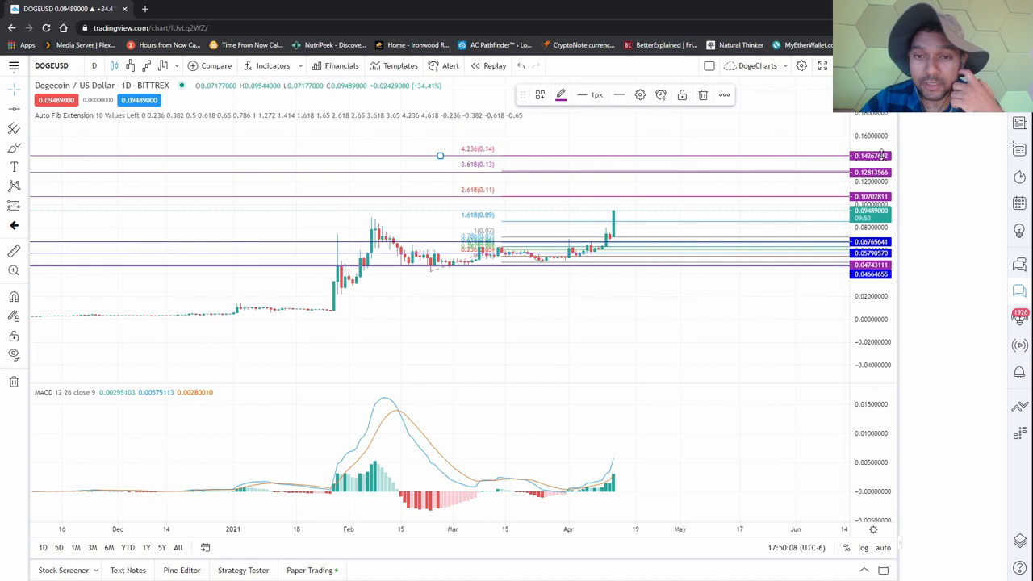
mouse_move(544, 242)
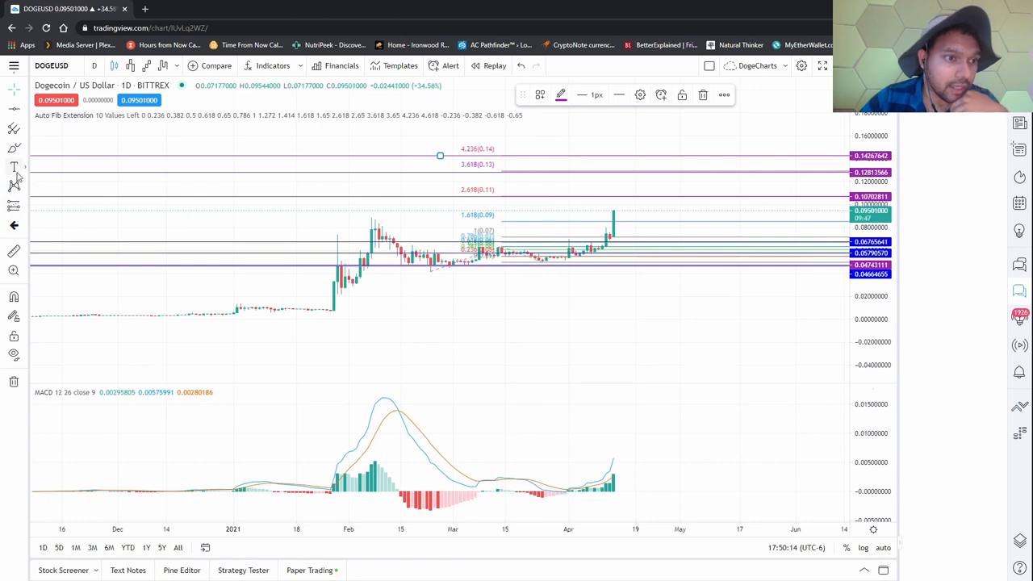
mouse_move(18, 196)
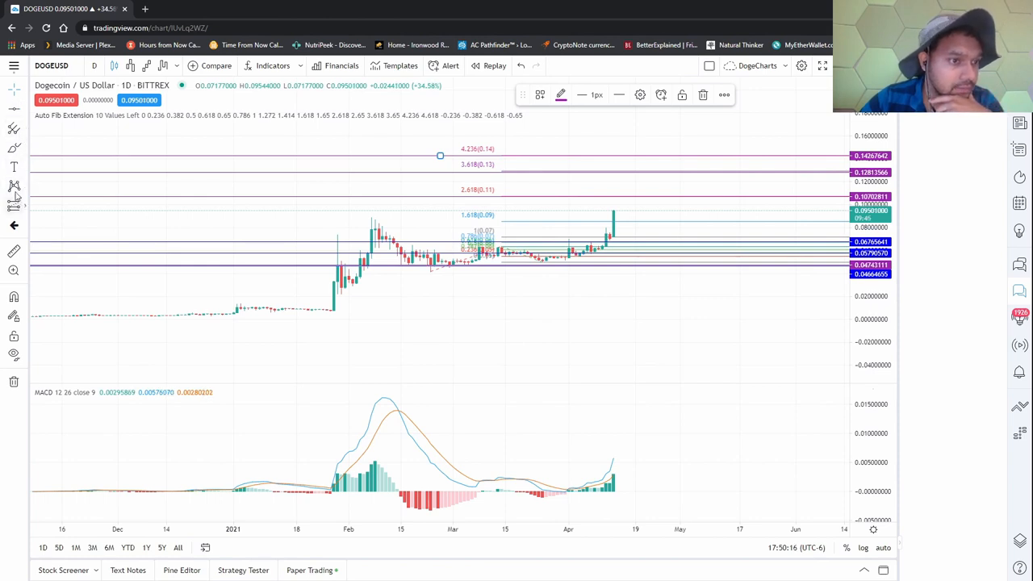
mouse_move(24, 177)
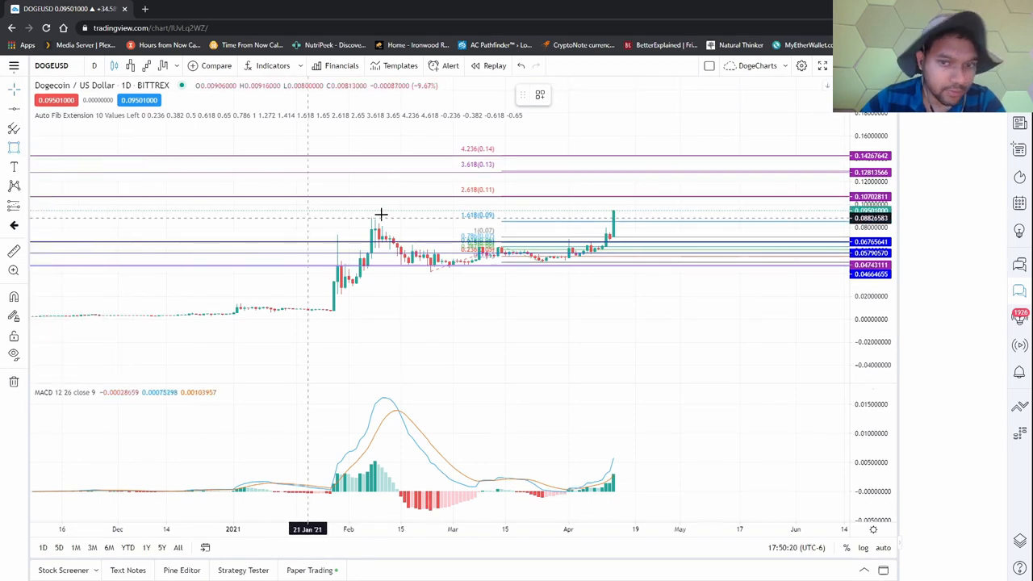
mouse_move(504, 200)
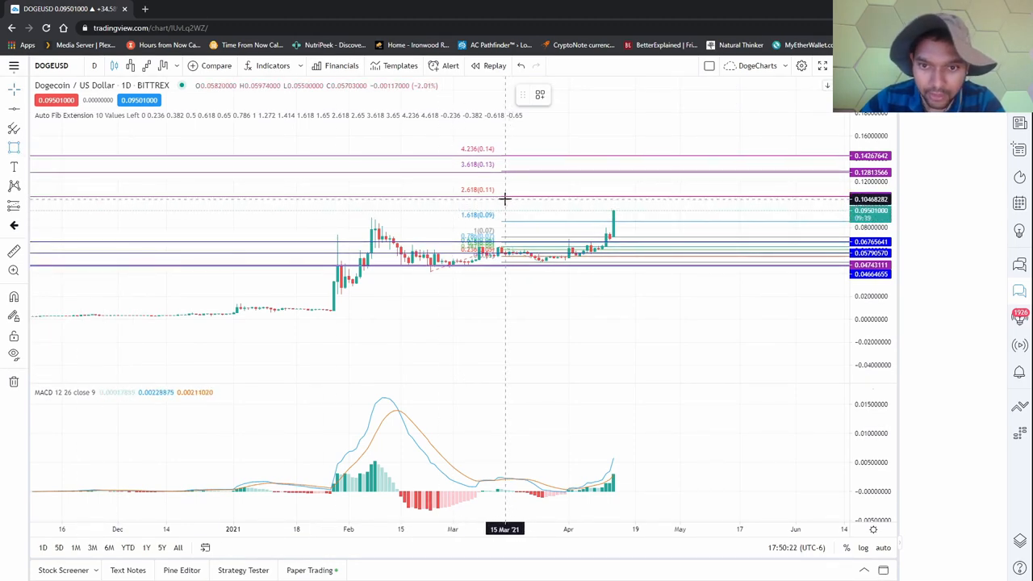
Draw a purple rectangle from the 2.618 down to the 1.618 Fib level, extended right
left_click_drag(505, 199, 766, 219)
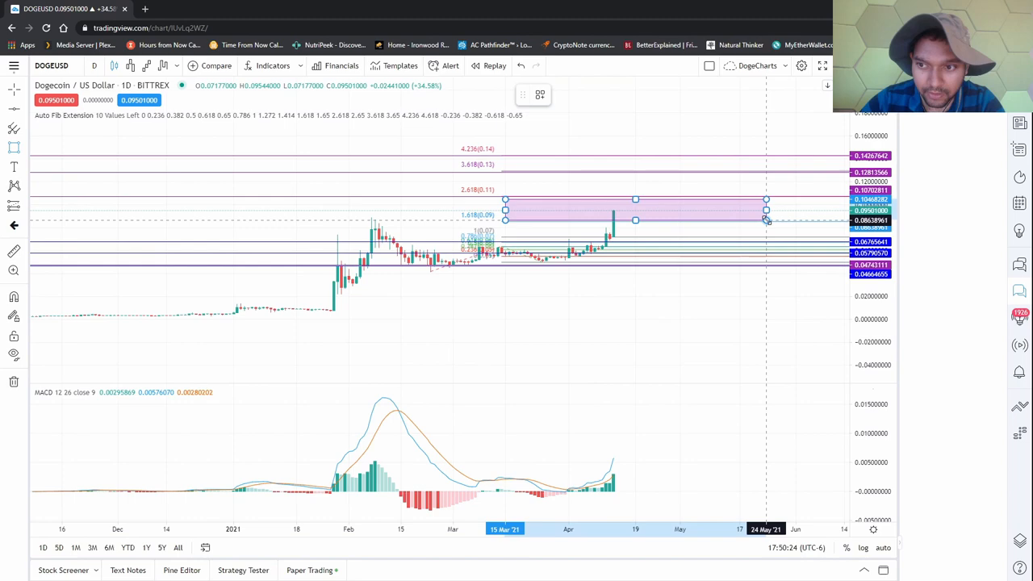
left_click(766, 199)
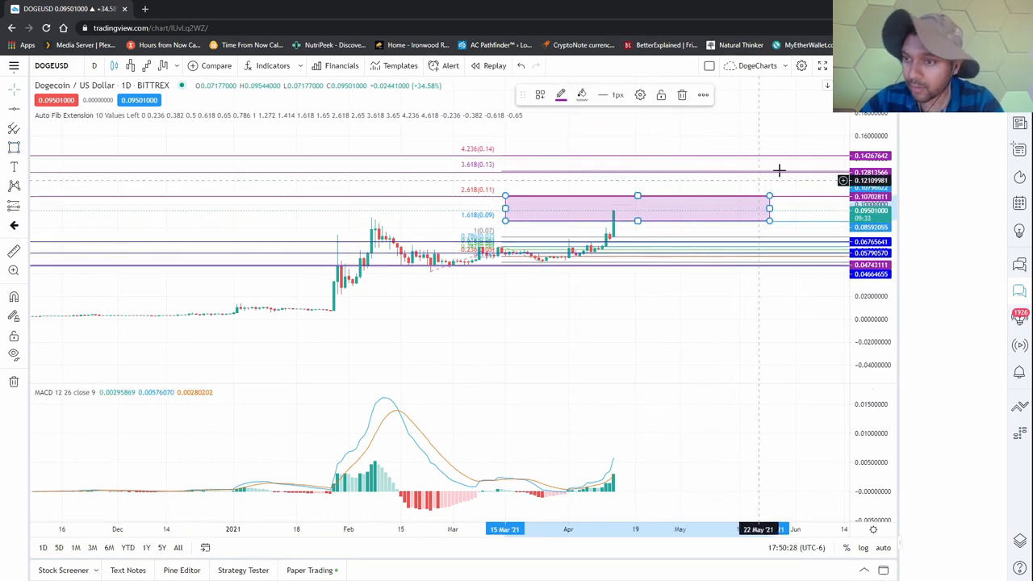
mouse_move(501, 338)
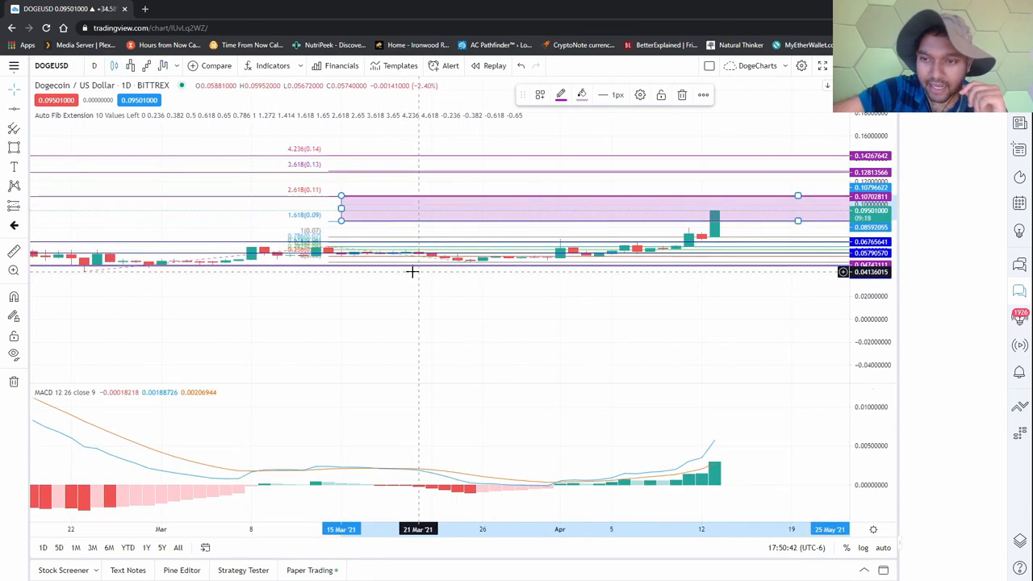
mouse_move(481, 289)
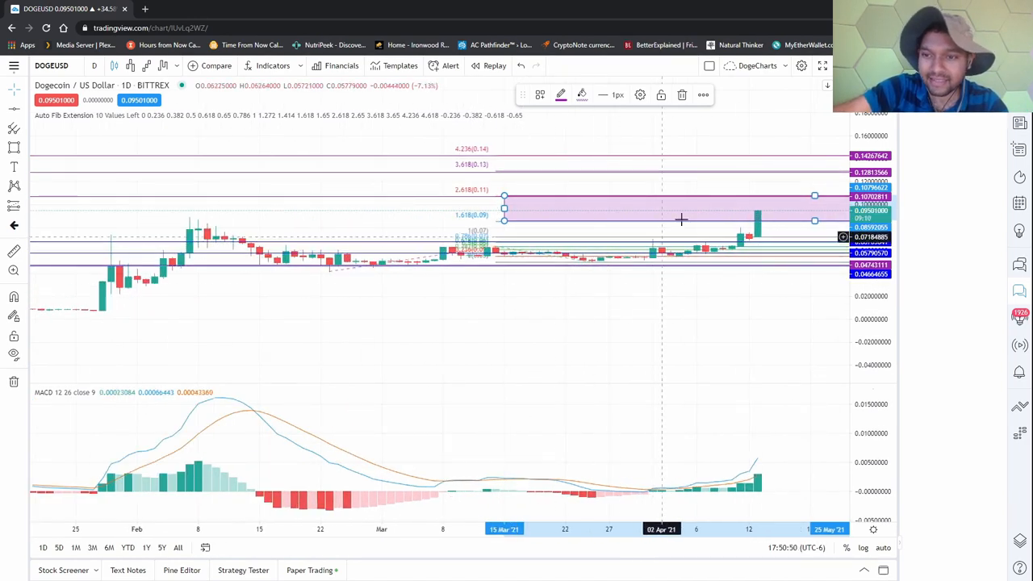
mouse_move(222, 100)
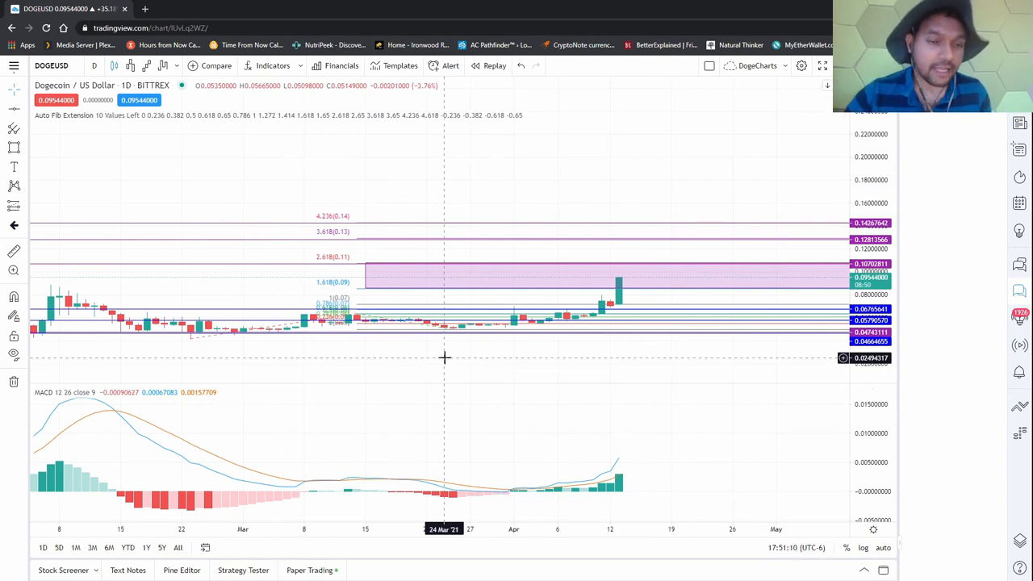
mouse_move(493, 329)
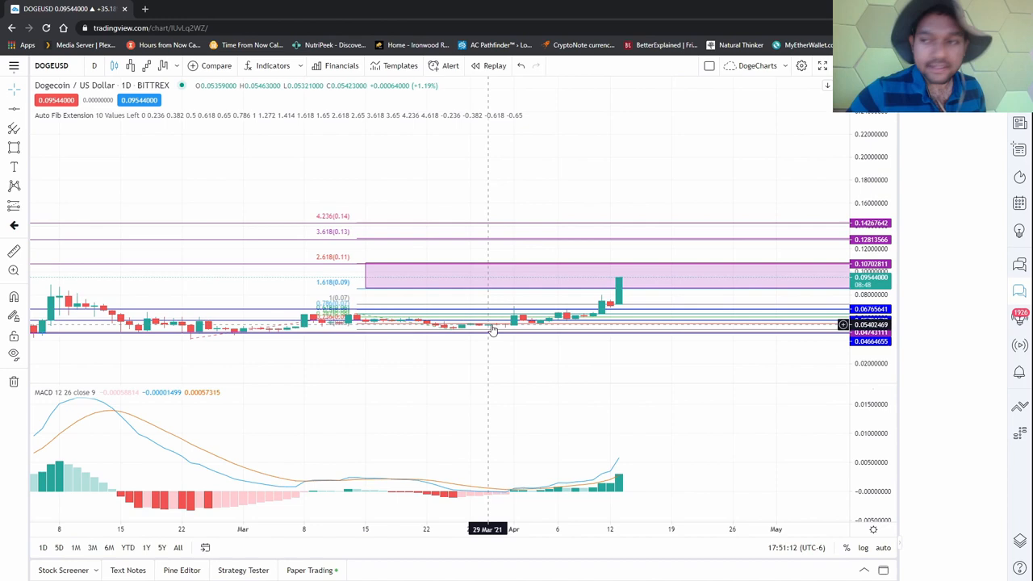